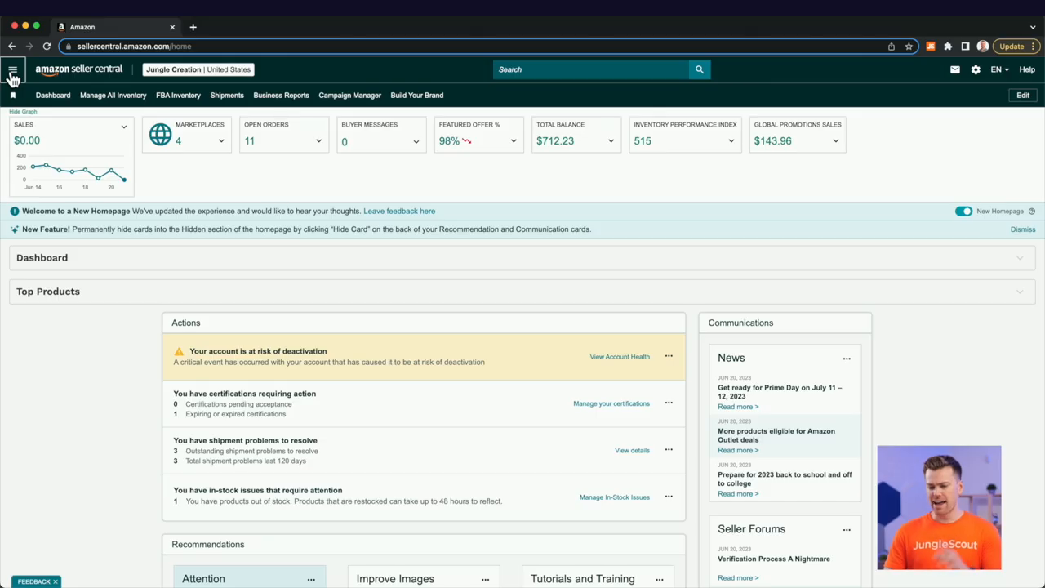
Search Growth > Product Opportunity Explorer for 'washable pee pads for dogs' niches.
click(12, 69)
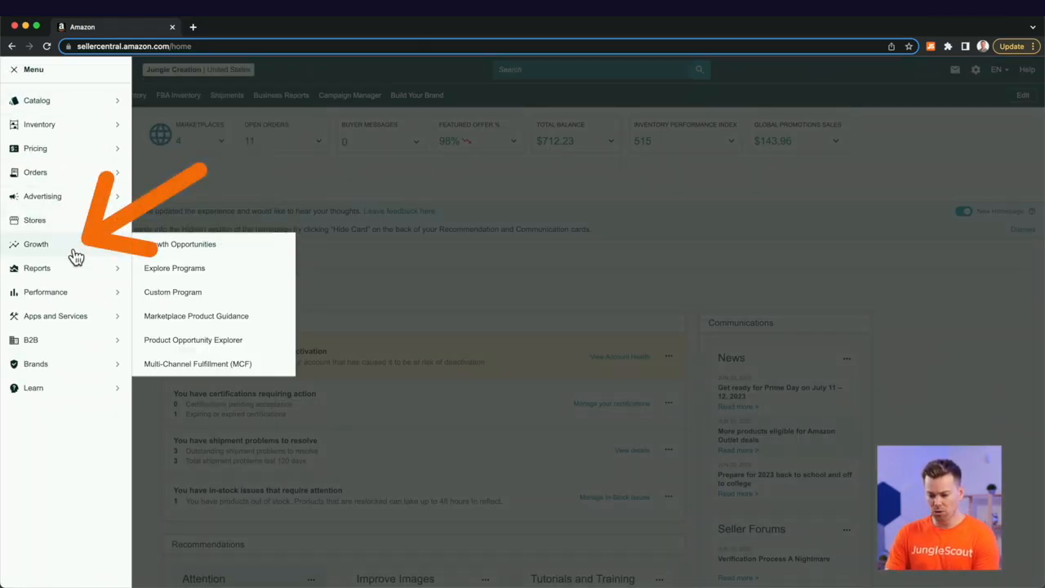
click(193, 339)
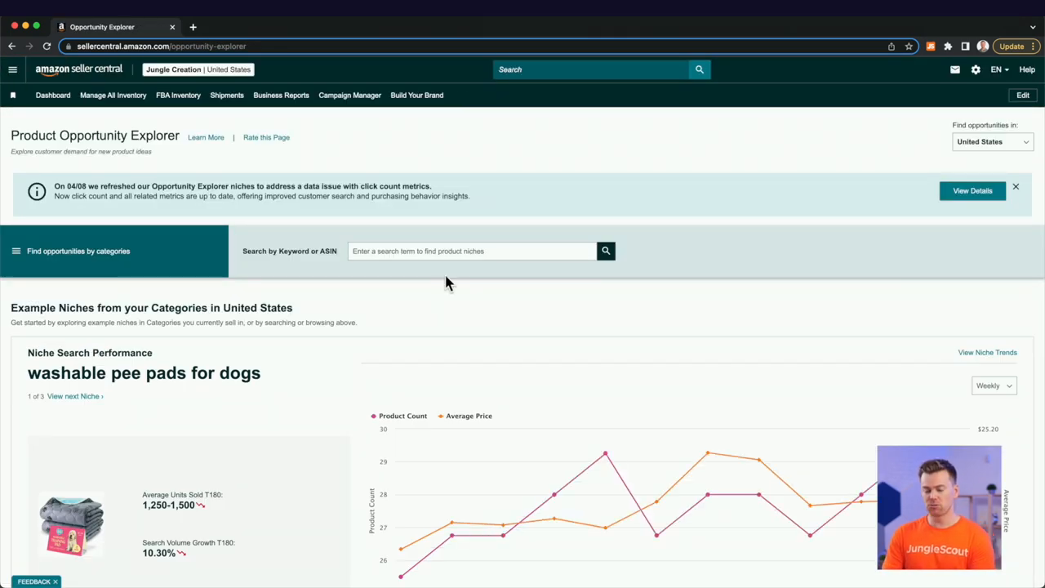
mouse_move(439, 294)
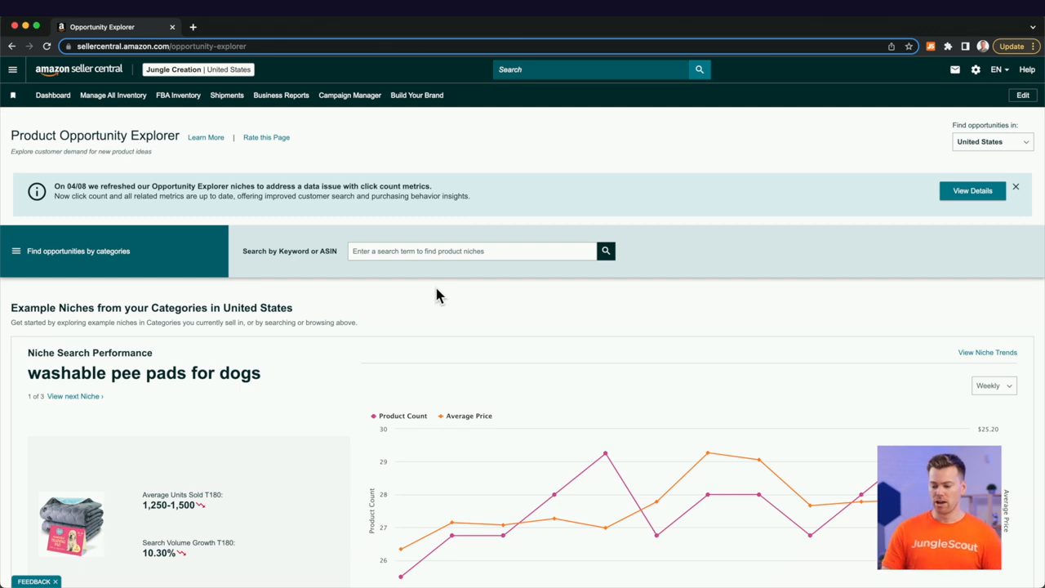
scroll(down, 3)
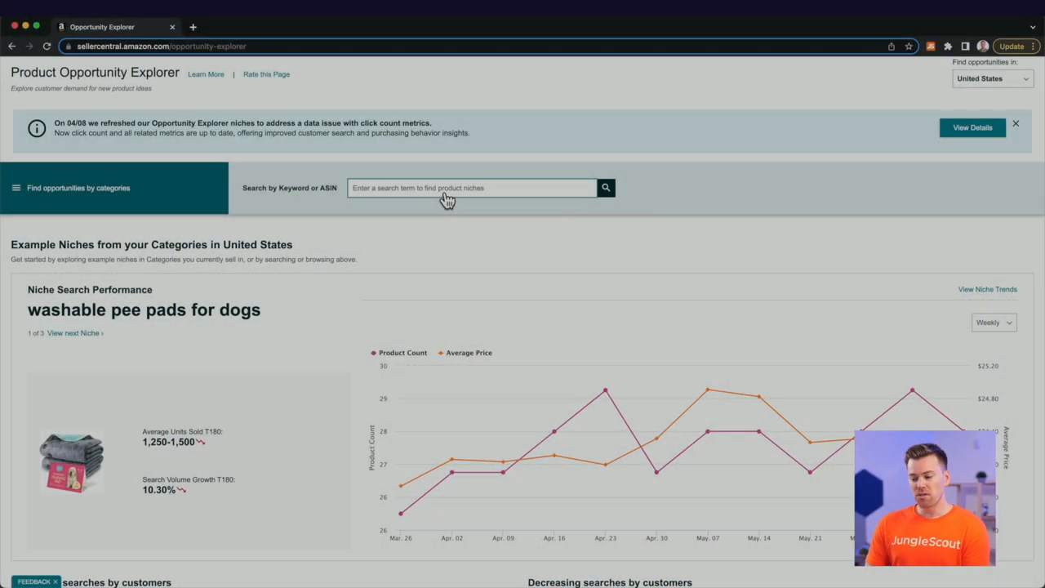
text(was)
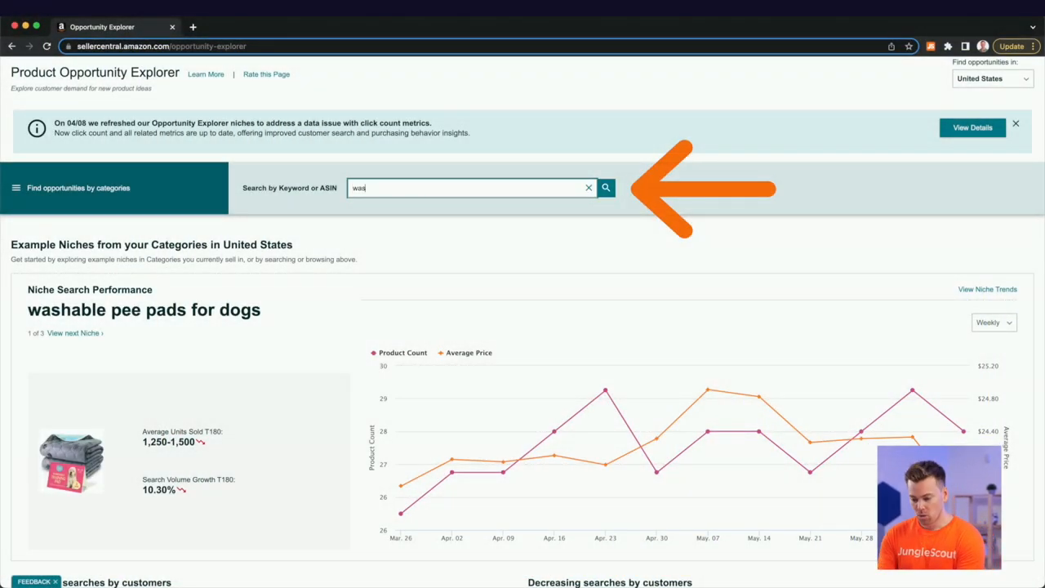
text(washable pee pads for dogs)
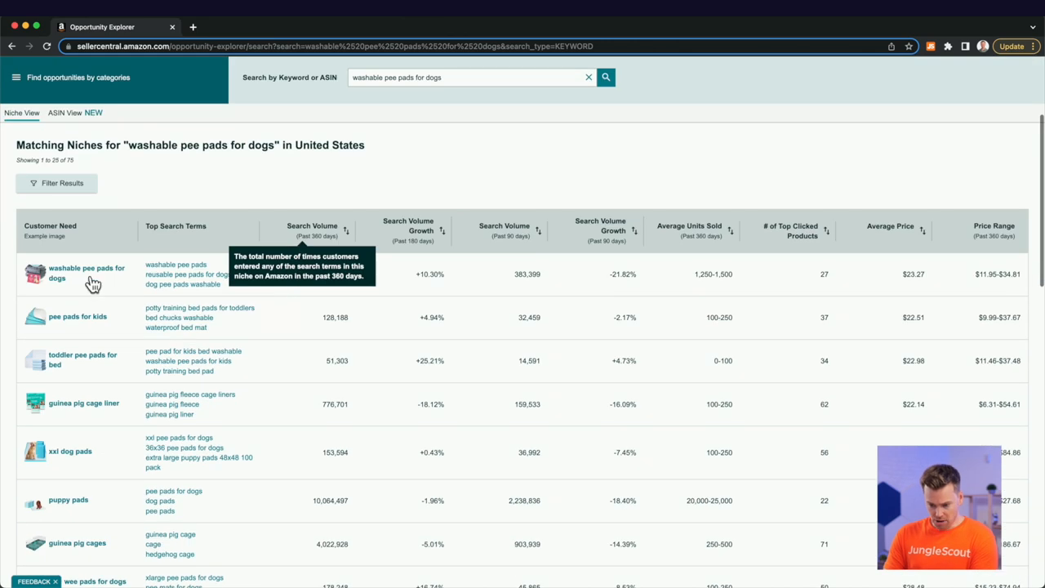
scroll(down, 3)
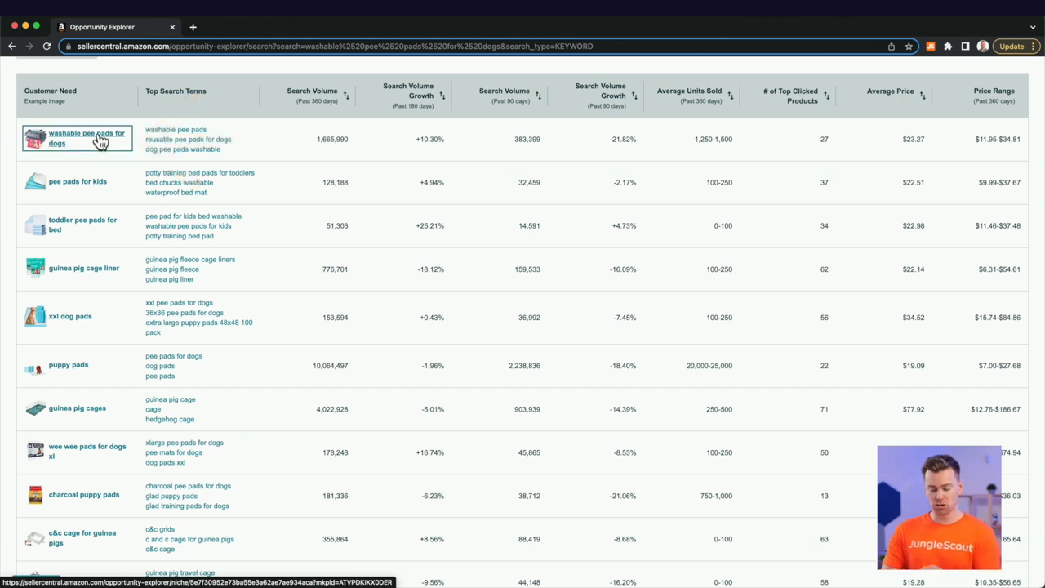
Open the 'washable pee pads for dogs' niche and its Customer Review Insights tab.
click(88, 139)
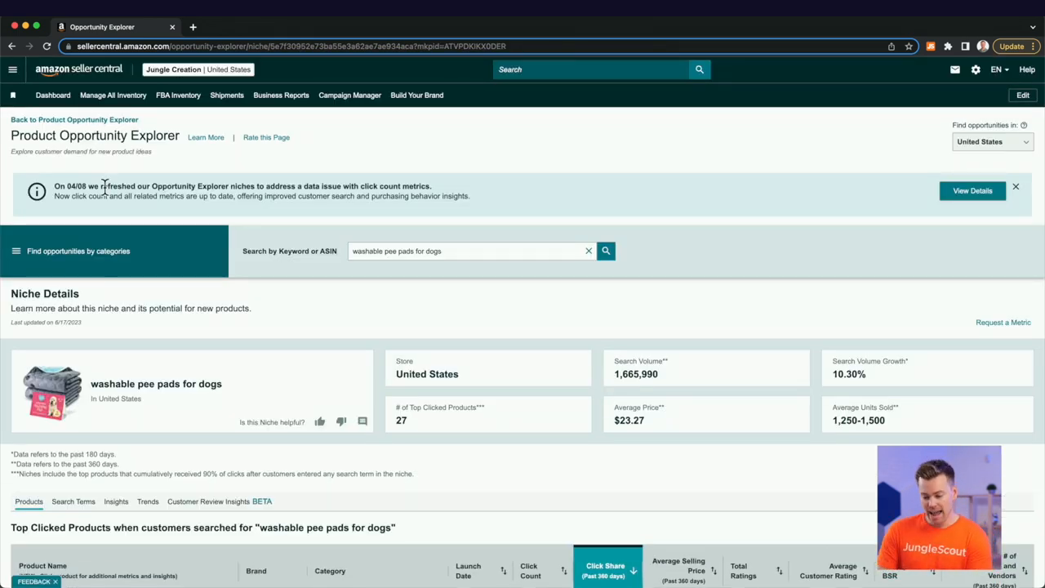
scroll(down, 3)
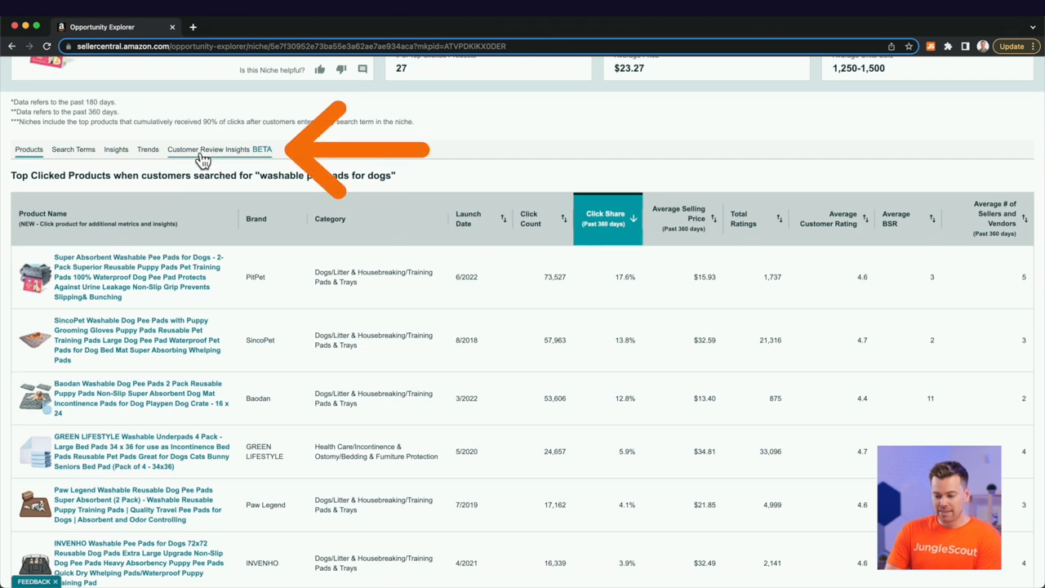
click(208, 150)
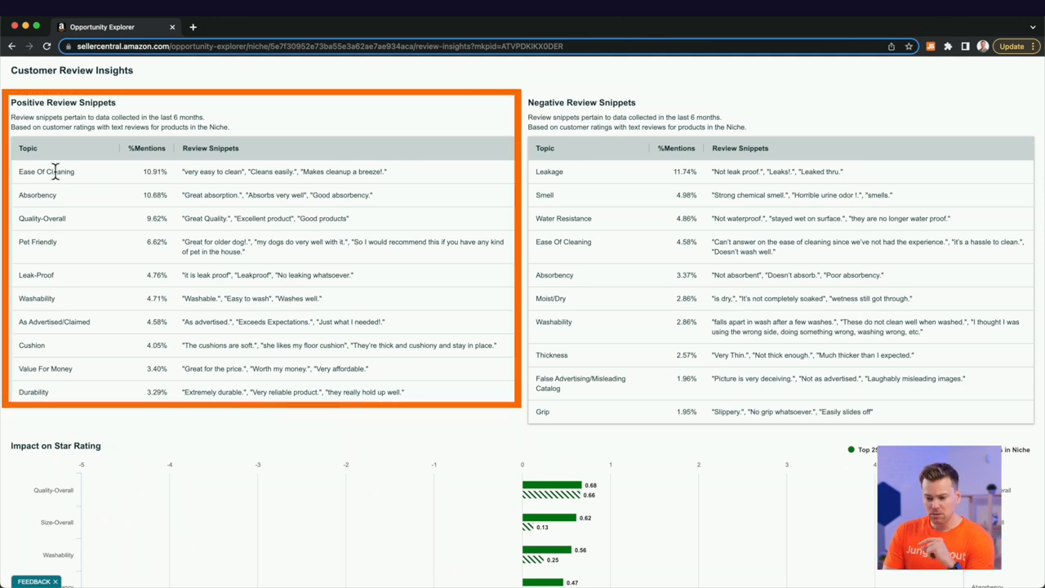
double_click(46, 171)
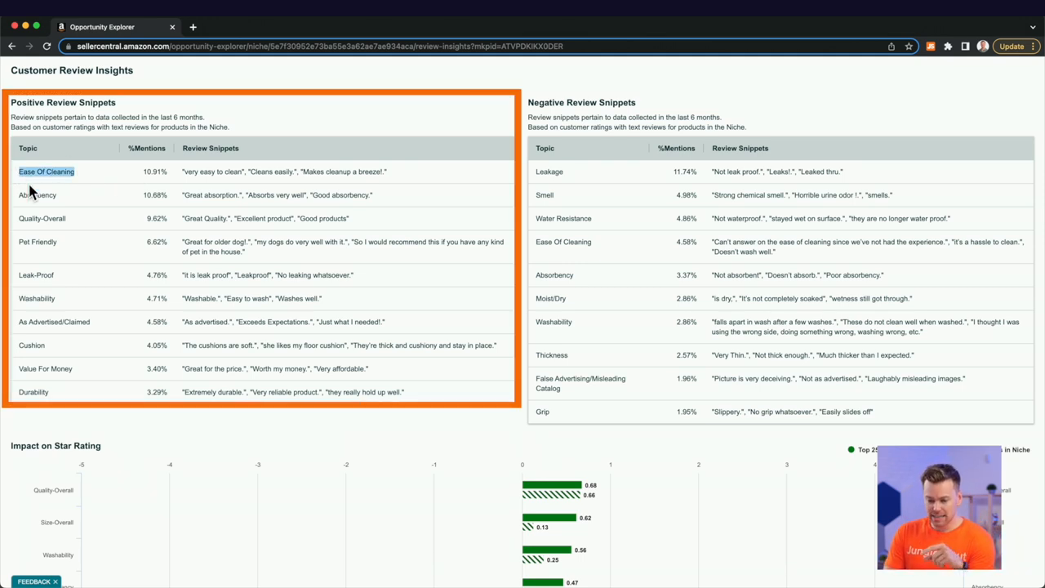
mouse_move(61, 219)
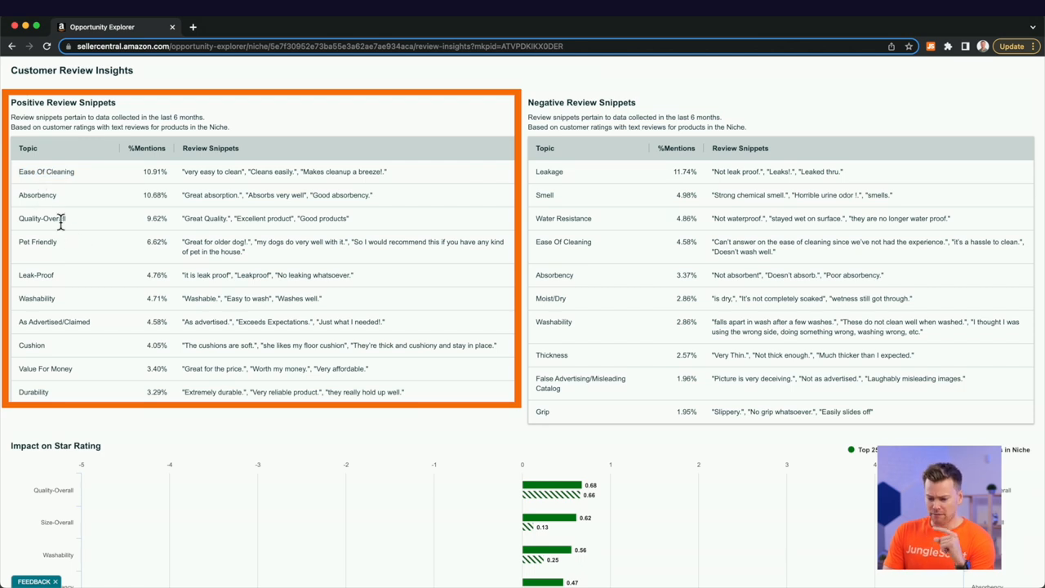
mouse_move(57, 282)
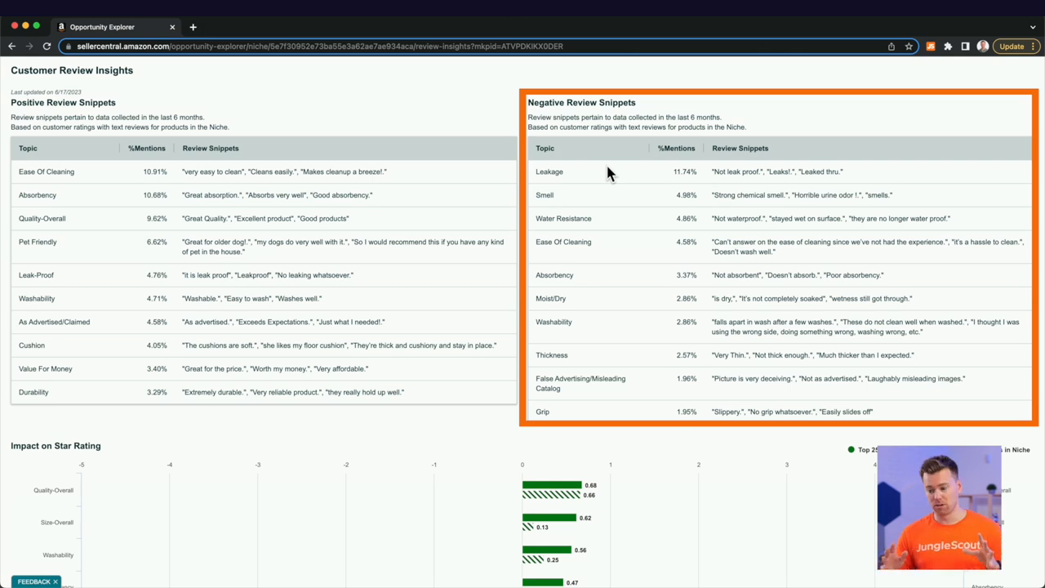
mouse_move(580, 202)
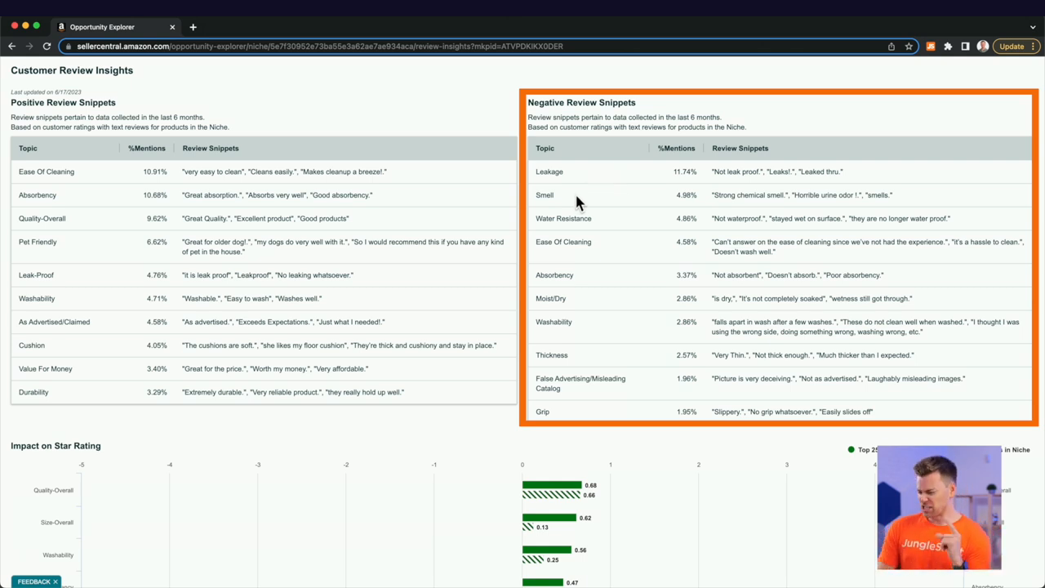
mouse_move(618, 222)
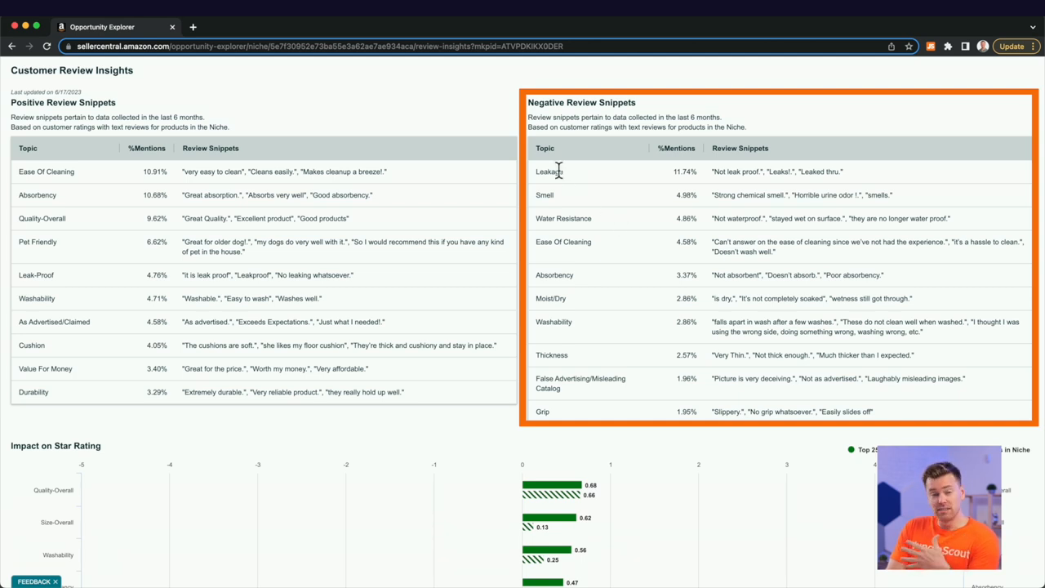
mouse_move(616, 248)
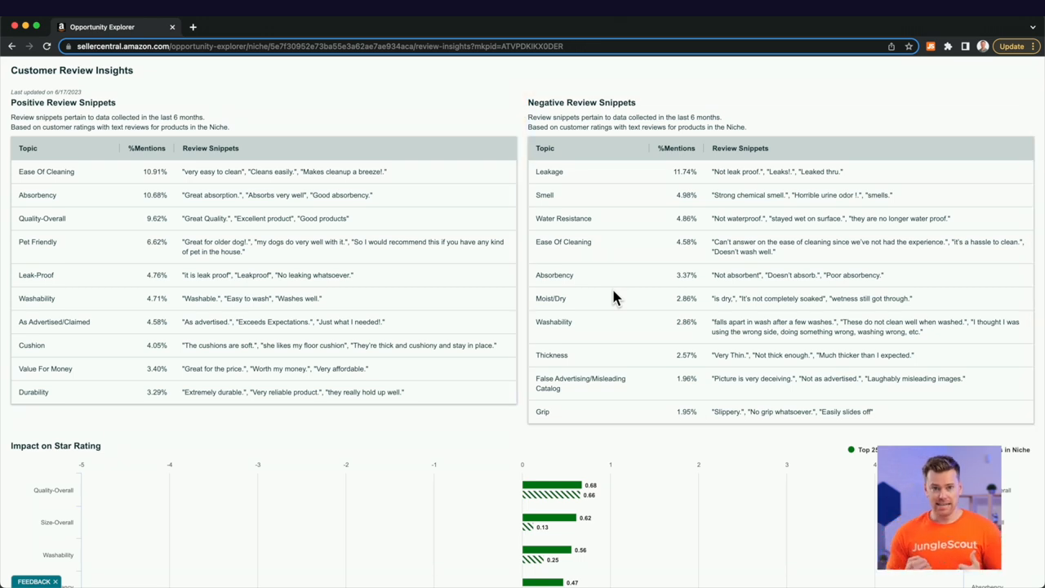
scroll(down, 3)
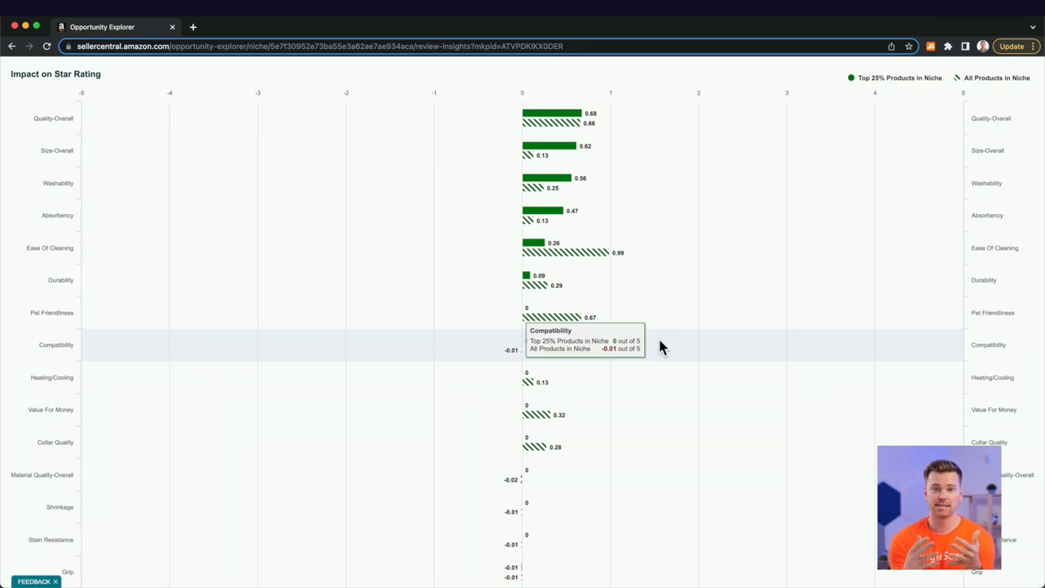
mouse_move(717, 119)
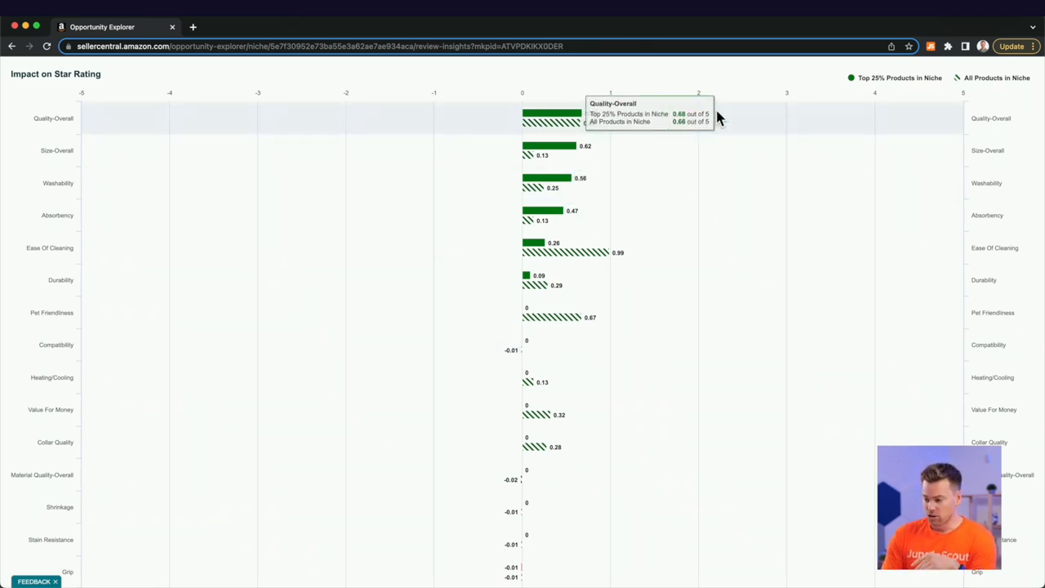
mouse_move(739, 120)
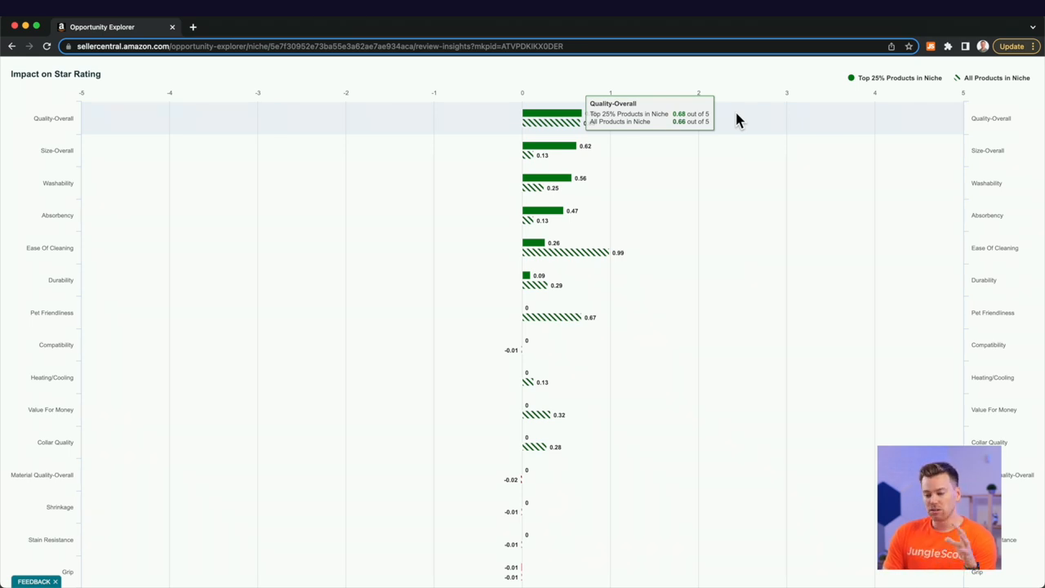
mouse_move(744, 164)
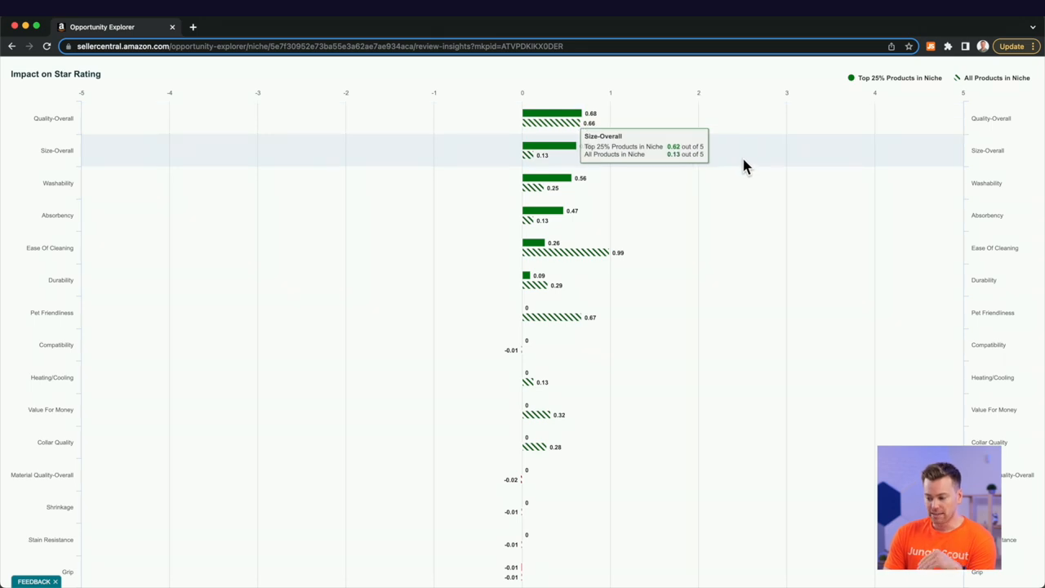
mouse_move(742, 195)
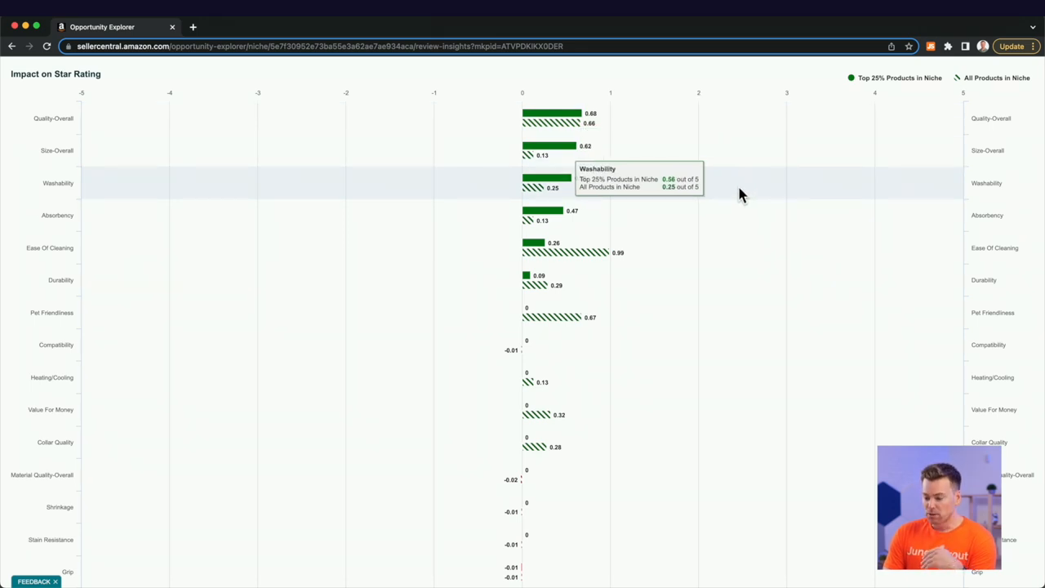
Scroll the Impact on Star Rating chart down to its last topic, Leakage.
scroll(down, 3)
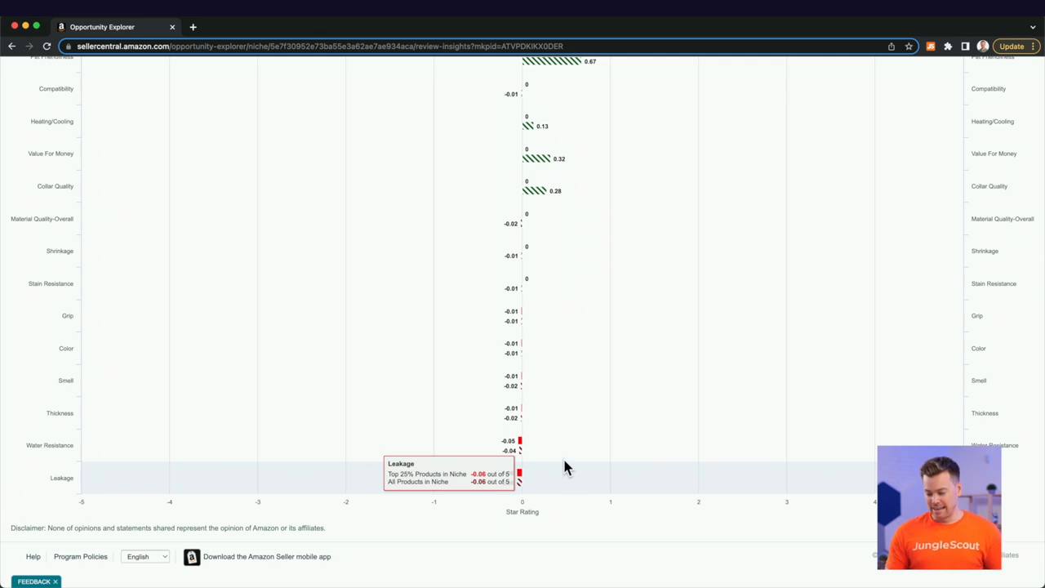
mouse_move(571, 400)
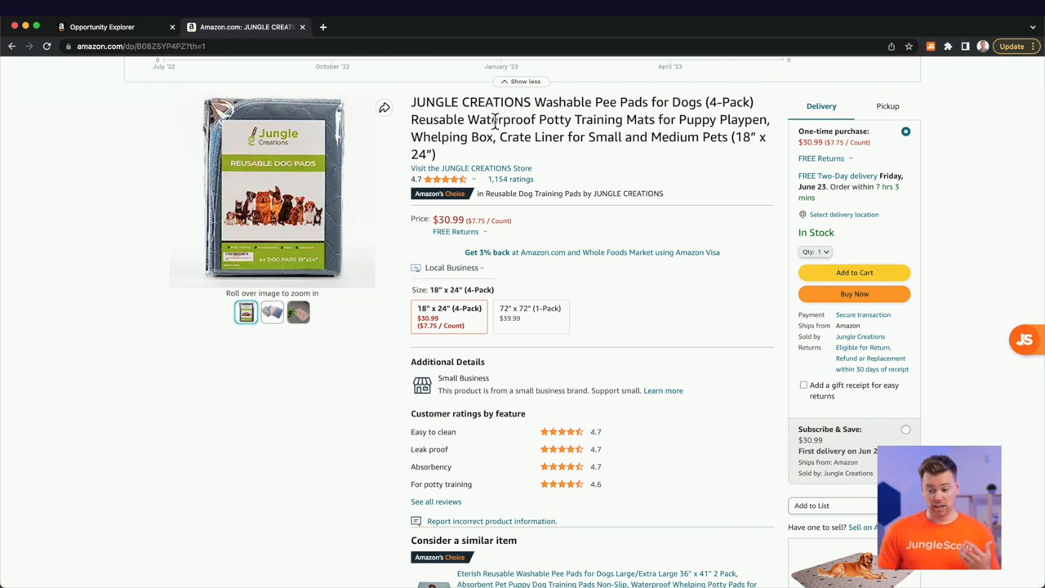
Highlight 'Waterproof' in the Amazon listing title, then return to the Opportunity Explorer tab.
double_click(503, 119)
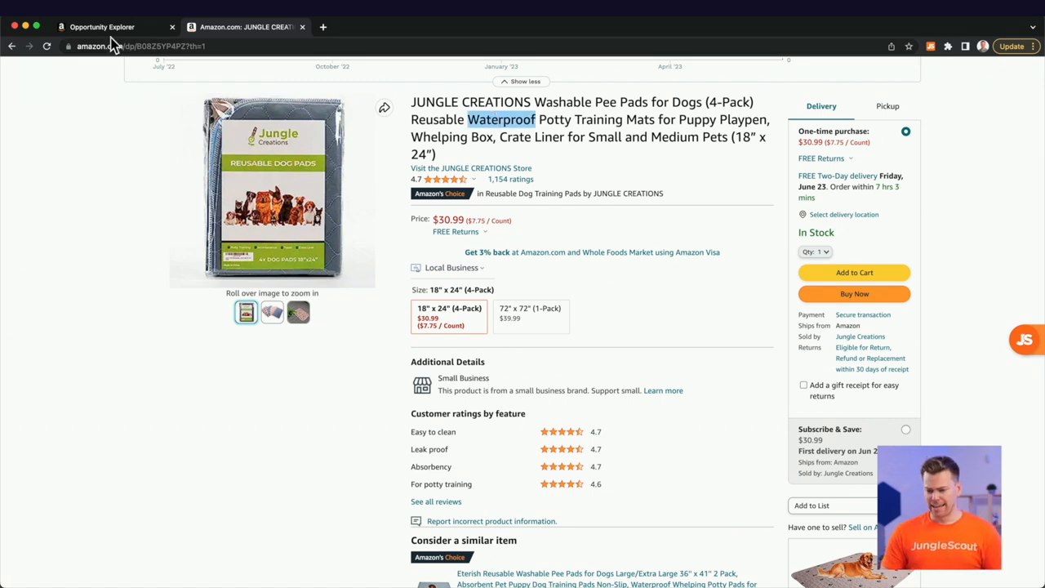
click(106, 27)
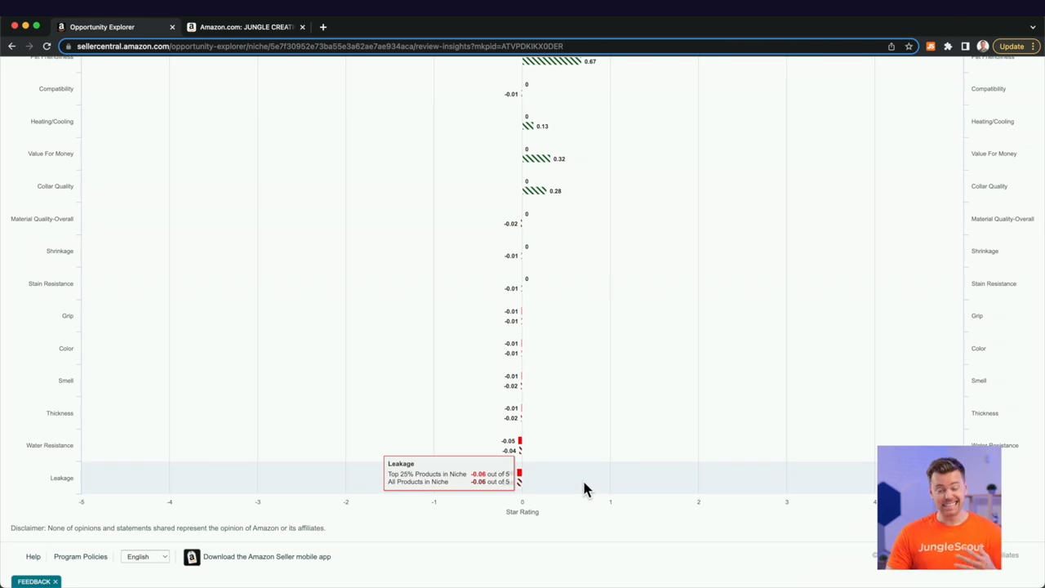
mouse_move(275, 34)
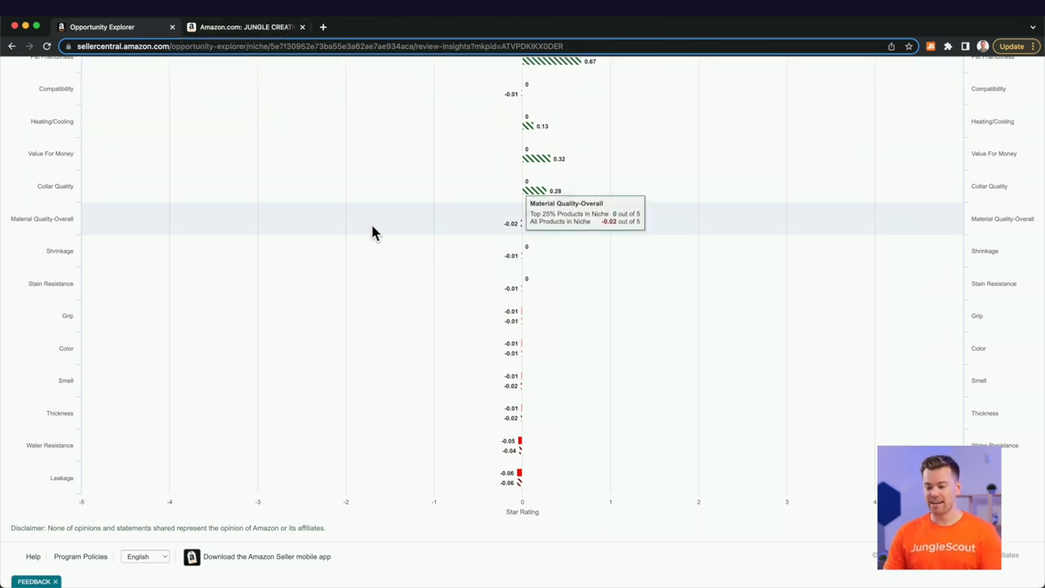
mouse_move(386, 220)
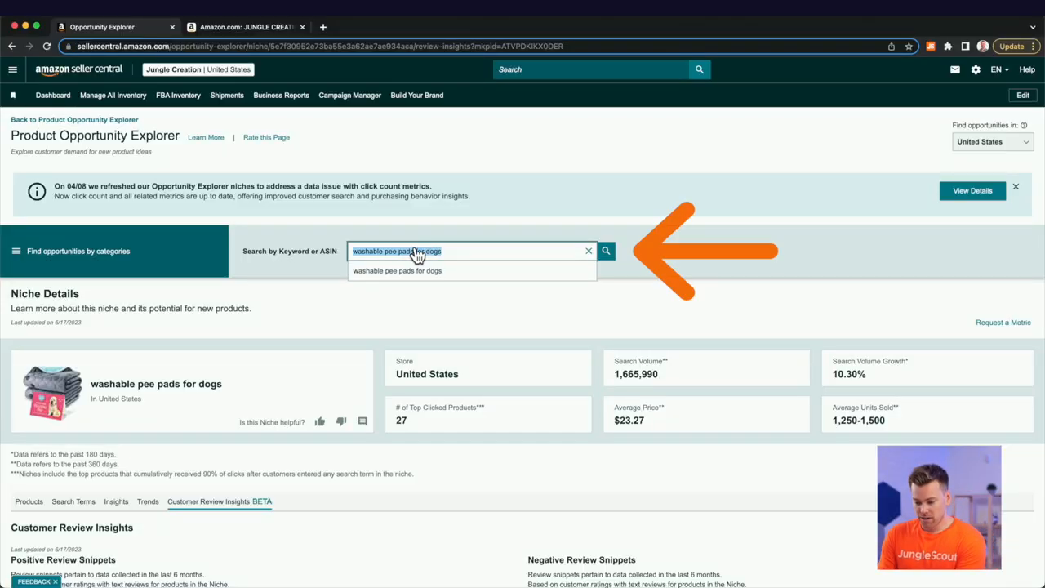
Search ASIN B08Z5NYG12 and open the Jungle Creations product's opportunity details.
text(B08Z5NYG12)
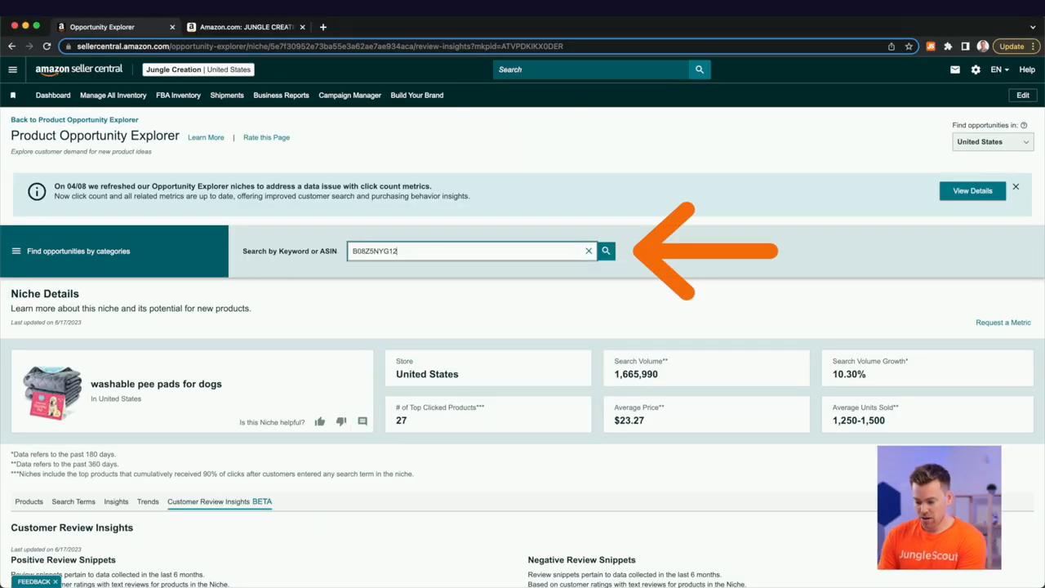
click(605, 251)
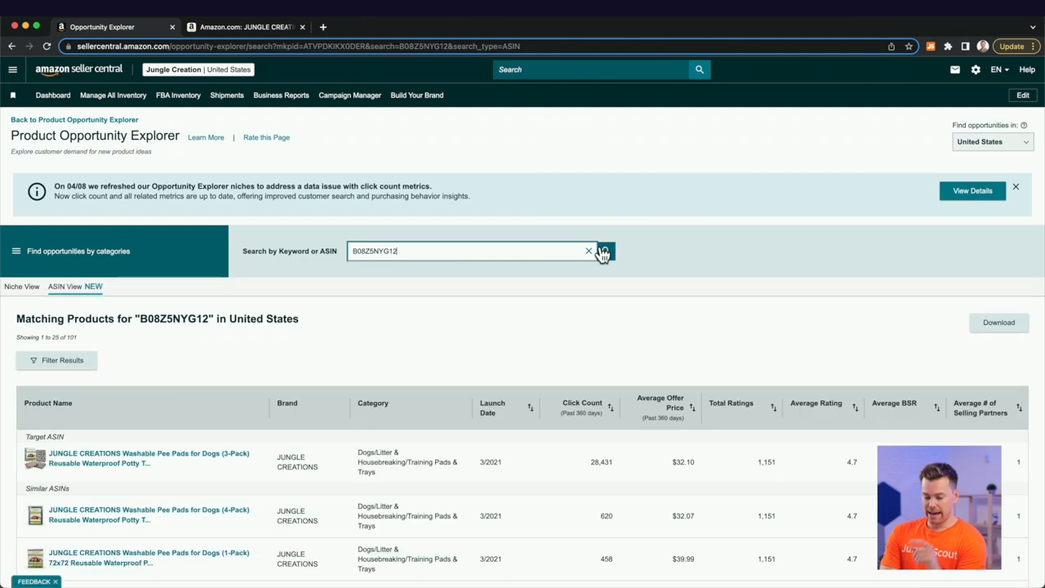
scroll(down, 3)
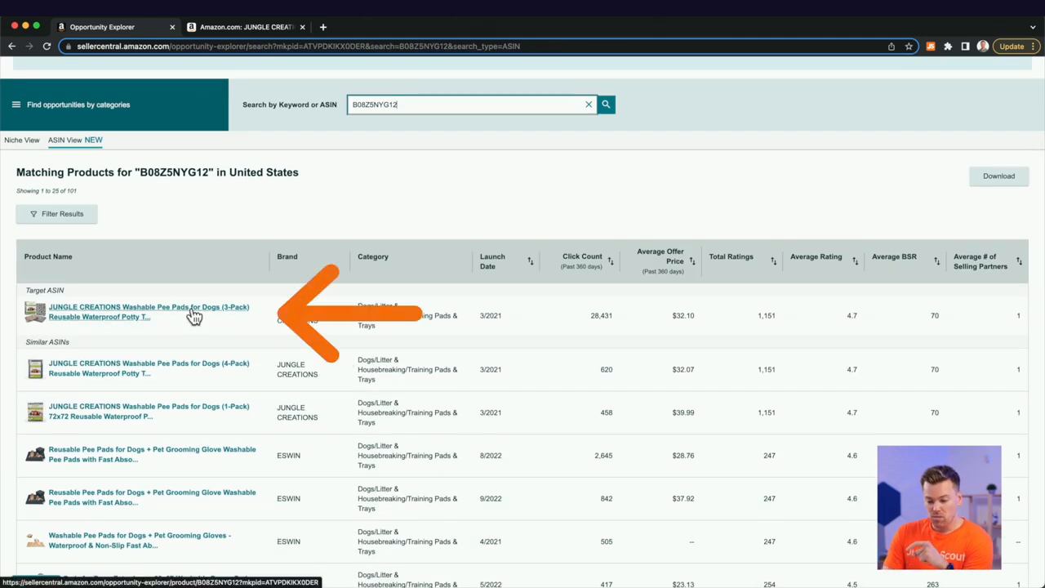
click(147, 307)
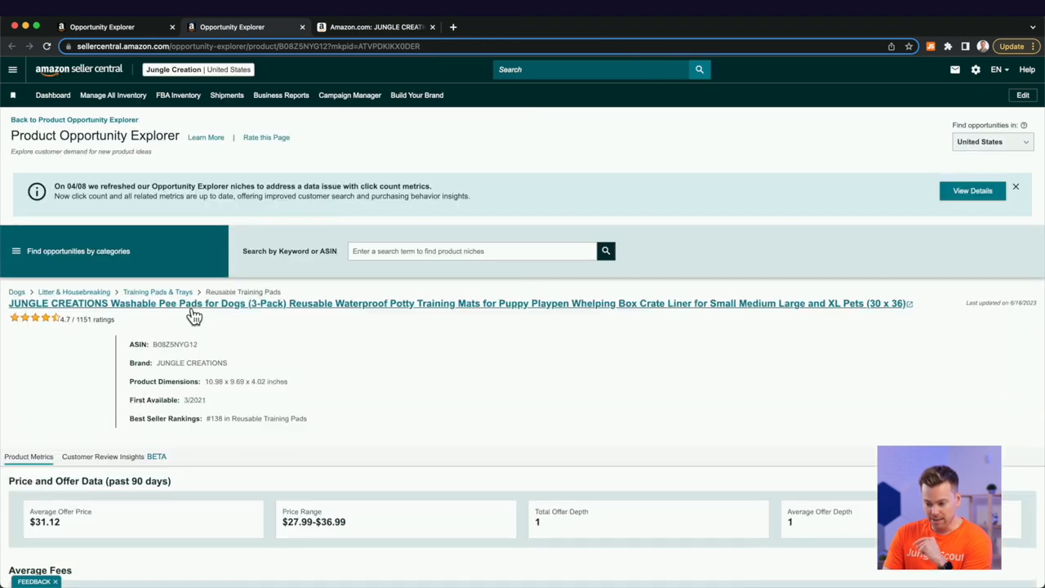
View the product's Customer Review Insights and Impact on Star Rating chart.
scroll(down, 3)
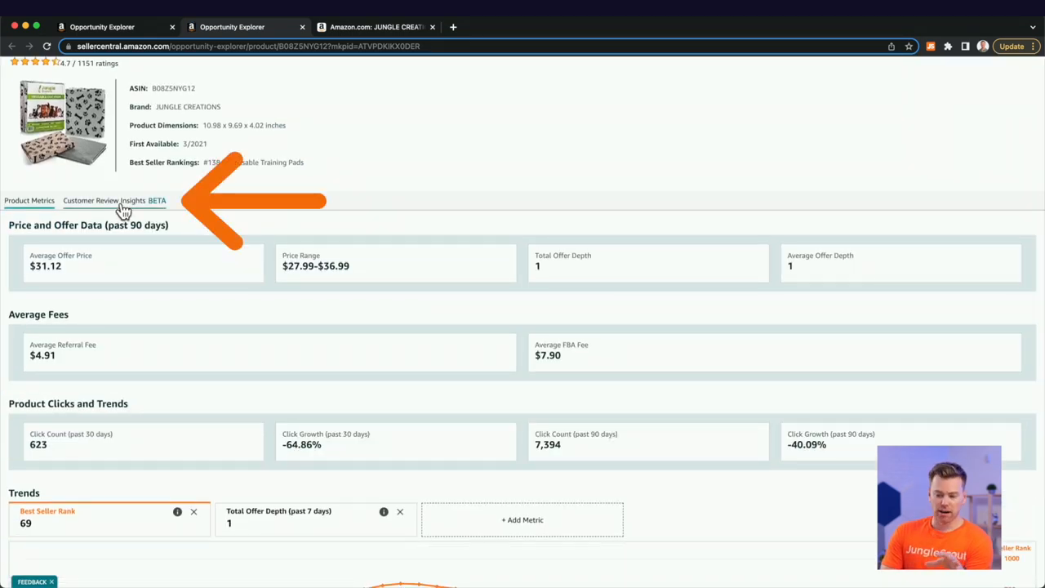
click(105, 200)
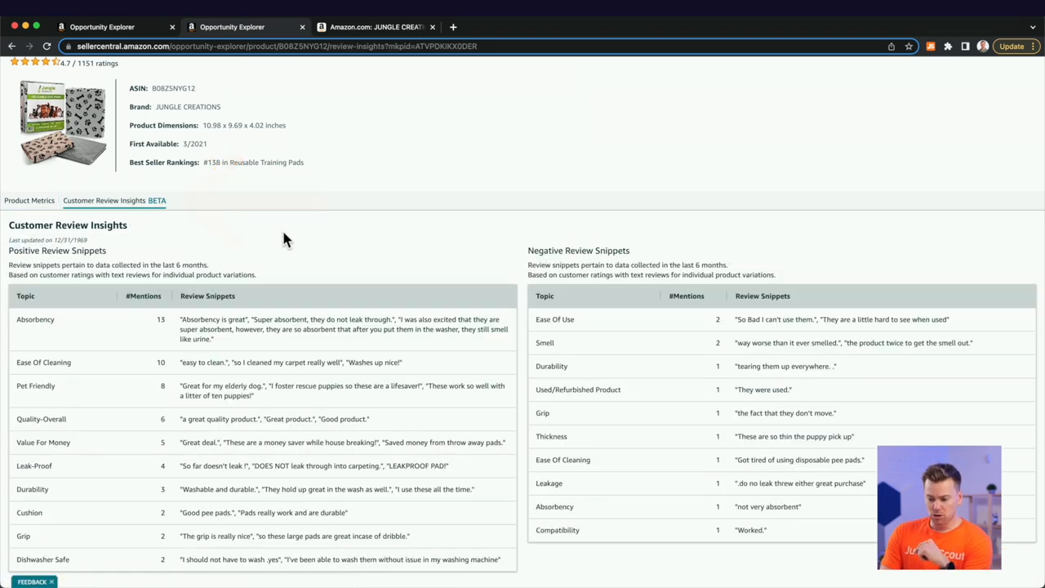
scroll(down, 3)
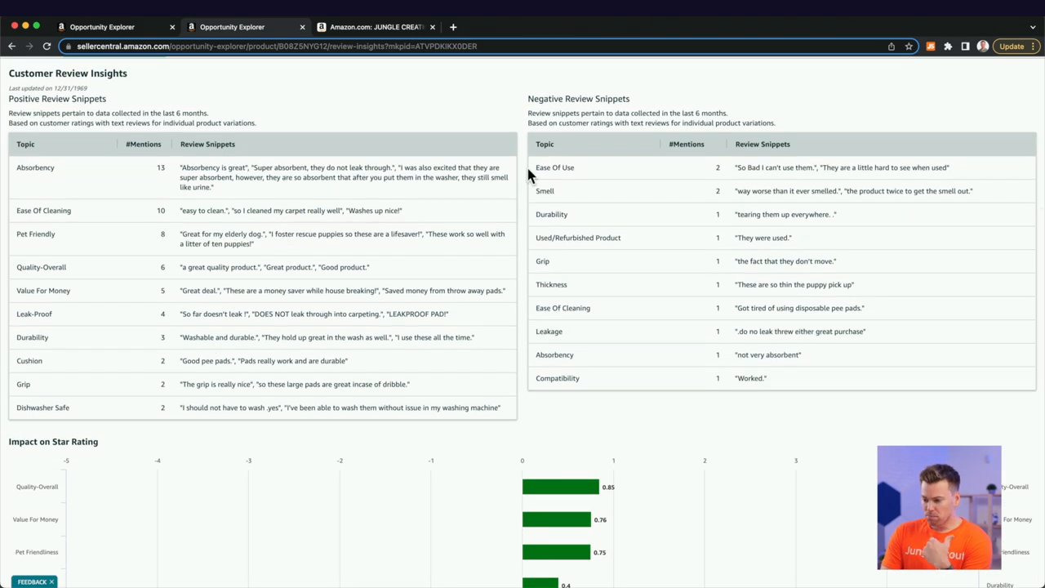
mouse_move(530, 174)
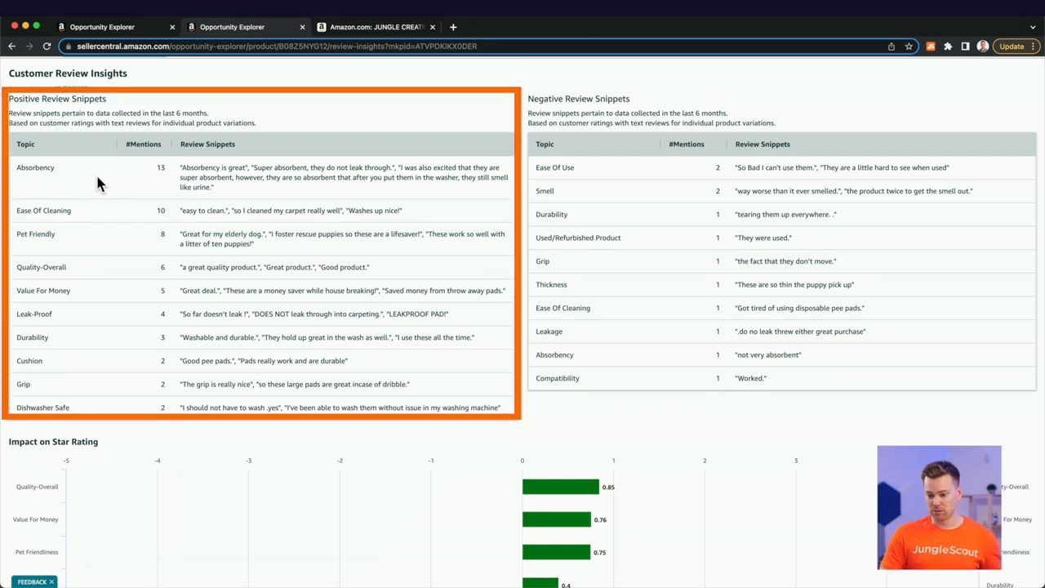
mouse_move(104, 215)
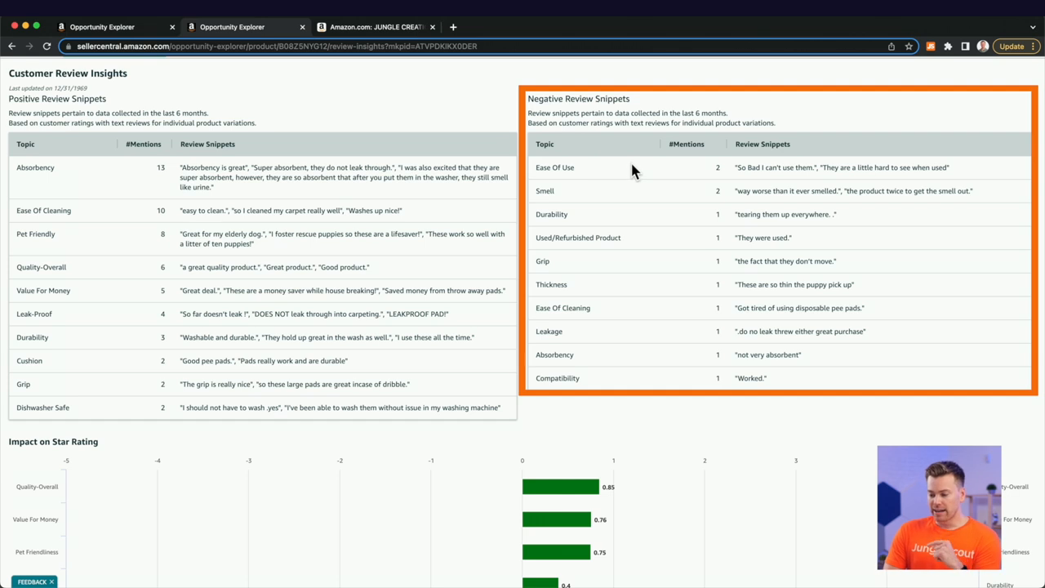
double_click(551, 213)
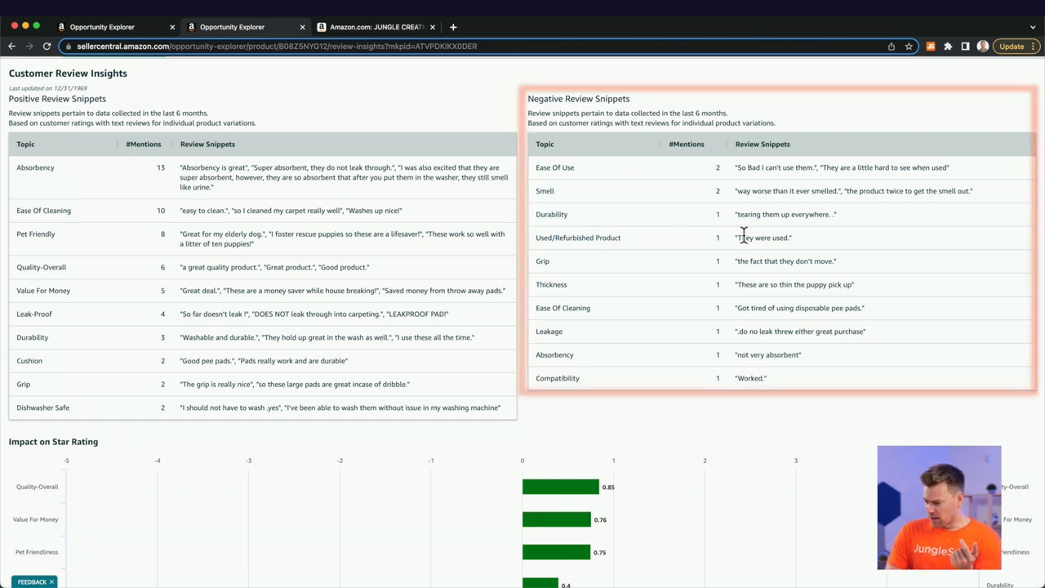
scroll(down, 3)
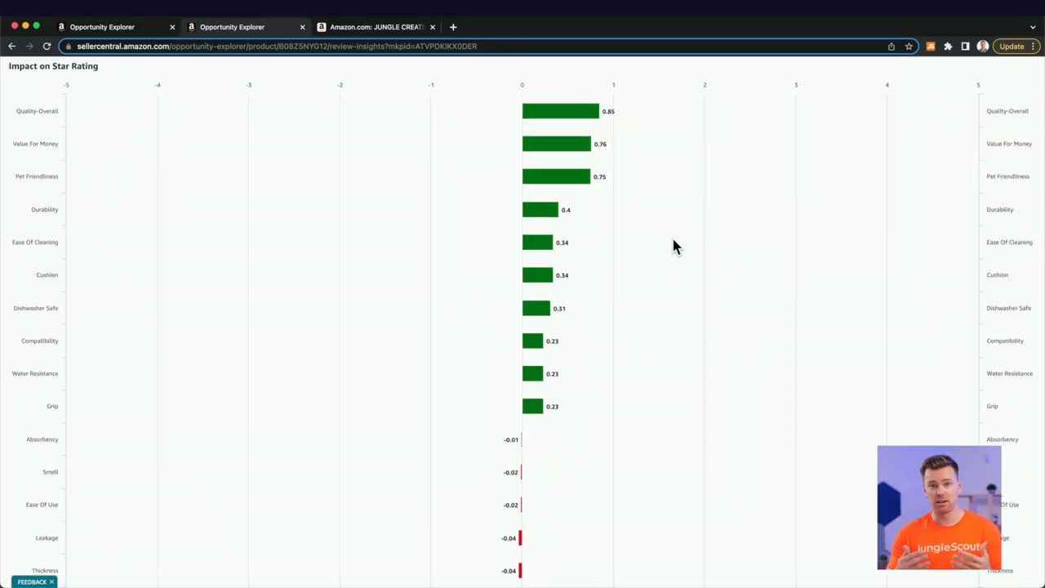
scroll(down, 3)
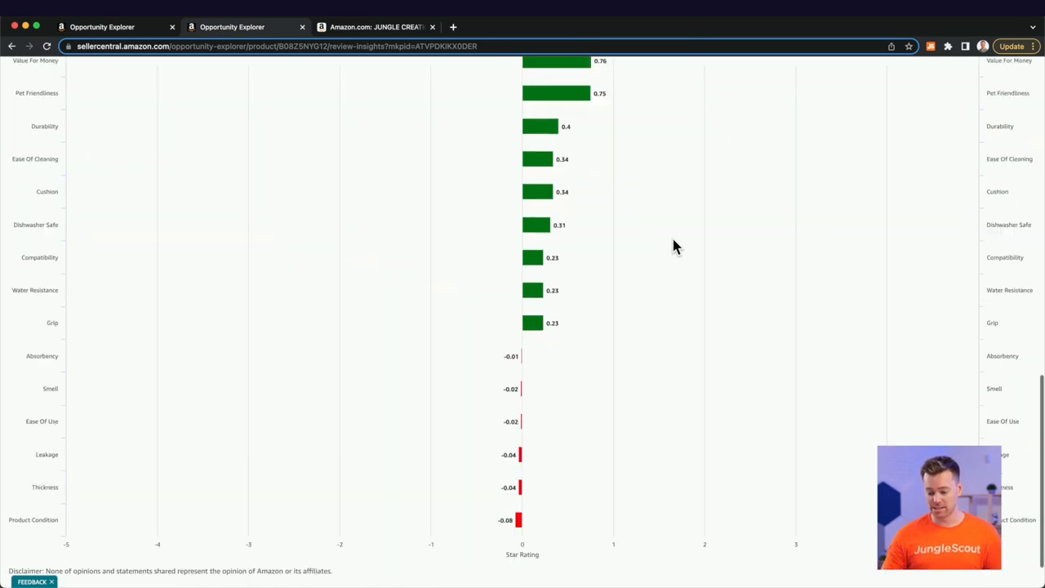
scroll(down, 3)
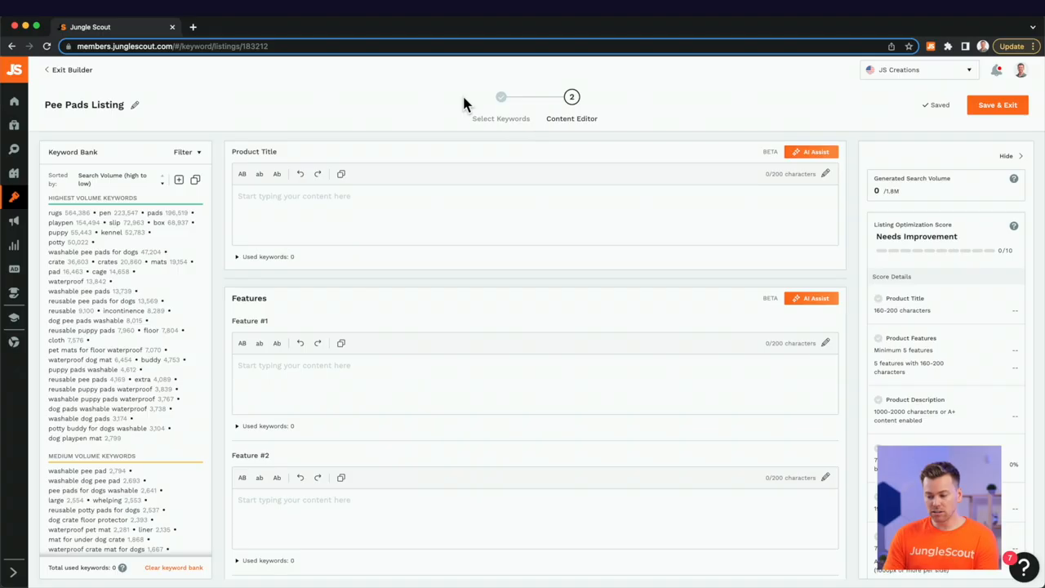
Go back to the Select Keywords step with Pee Pads - Highly Related checked.
click(500, 96)
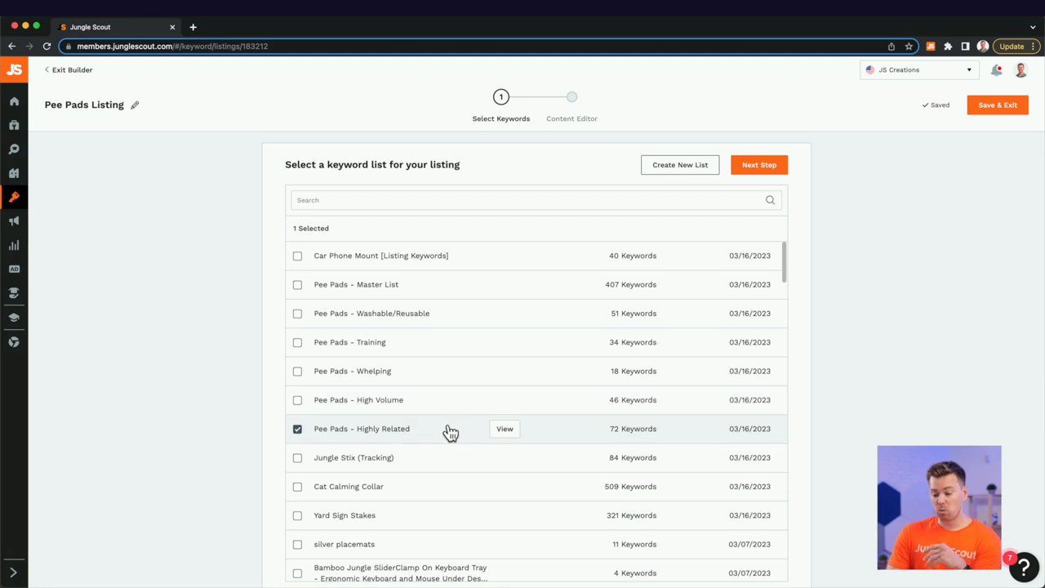
mouse_move(438, 429)
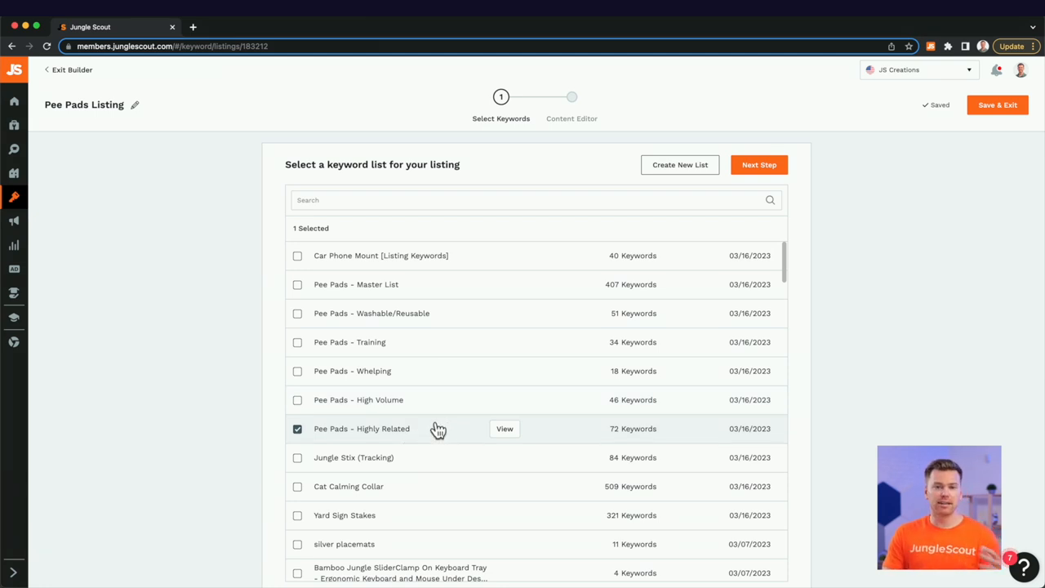
mouse_move(768, 165)
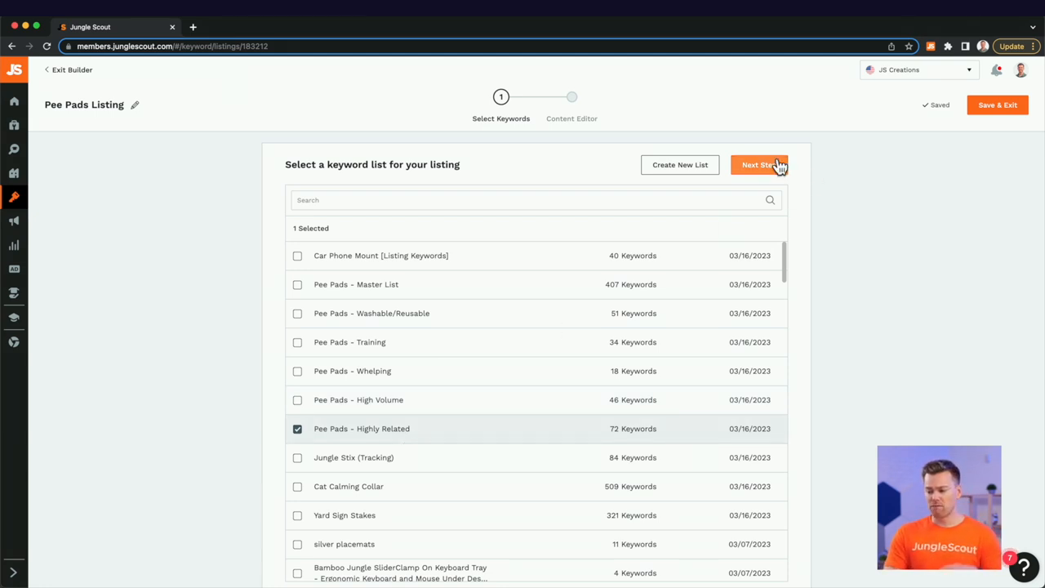
mouse_move(768, 168)
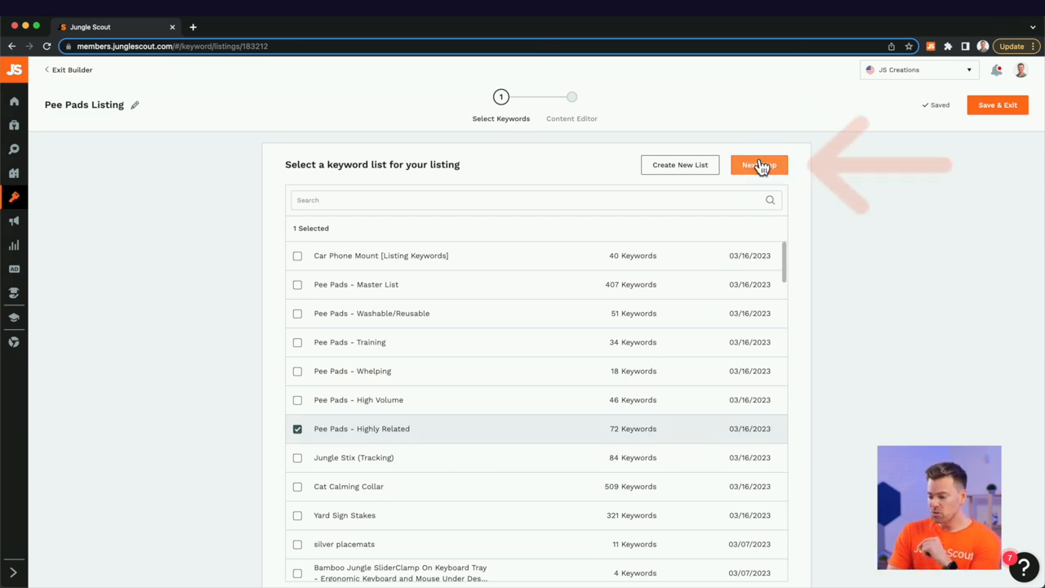
Write the title 'JUNGLE CREATIONS washable pee pads for dogs' and request an AI title.
click(759, 165)
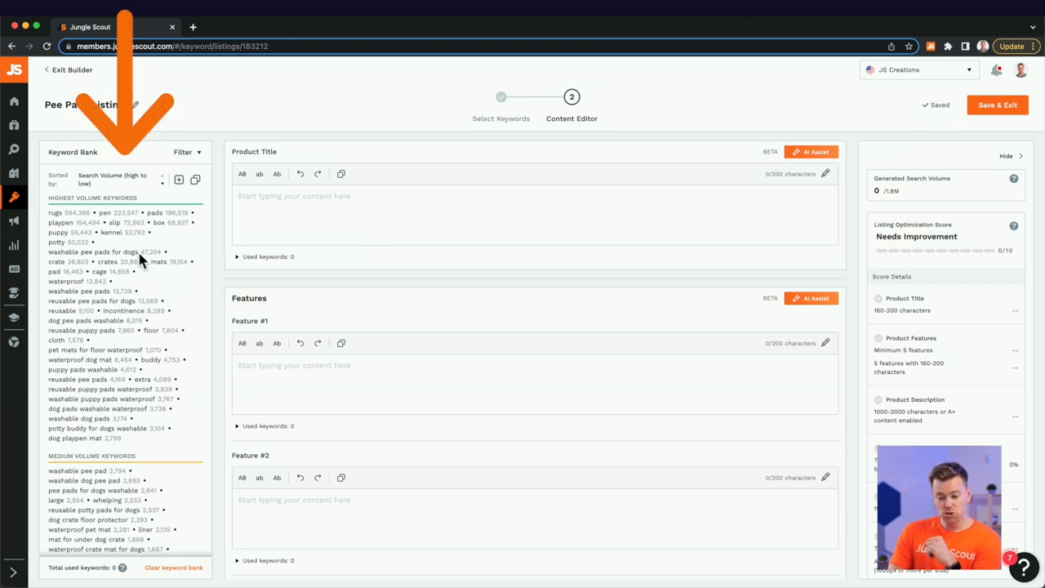
scroll(down, 3)
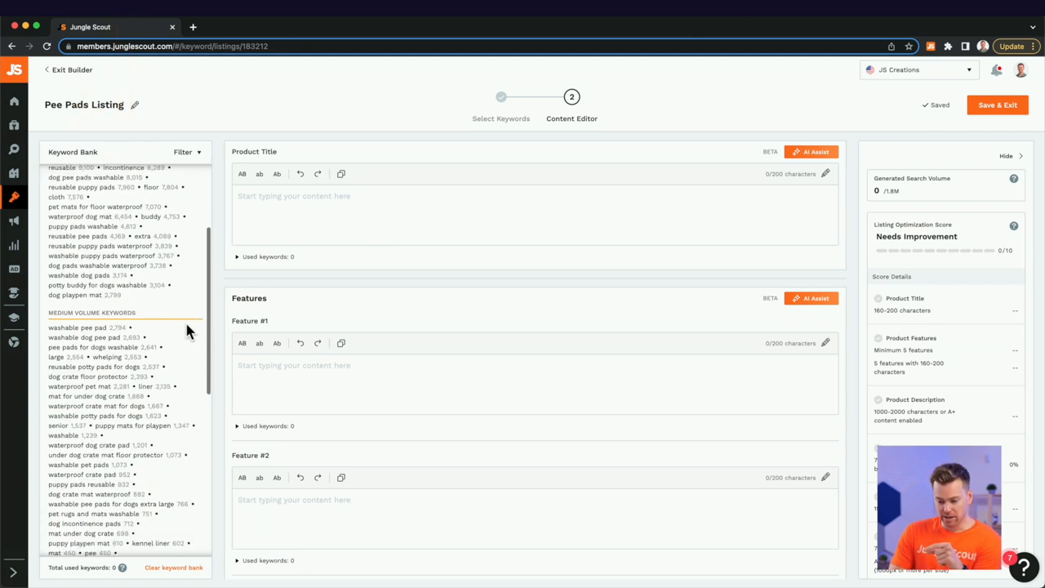
scroll(down, 3)
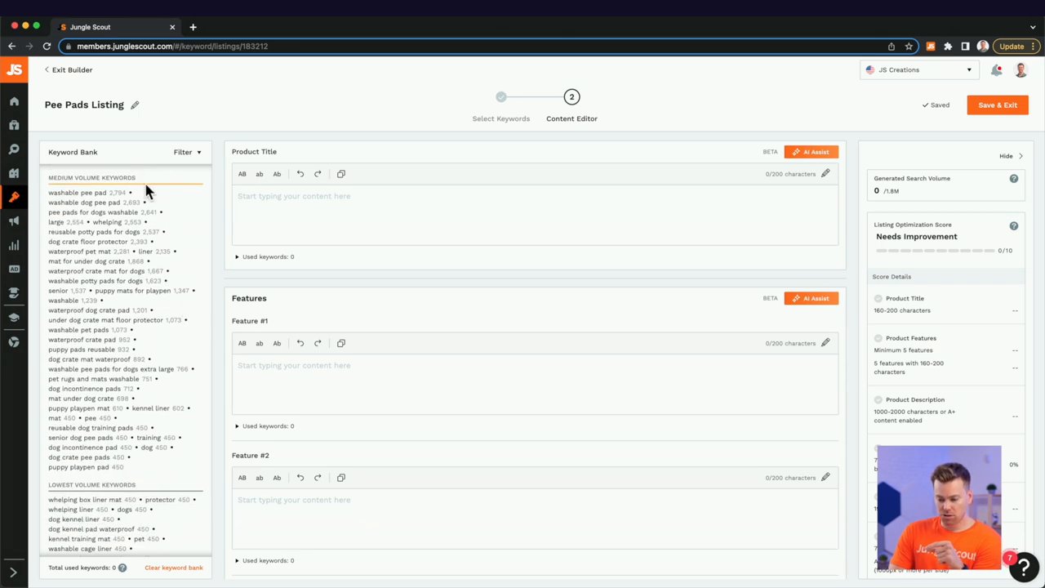
scroll(down, 3)
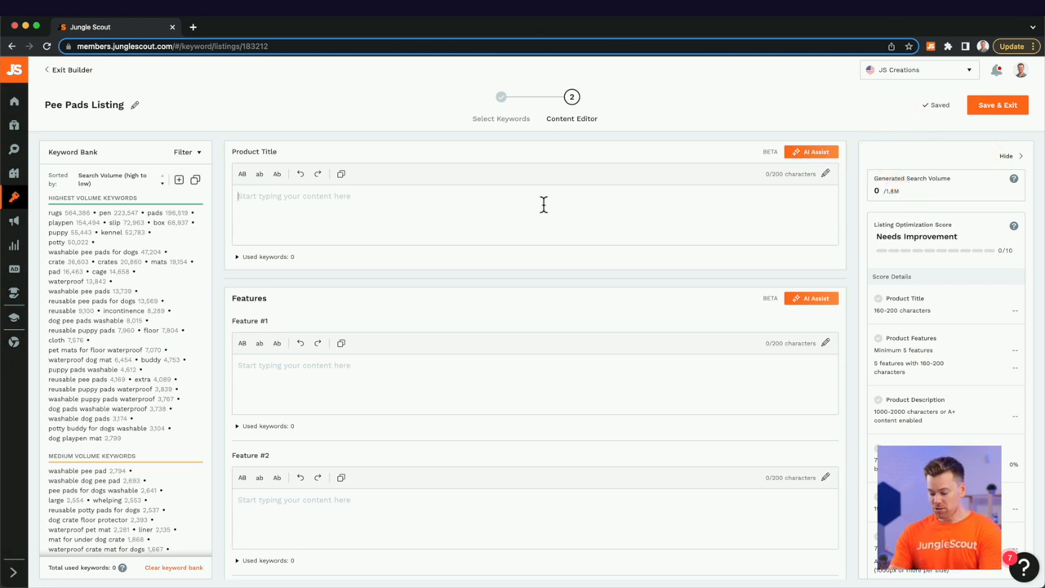
text(JUNGLE CREATIONS washable pee pads for dogs)
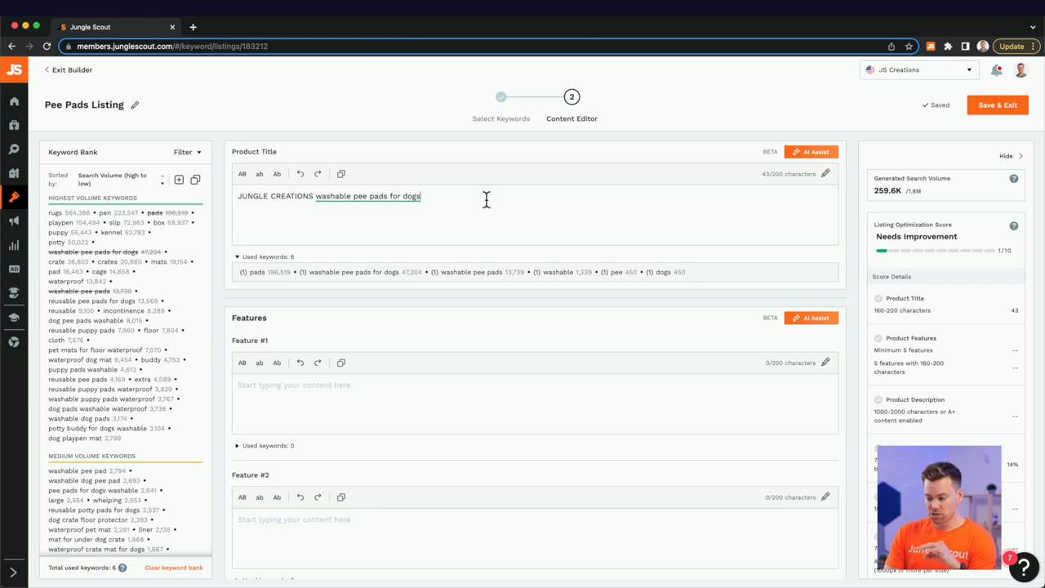
click(812, 152)
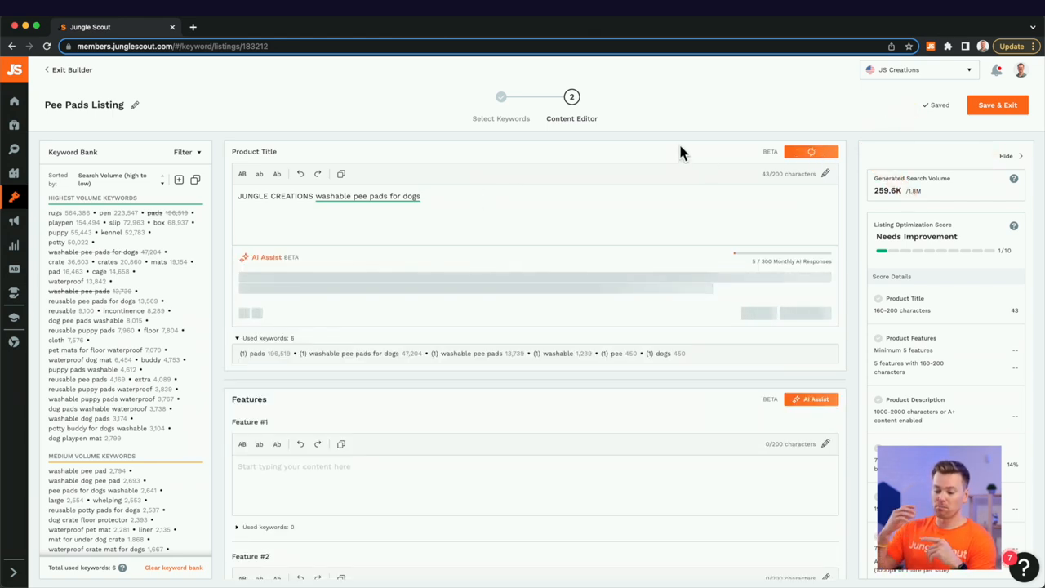
Replace the title with the AI-generated 191-character version covering sixteen keywords.
scroll(down, 3)
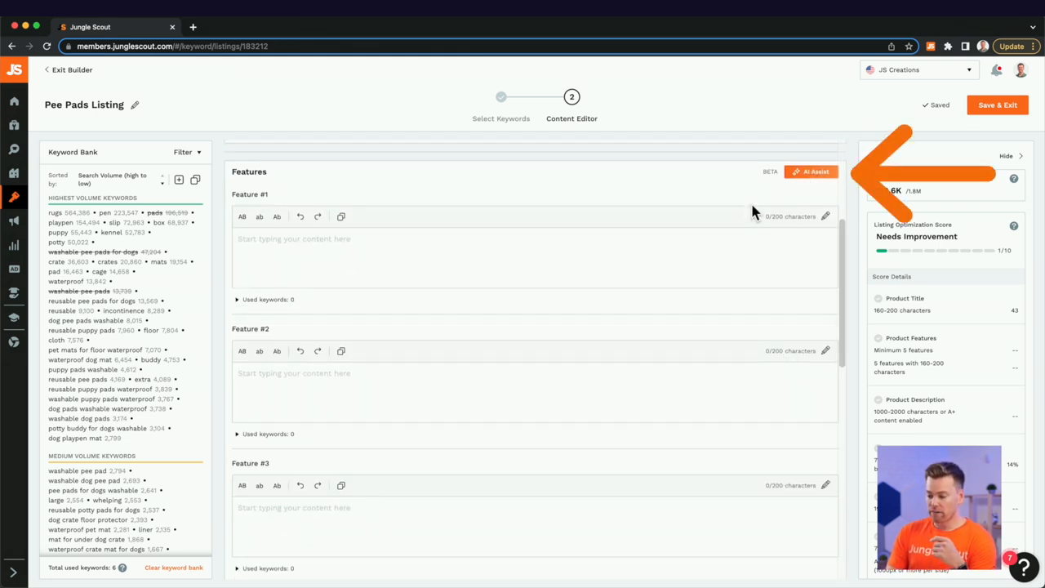
scroll(down, 3)
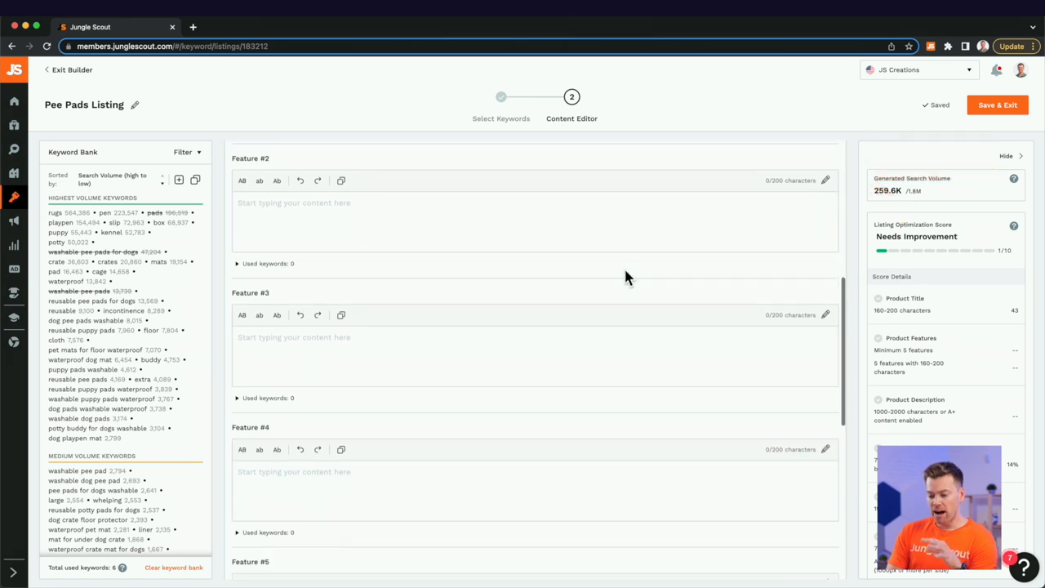
scroll(down, 3)
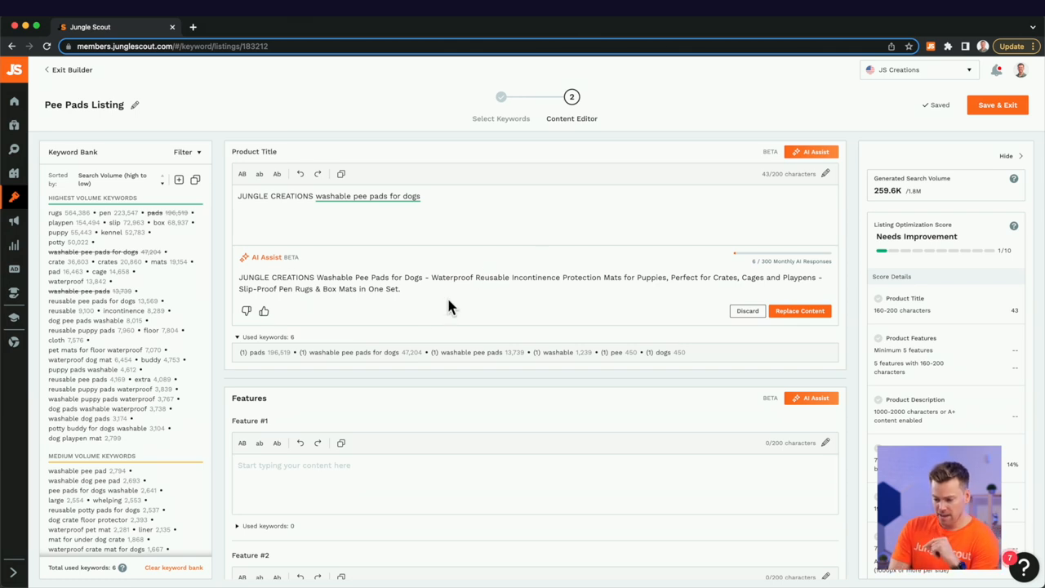
mouse_move(436, 299)
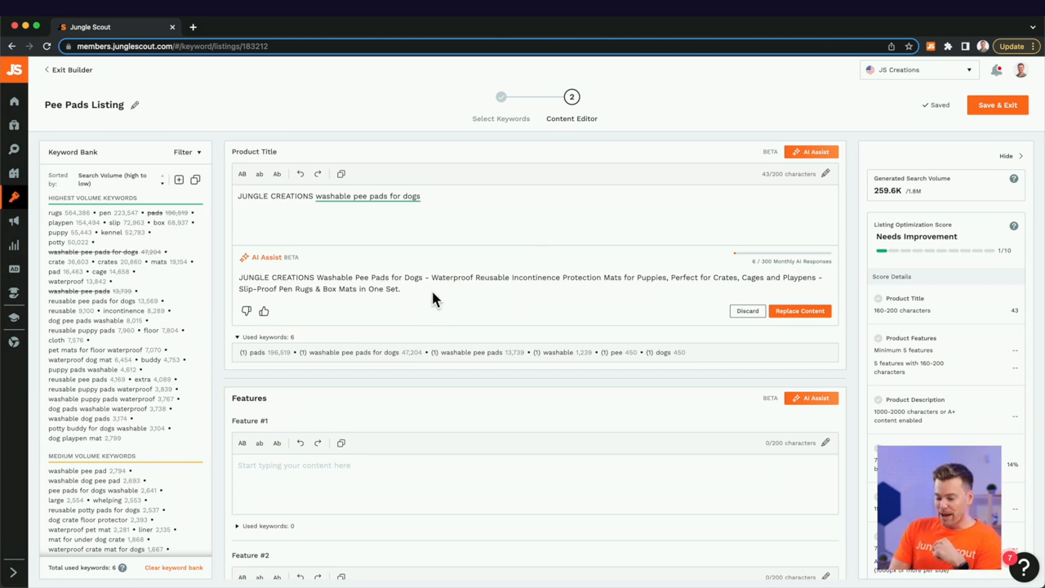
mouse_move(574, 276)
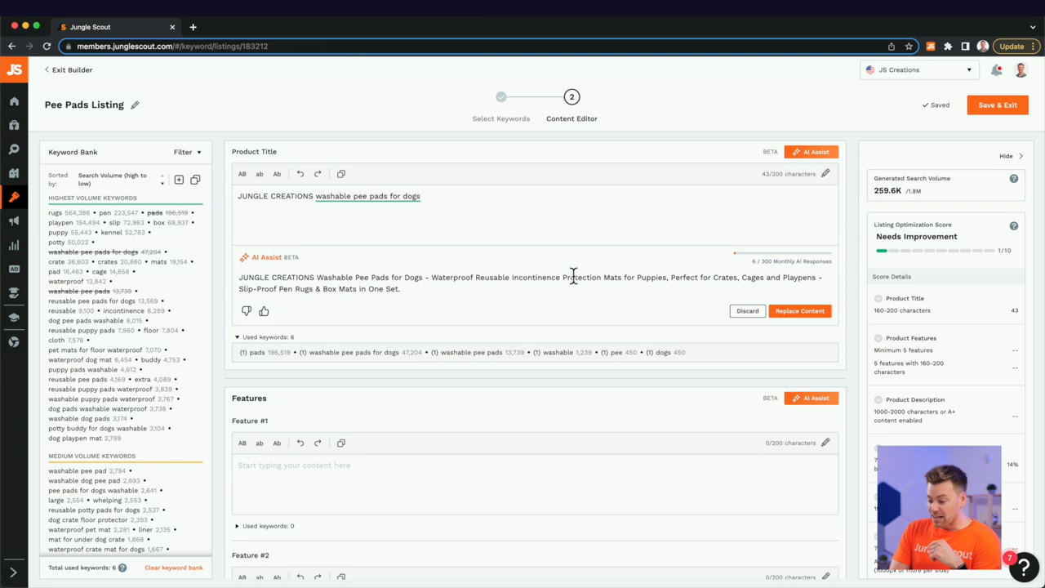
mouse_move(611, 276)
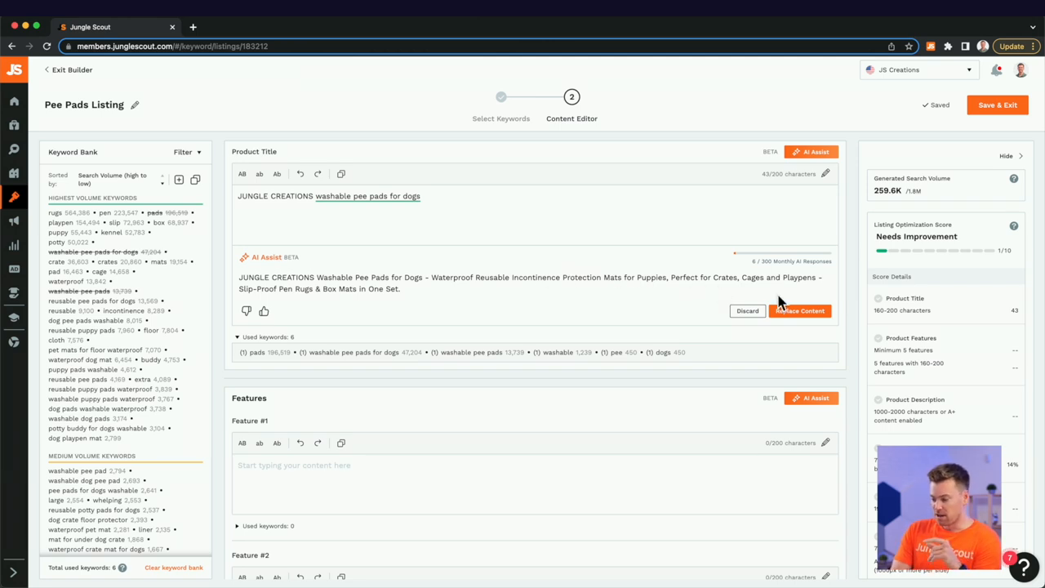
click(799, 311)
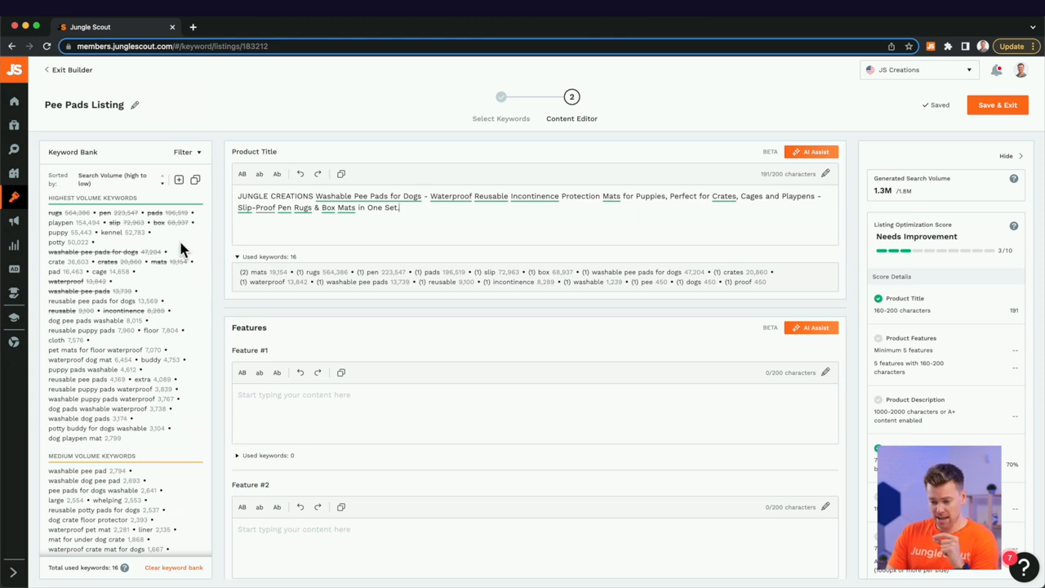
mouse_move(218, 254)
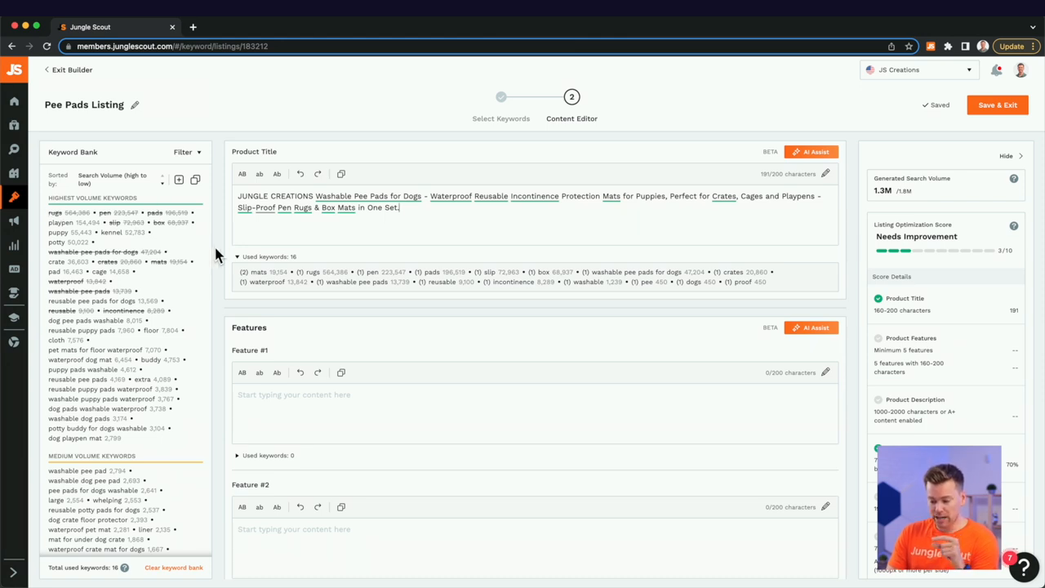
mouse_move(162, 243)
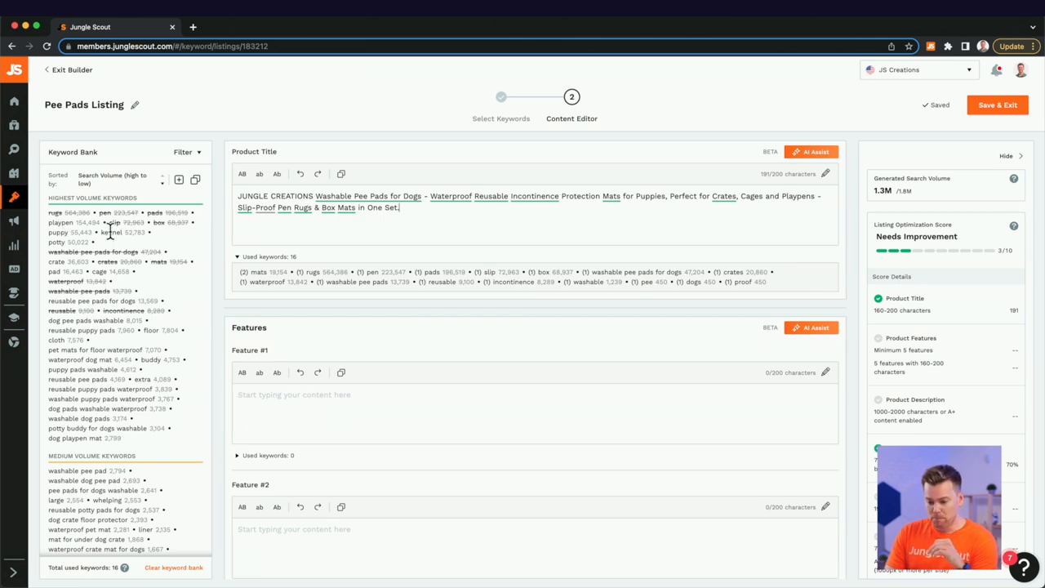
mouse_move(214, 251)
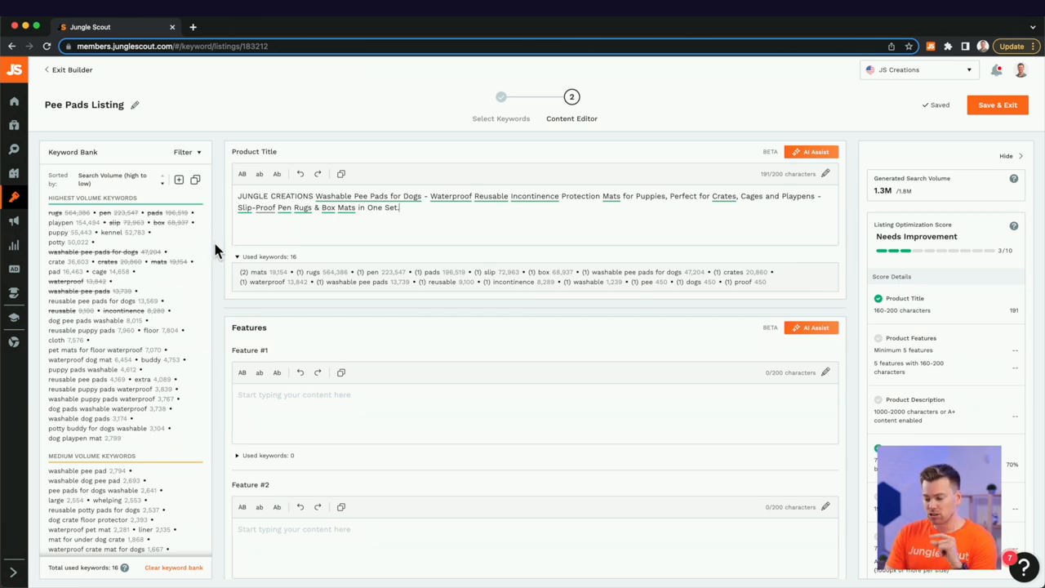
mouse_move(424, 207)
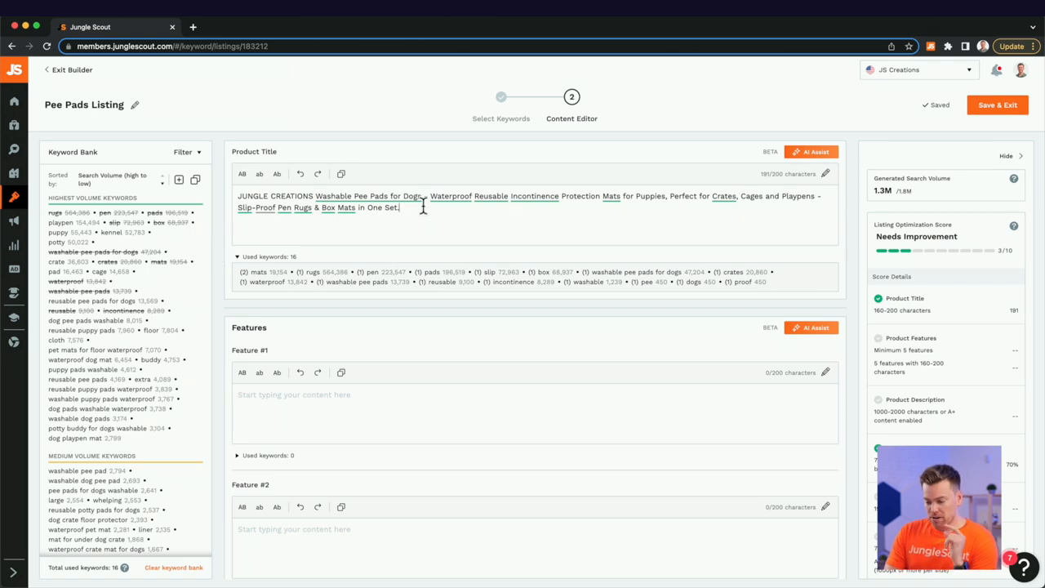
Delete the title's trailing period so it ends with 'One Set' at 190 characters.
key(Backspace)
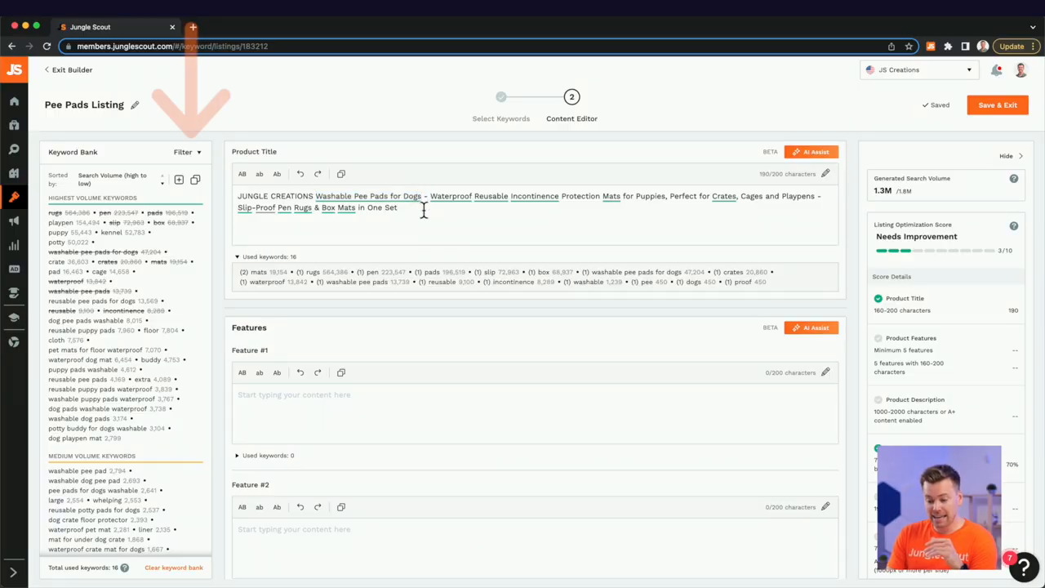
Toggle the Add Keywords from Phrases filter off and on, then get AI feature suggestions.
click(198, 152)
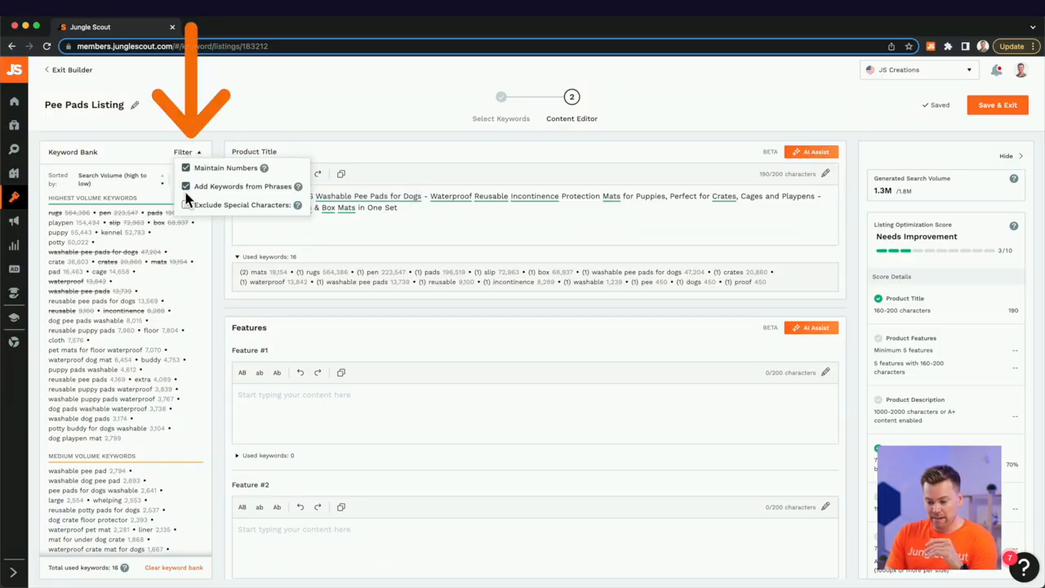
click(187, 186)
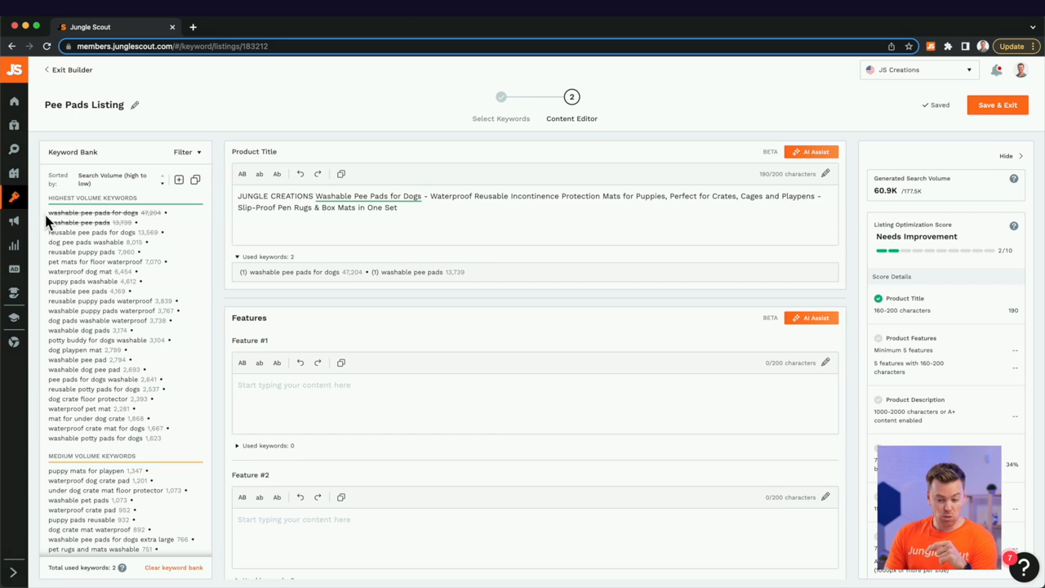
mouse_move(178, 226)
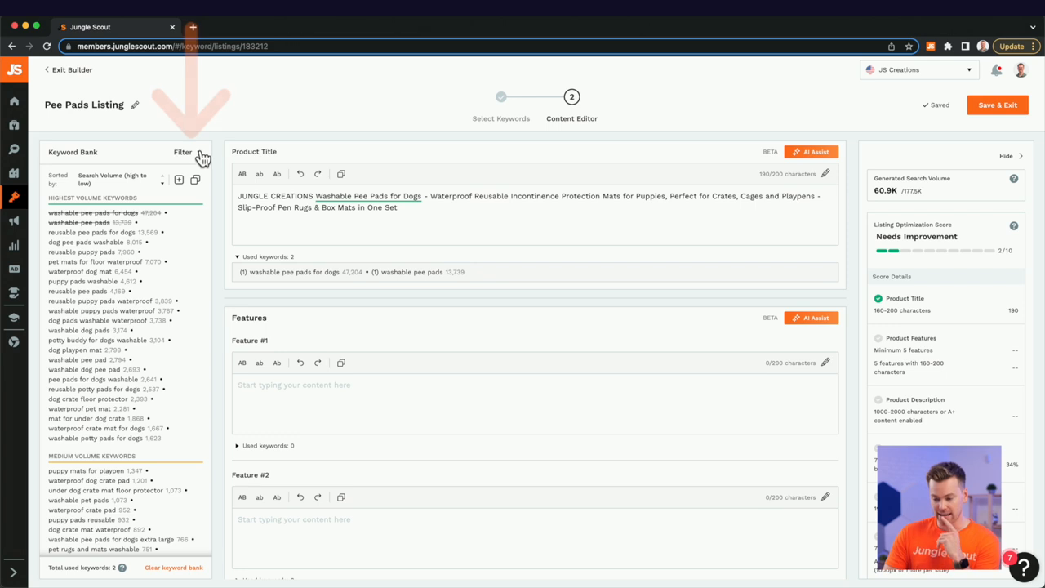
click(191, 152)
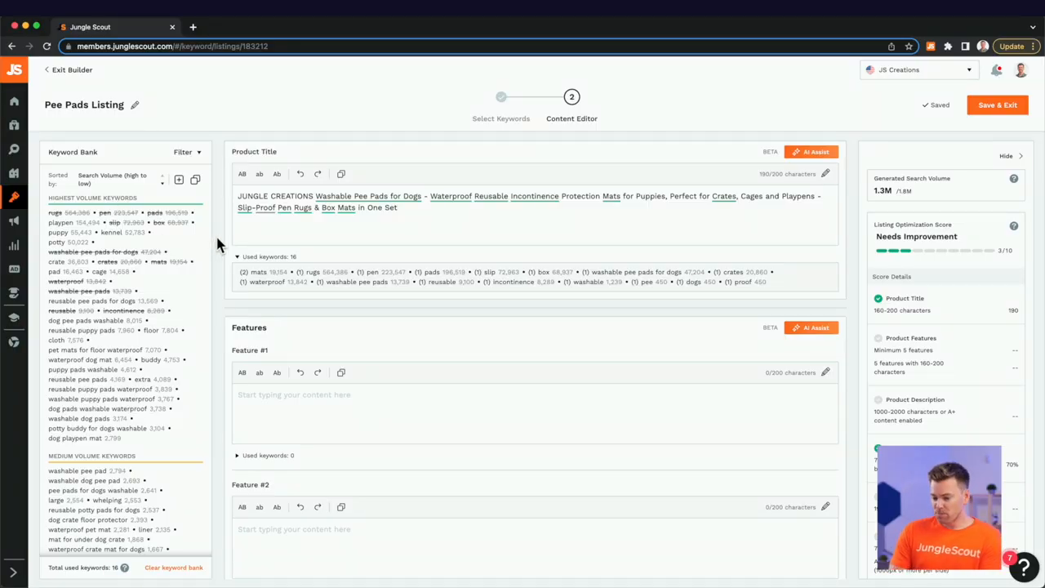
scroll(down, 3)
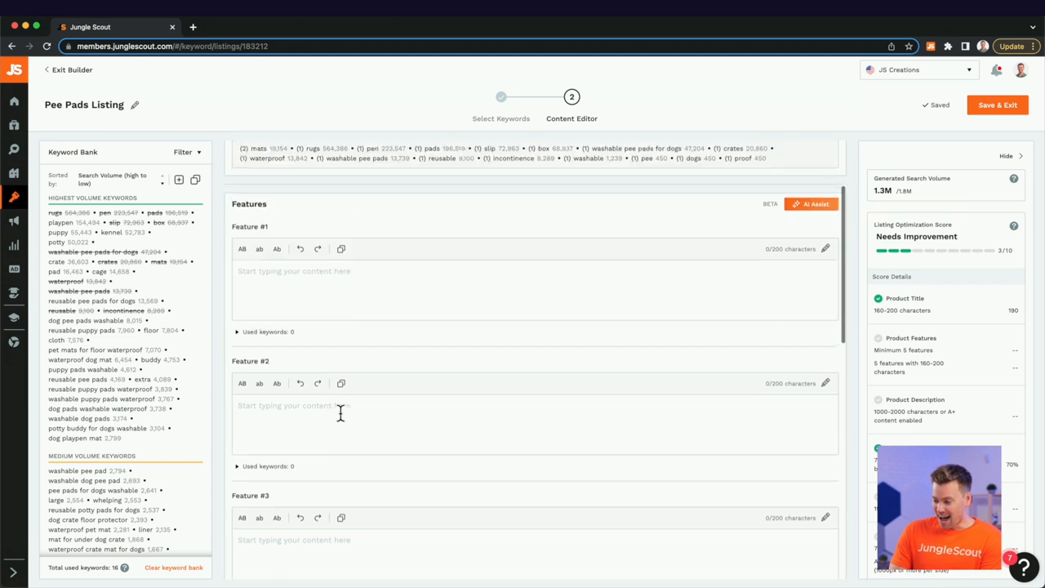
click(811, 203)
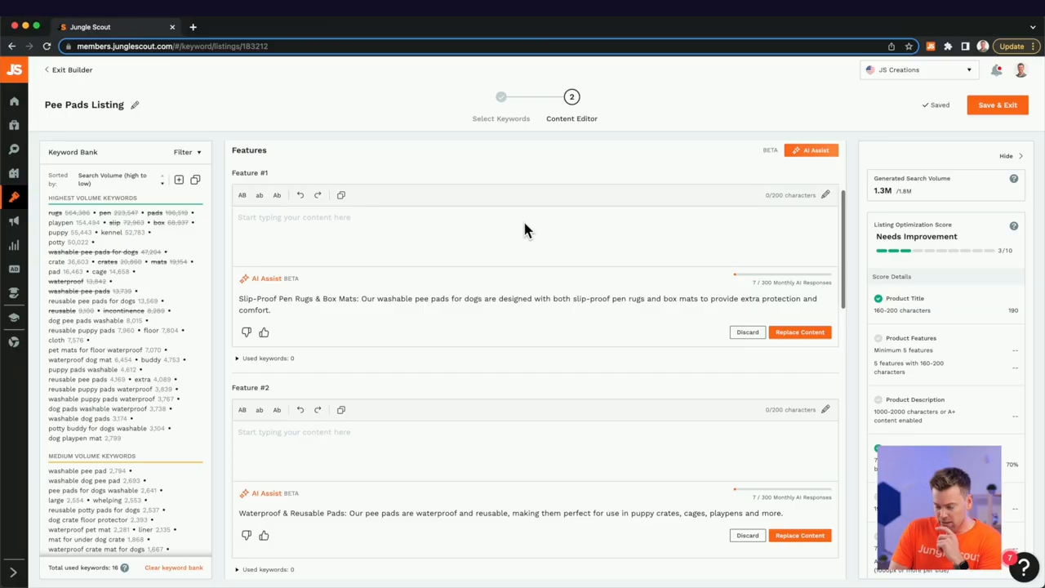
Edit the Feature #1 AI bullet so both mentions of 'pen' read 'playpen'.
scroll(down, 3)
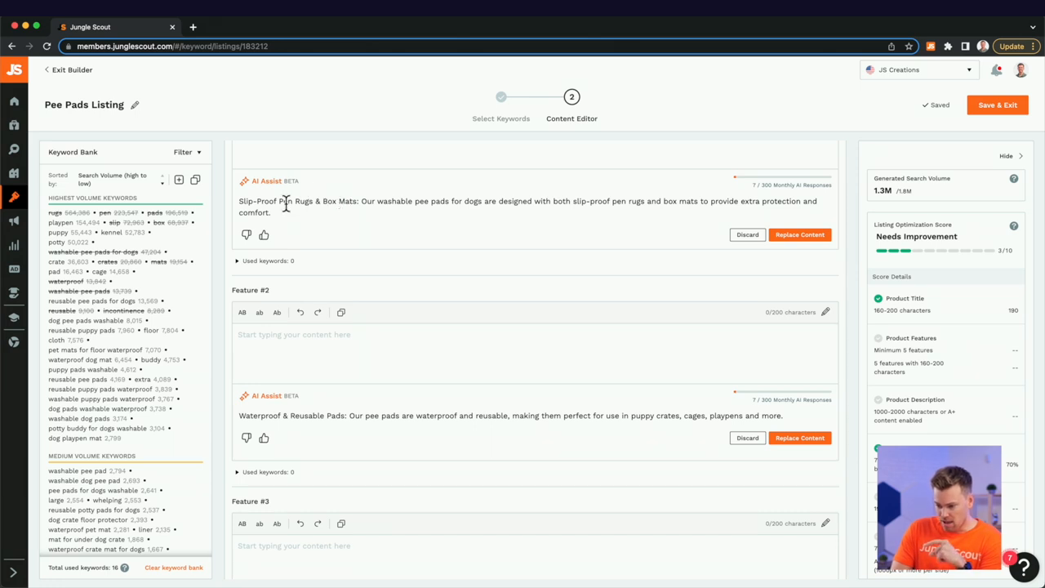
double_click(285, 201)
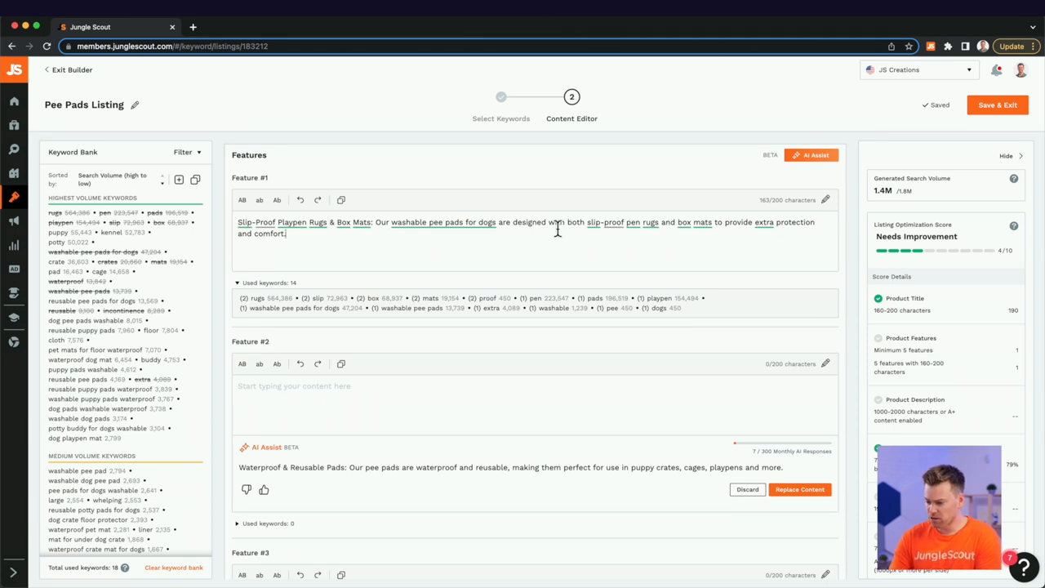
mouse_move(591, 241)
text(layp)
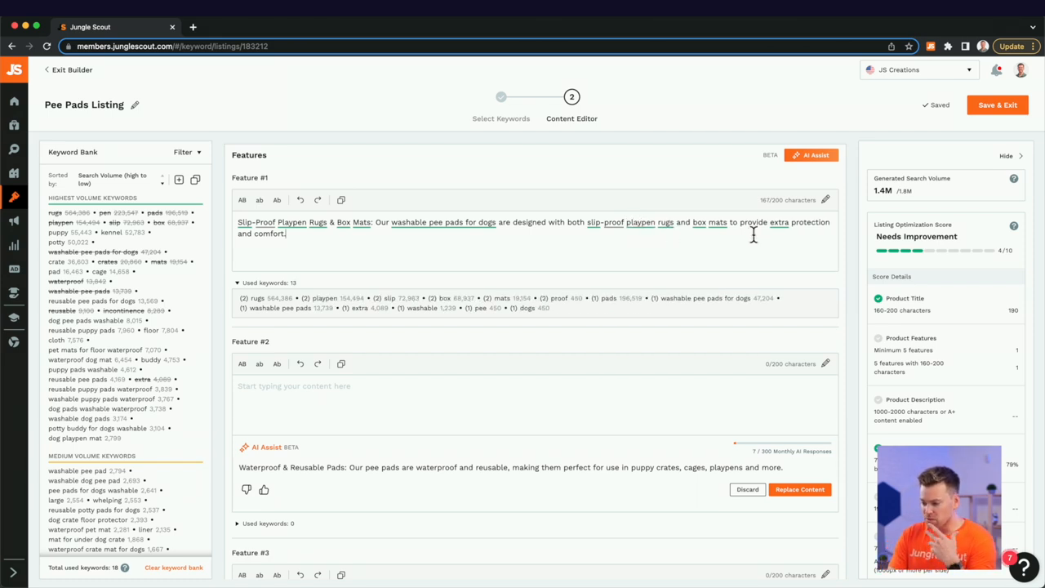
scroll(down, 3)
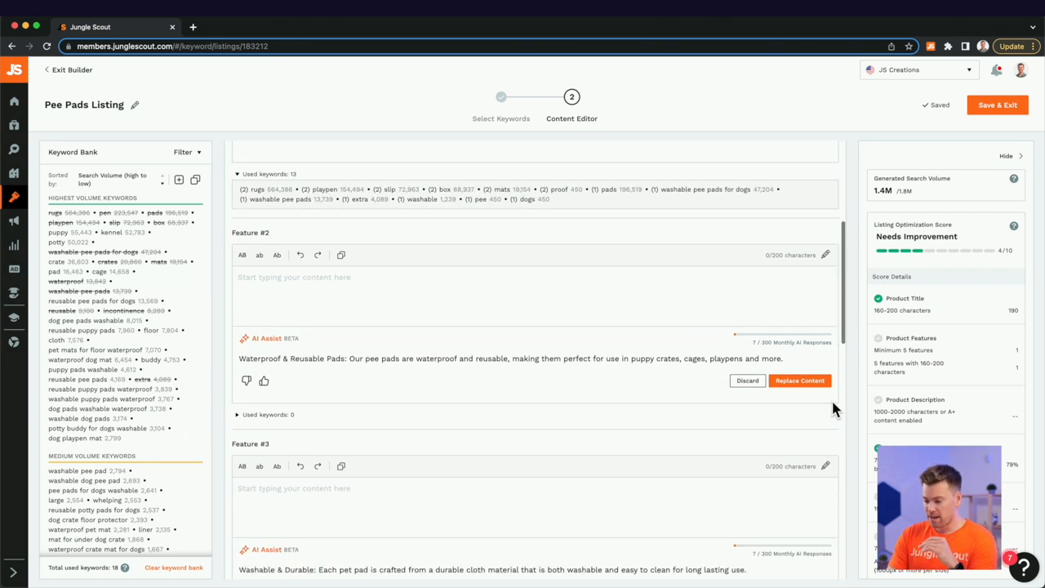
Accept AI bullets for Features #2 and #3, adding 'Machine' before 'Washable' in Feature #3.
scroll(down, 3)
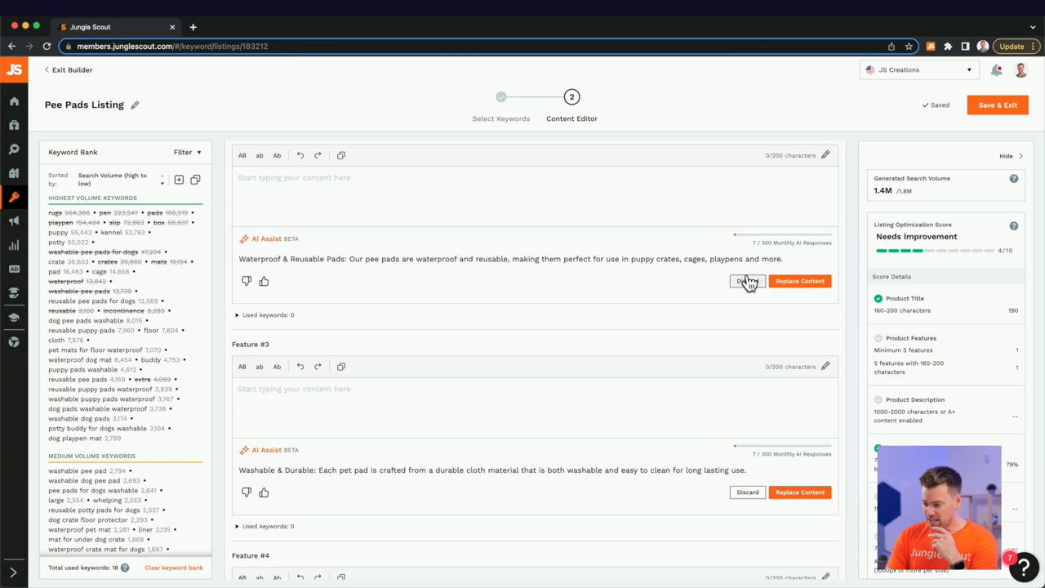
mouse_move(727, 261)
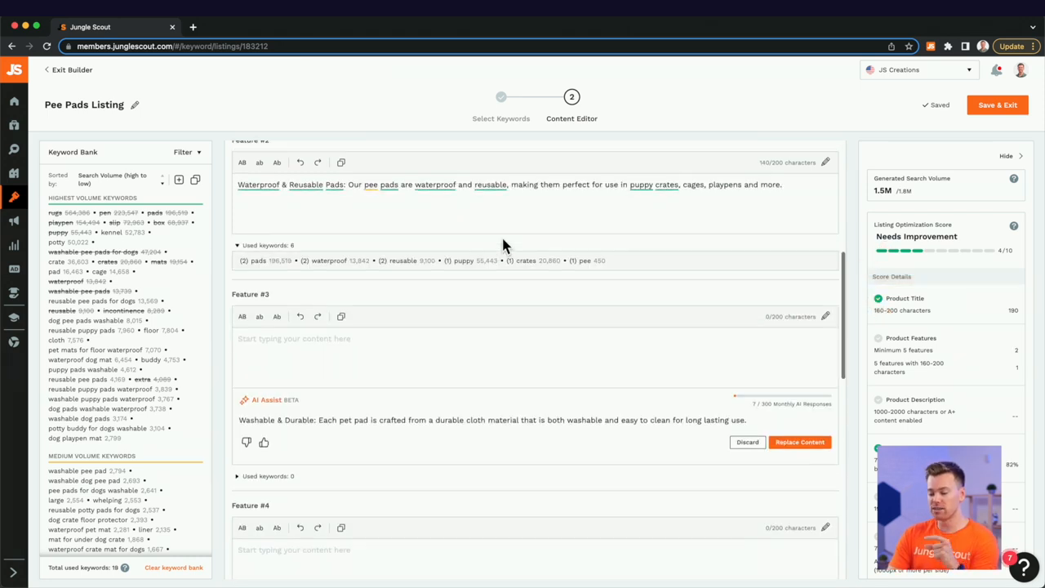
scroll(down, 3)
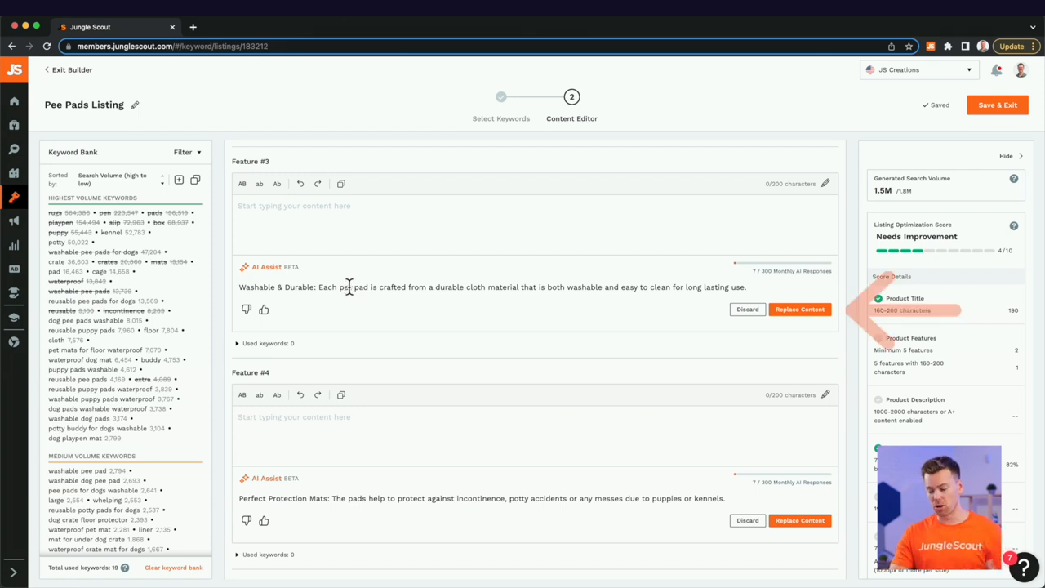
click(800, 308)
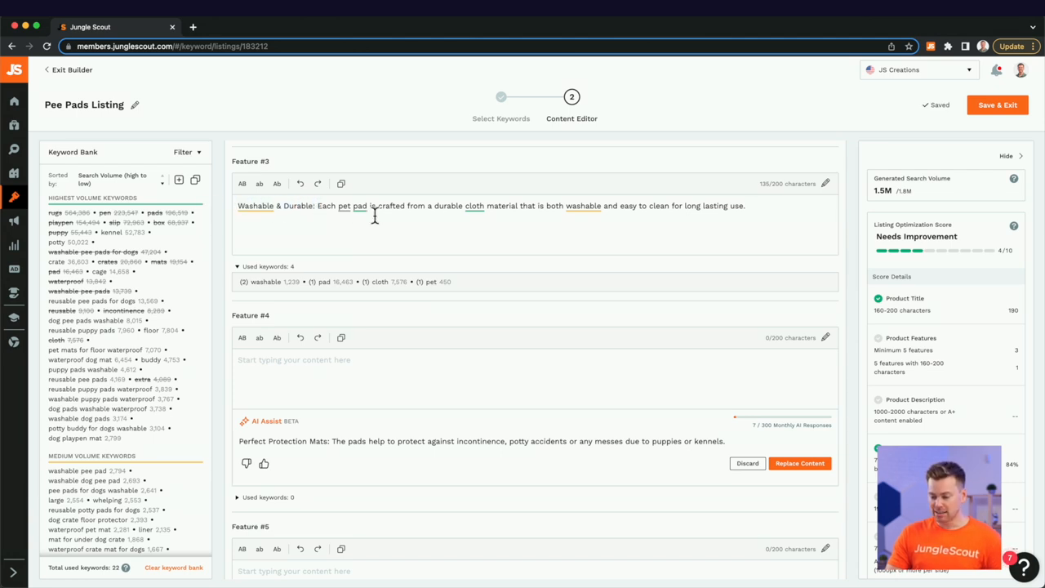
mouse_move(411, 231)
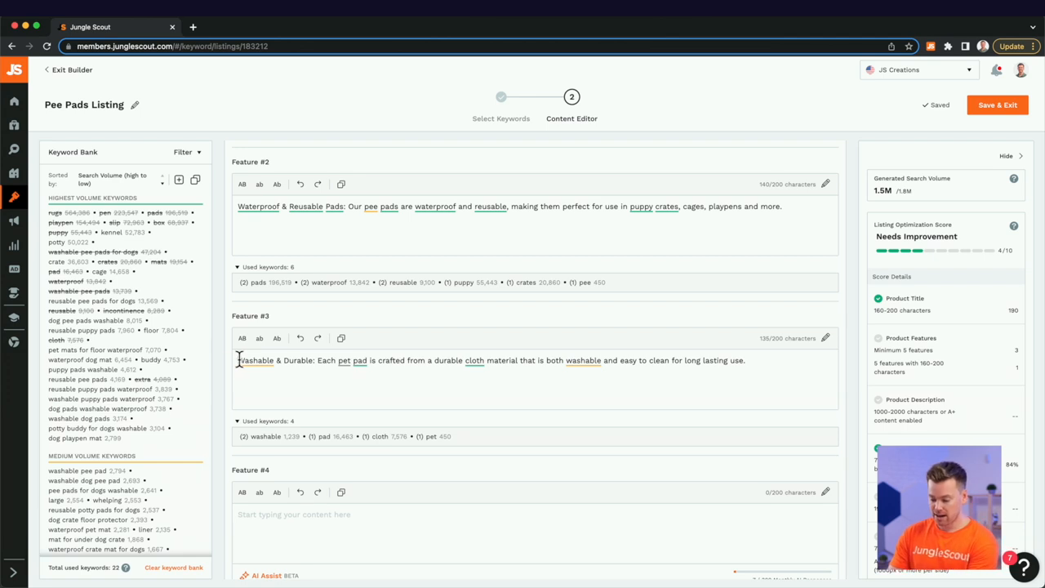
text(Machine)
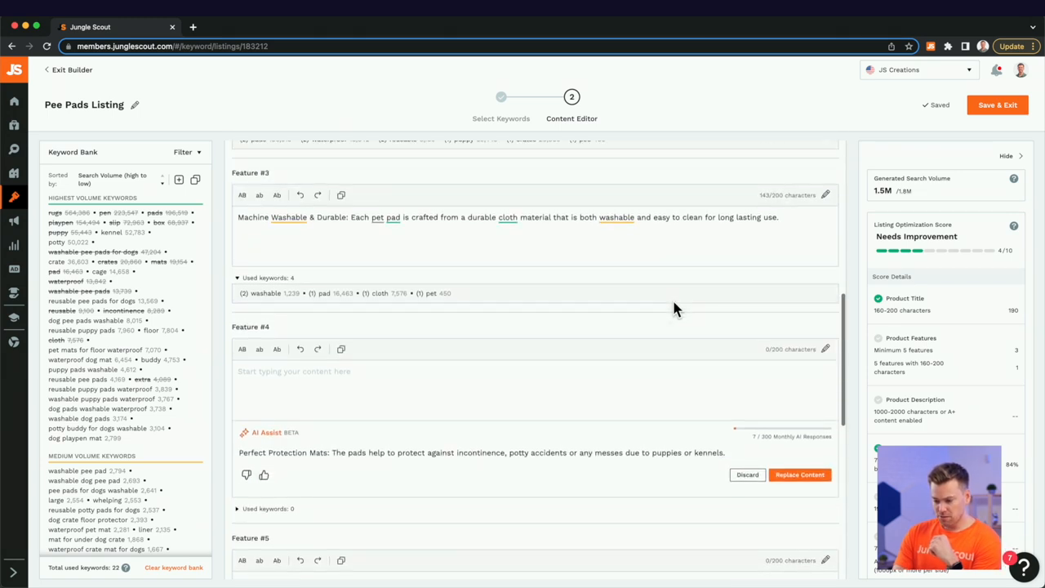
scroll(down, 3)
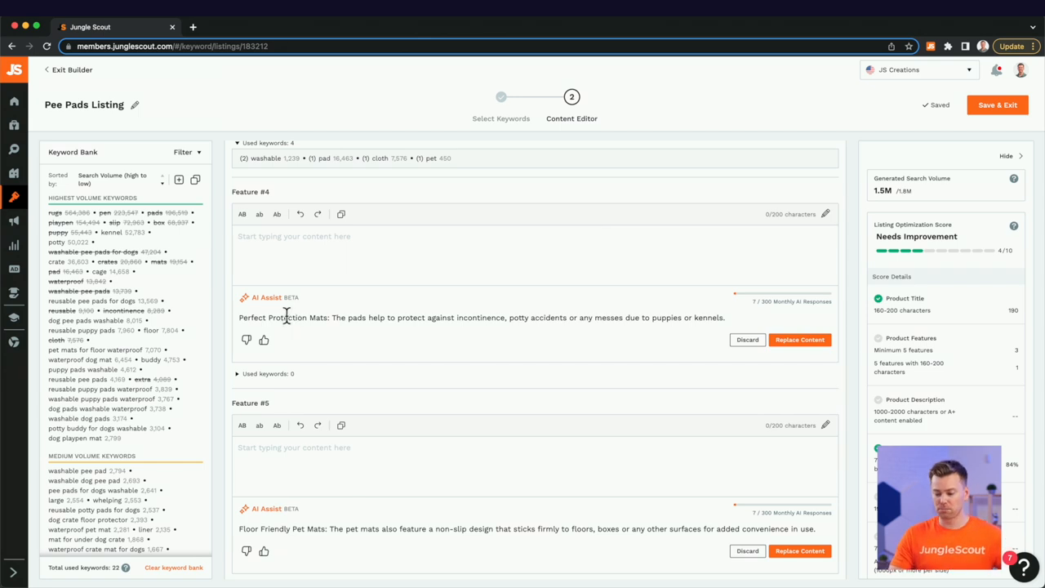
Accept AI bullets for Features #4 and #5, selecting 'Floor Friendly Pet Mats' to retitle as 'Non Slip Design'.
click(800, 340)
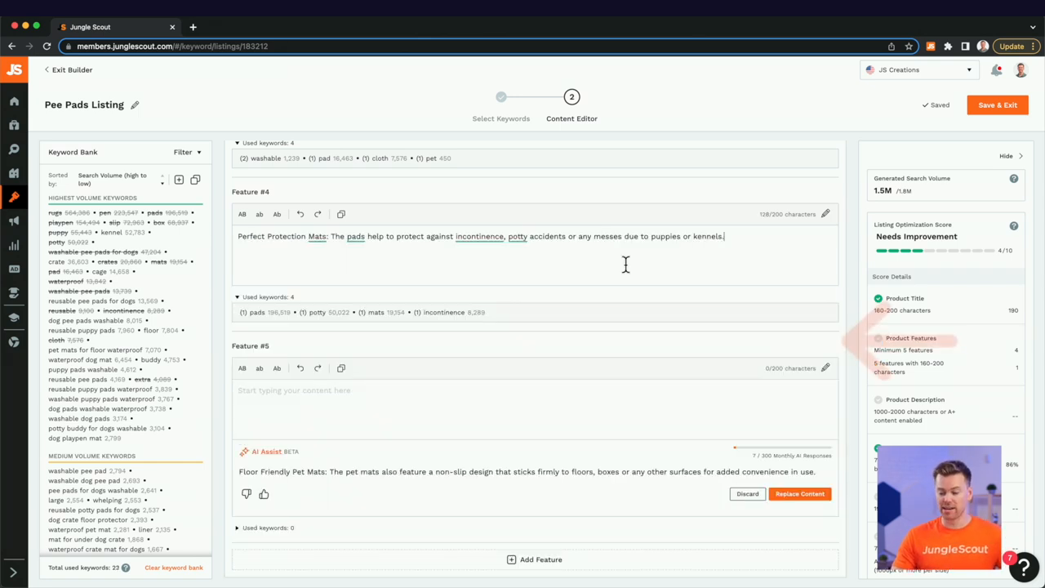
mouse_move(742, 236)
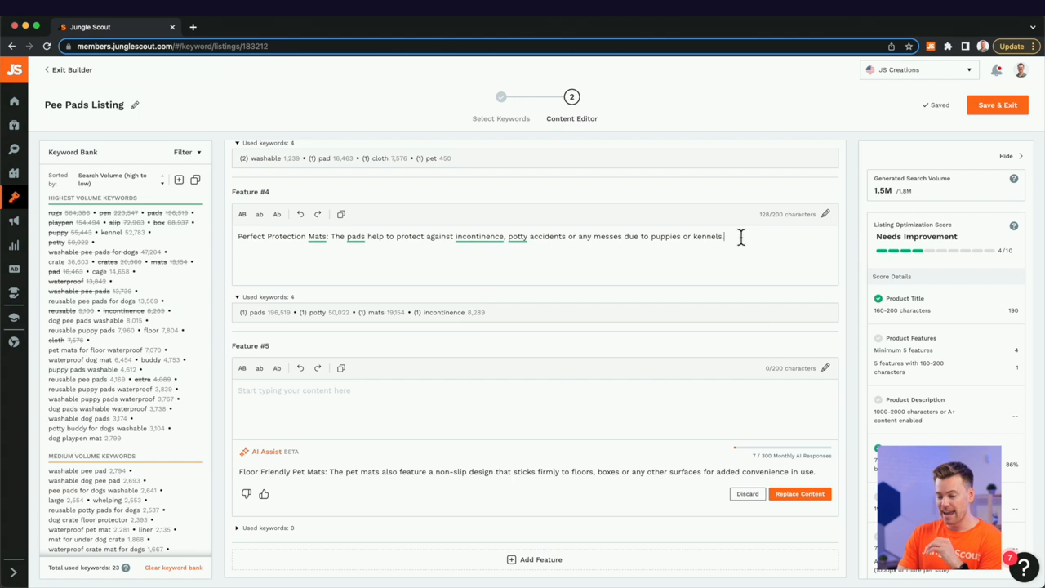
scroll(down, 3)
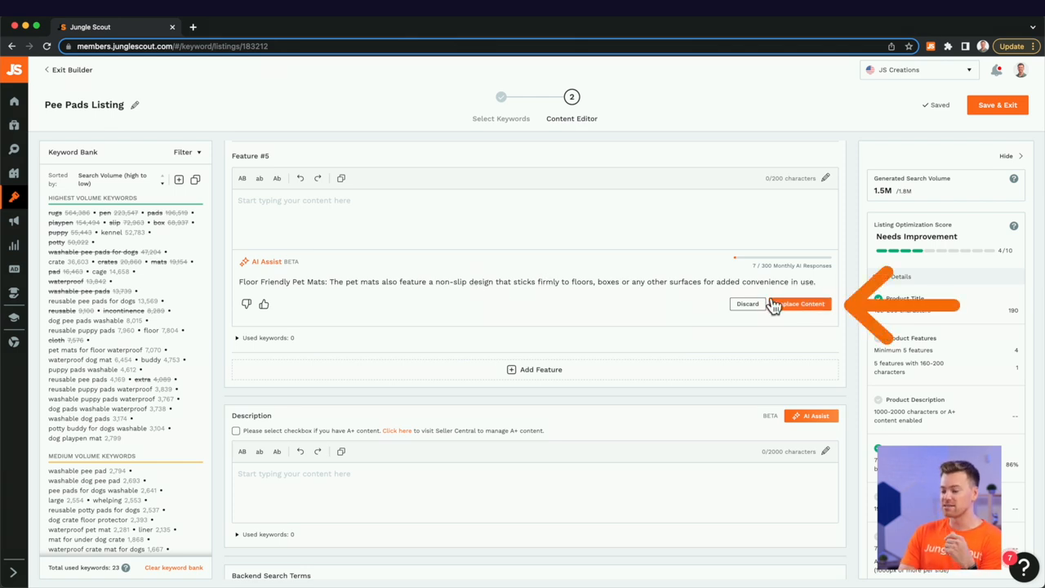
click(808, 304)
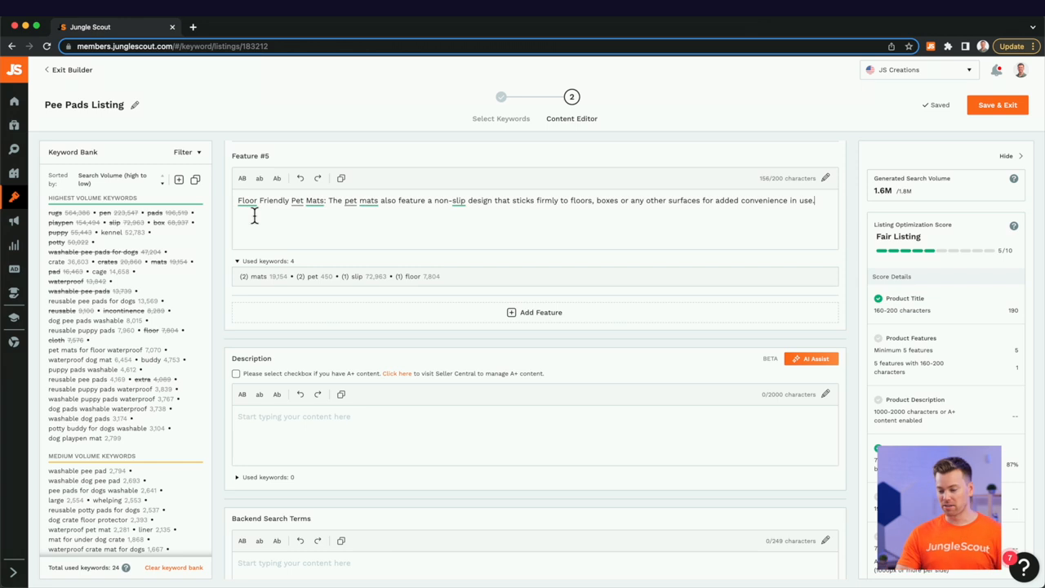
drag(237, 200, 323, 200)
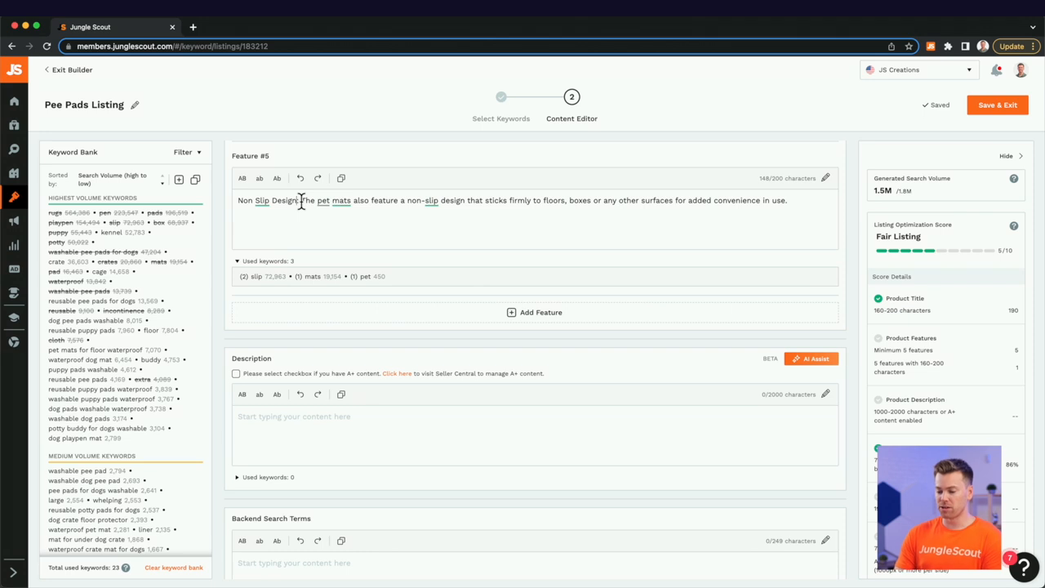
mouse_move(300, 203)
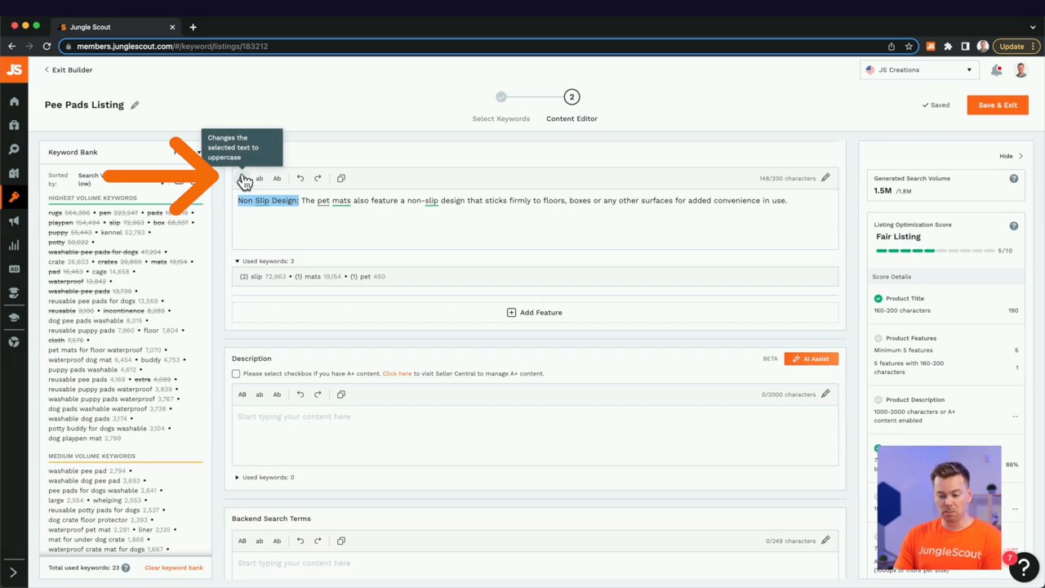
mouse_move(259, 178)
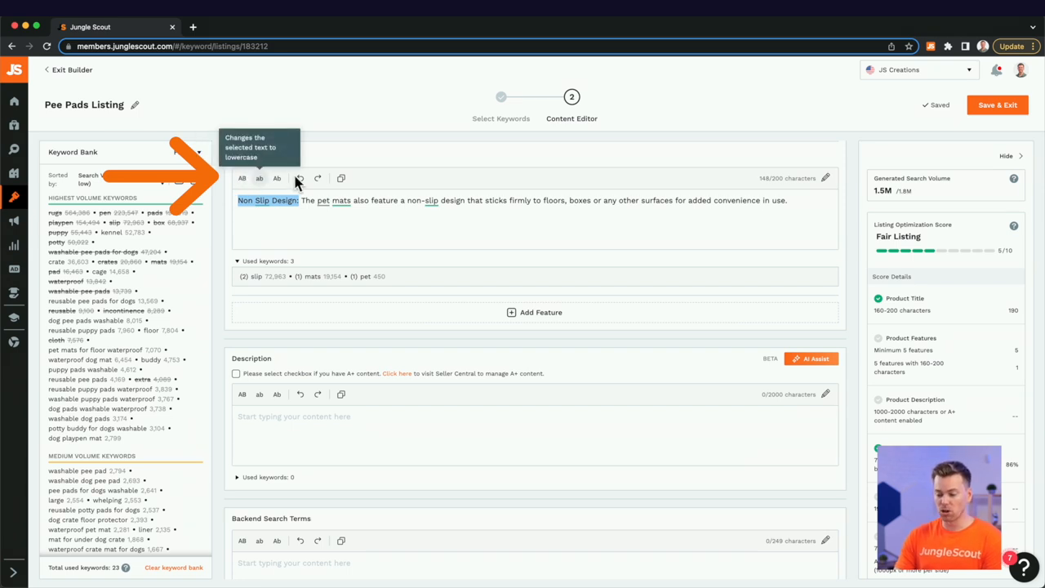
mouse_move(242, 178)
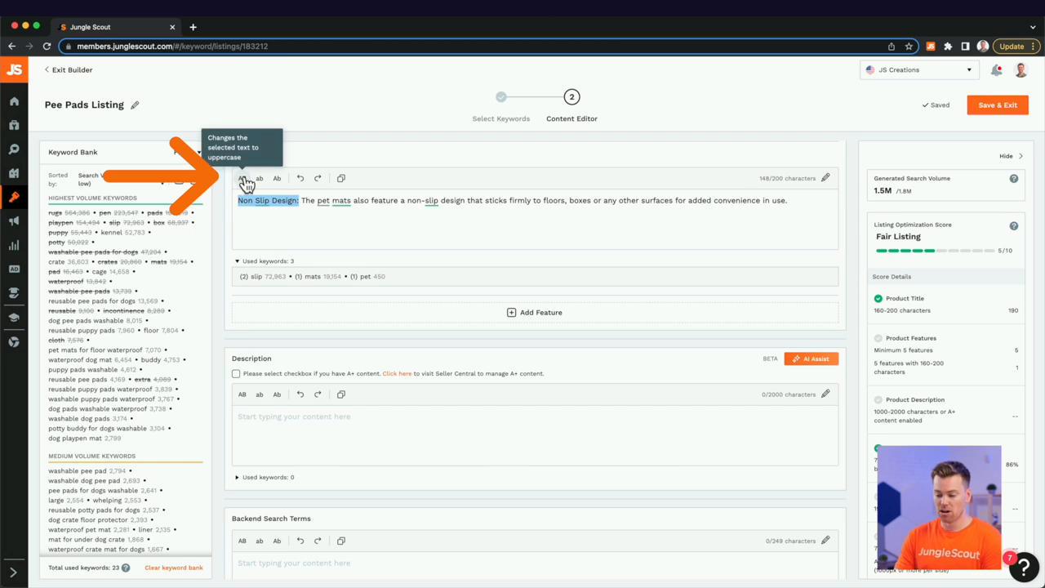
mouse_move(276, 178)
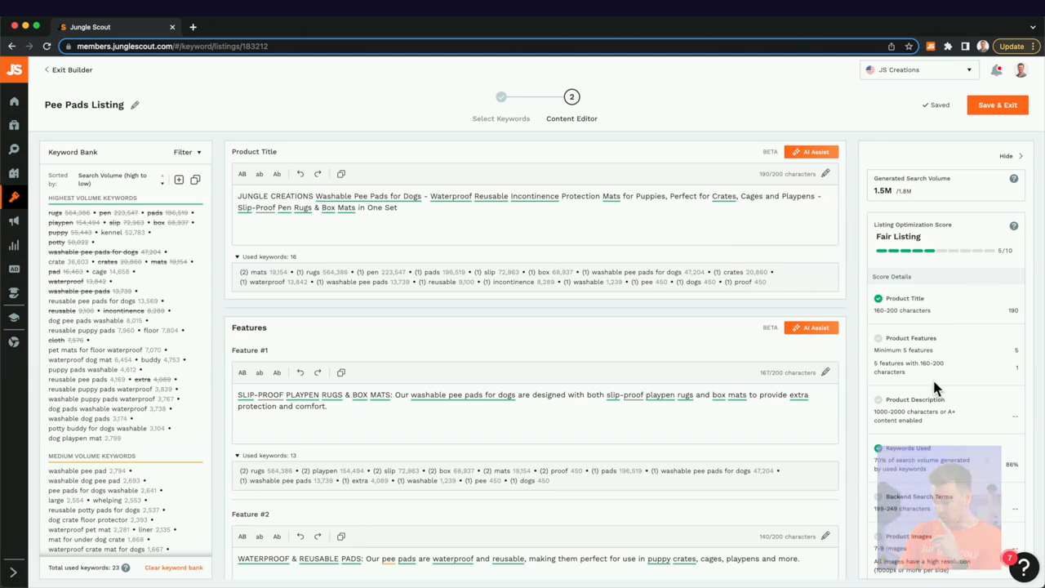
Put the AI-generated 1147-character description with 22 keywords into the listing.
scroll(down, 3)
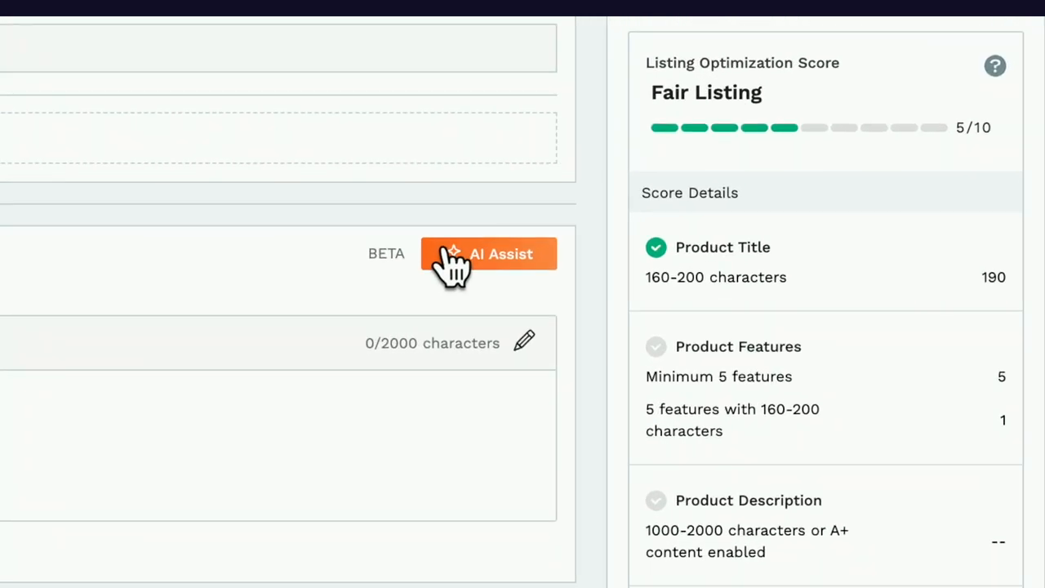
click(488, 253)
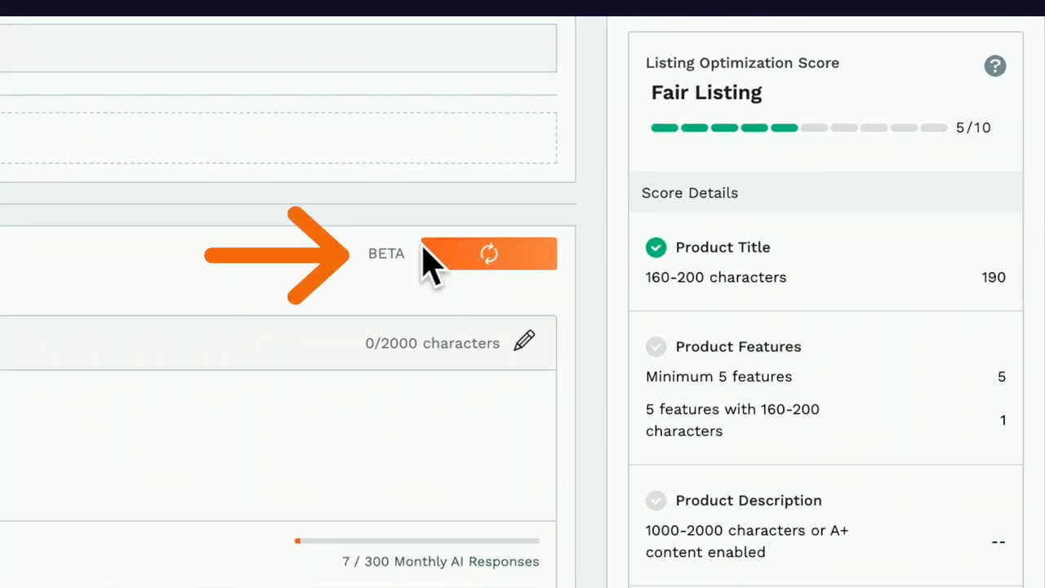
mouse_move(159, 270)
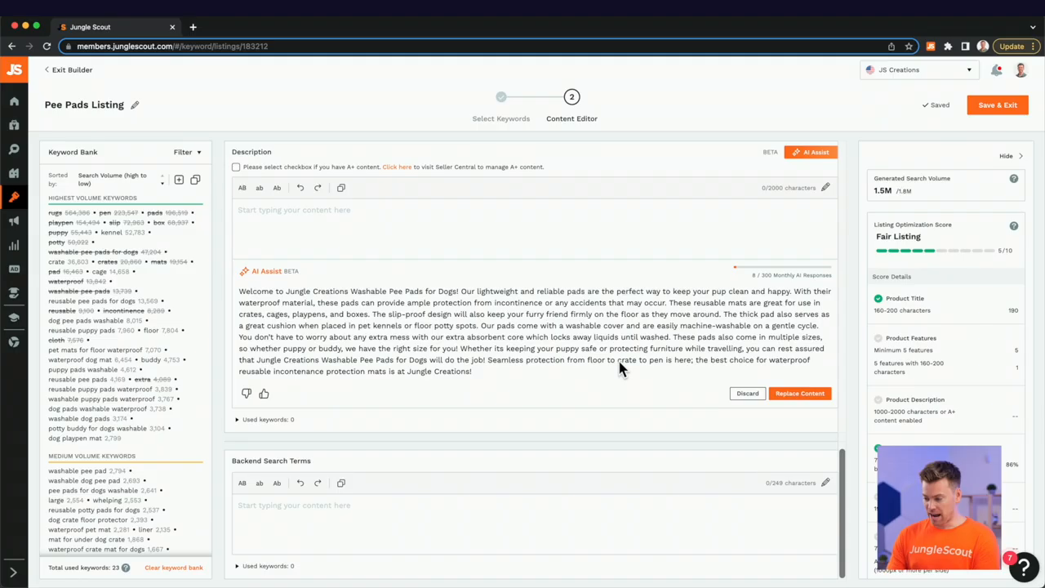
mouse_move(391, 307)
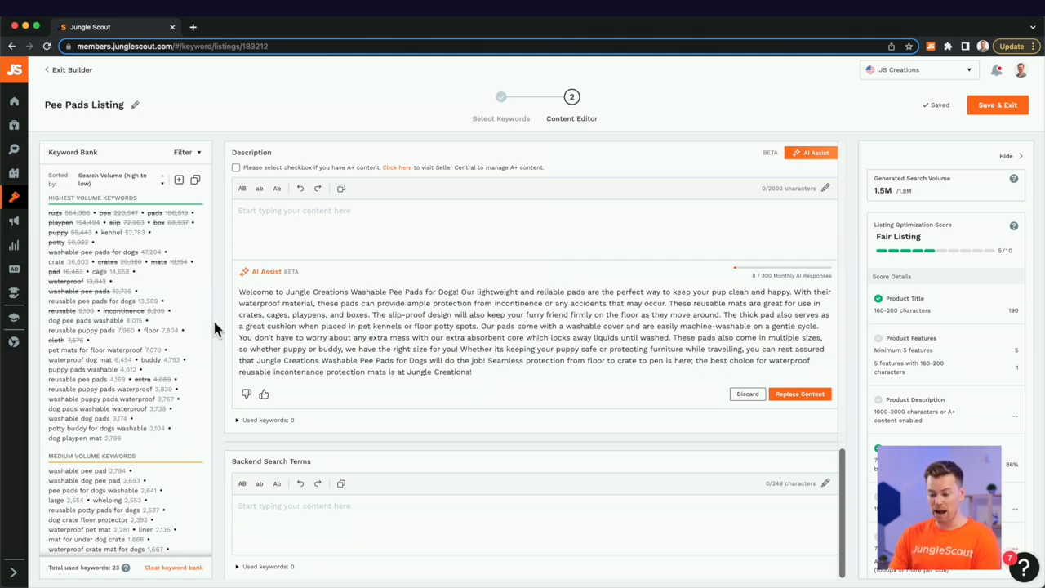
mouse_move(384, 285)
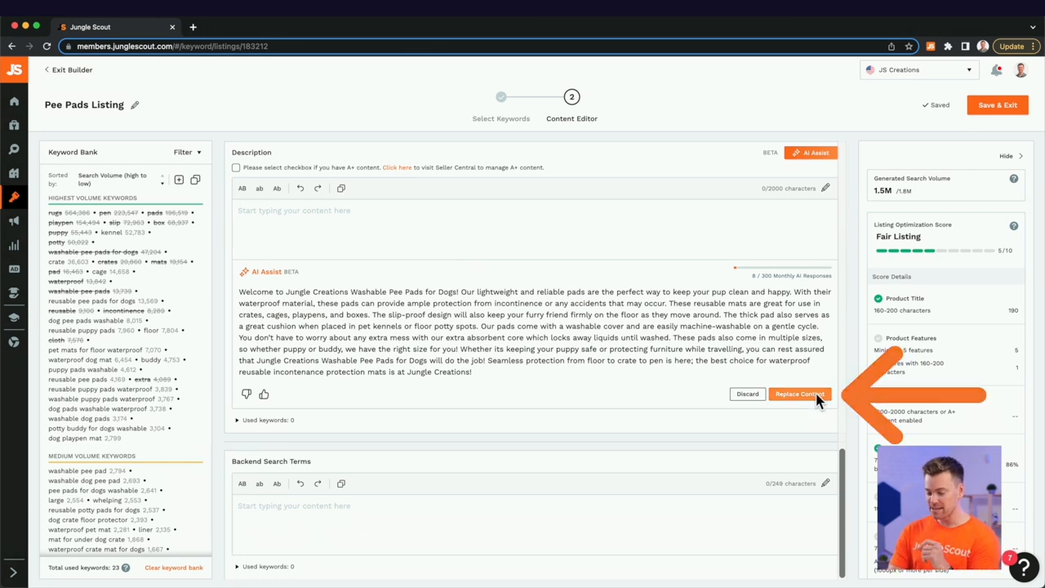
click(799, 394)
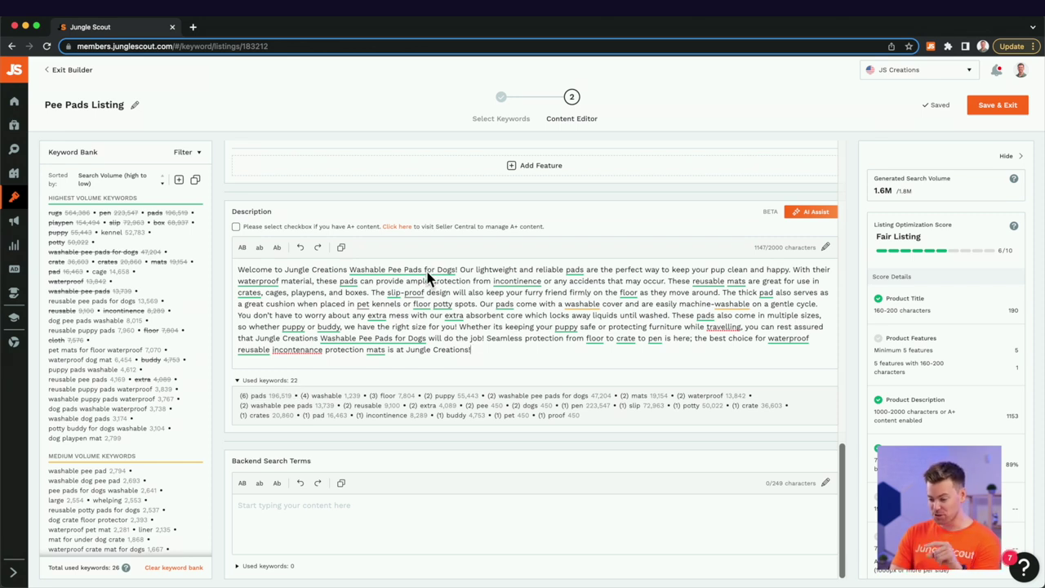
mouse_move(696, 319)
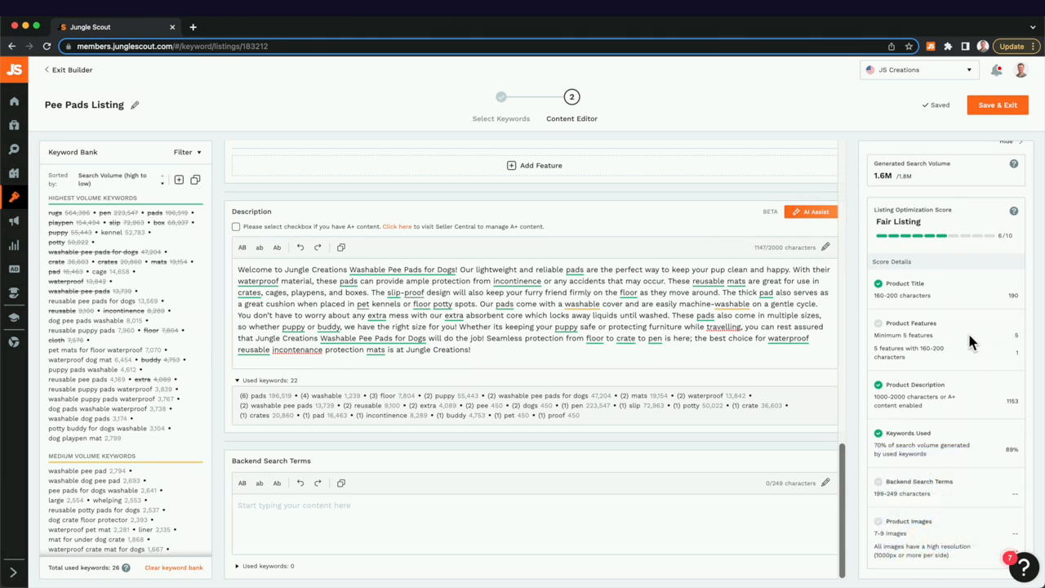
mouse_move(955, 374)
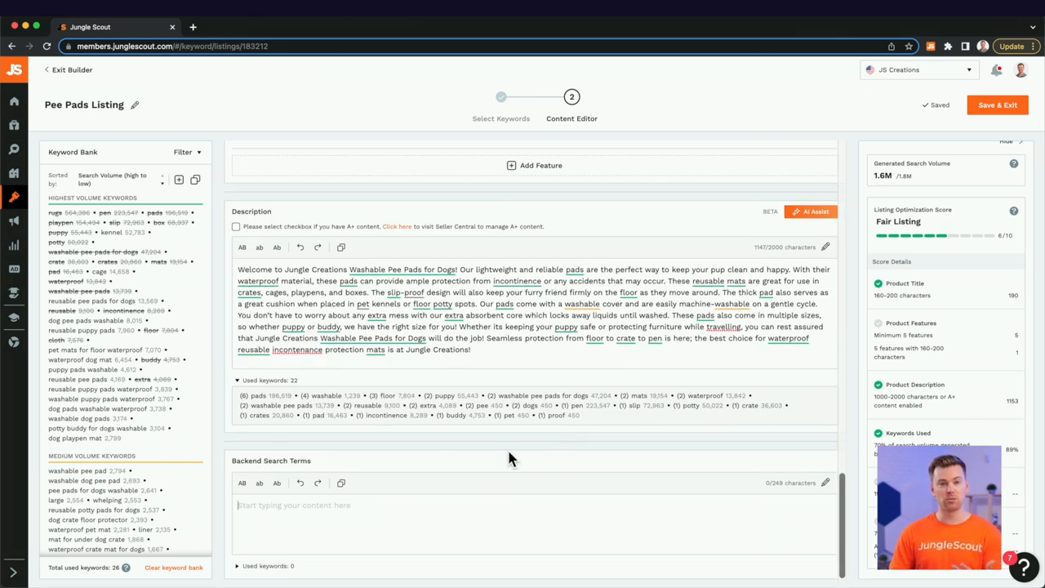
mouse_move(101, 245)
text(kennel)
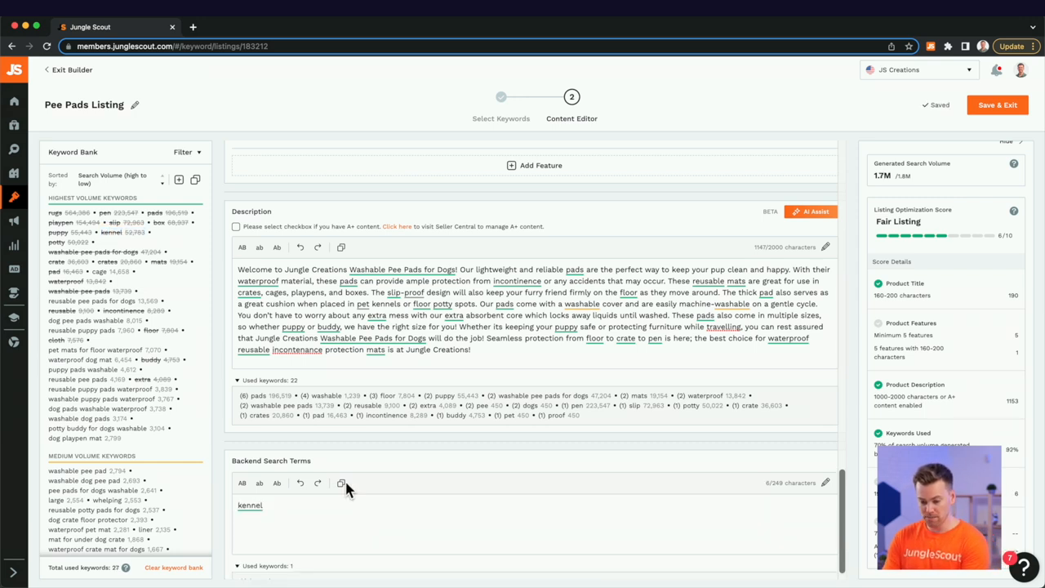
mouse_move(82, 340)
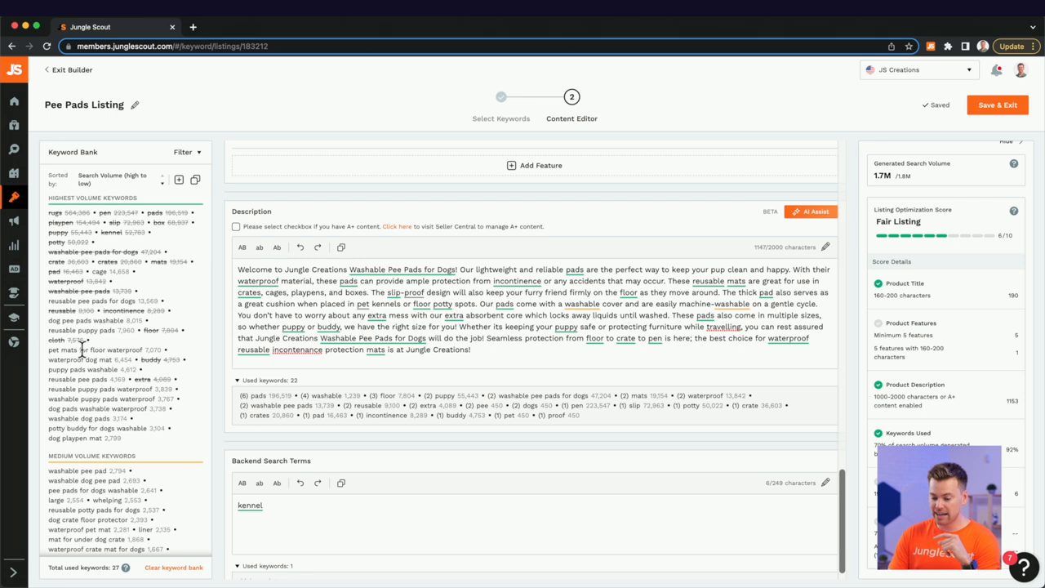
Scroll the Keyword Bank list with 'kennel' entered as a backend search term.
scroll(down, 3)
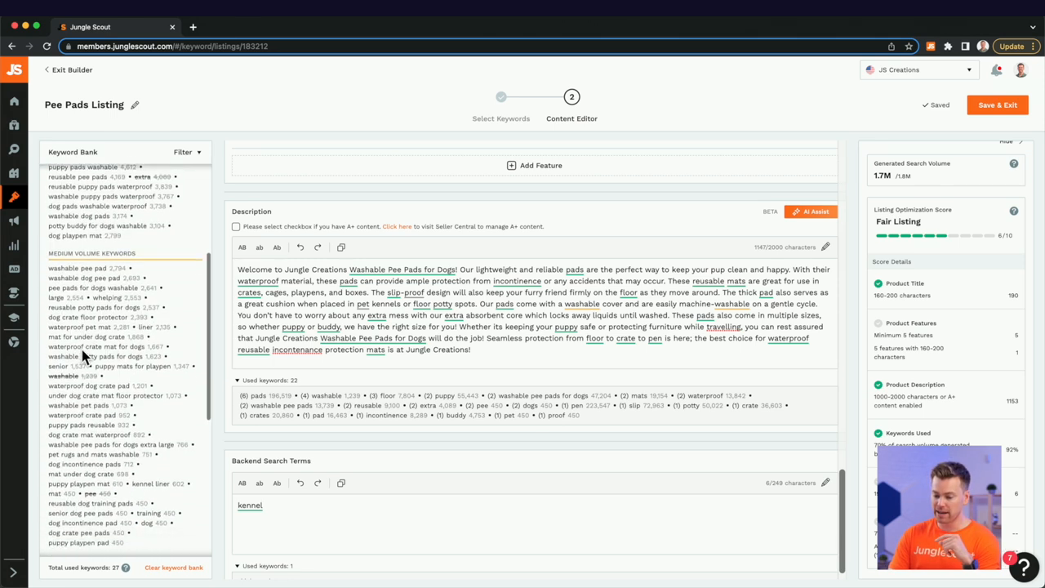
scroll(down, 3)
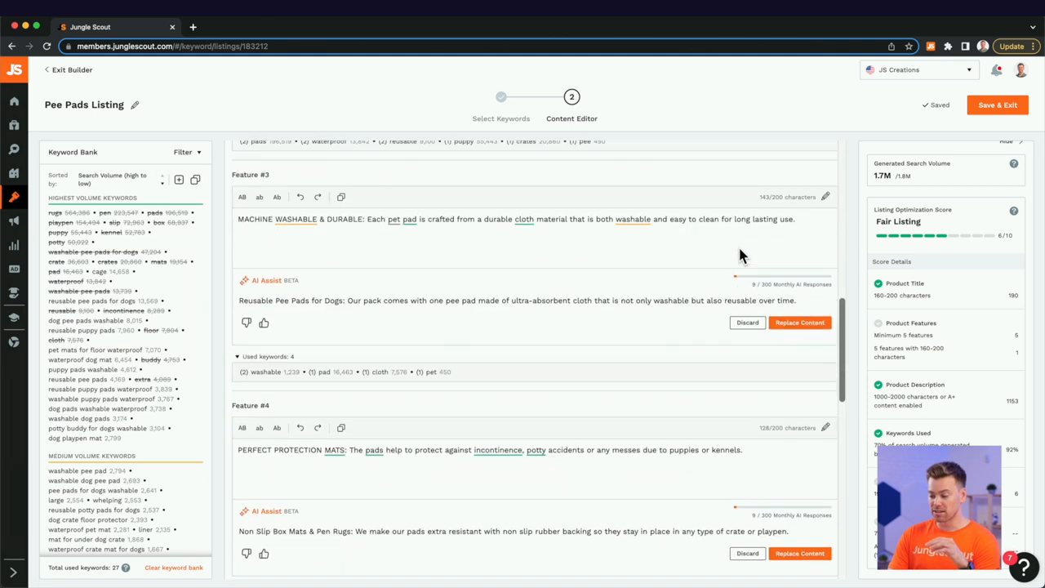
scroll(up, 3)
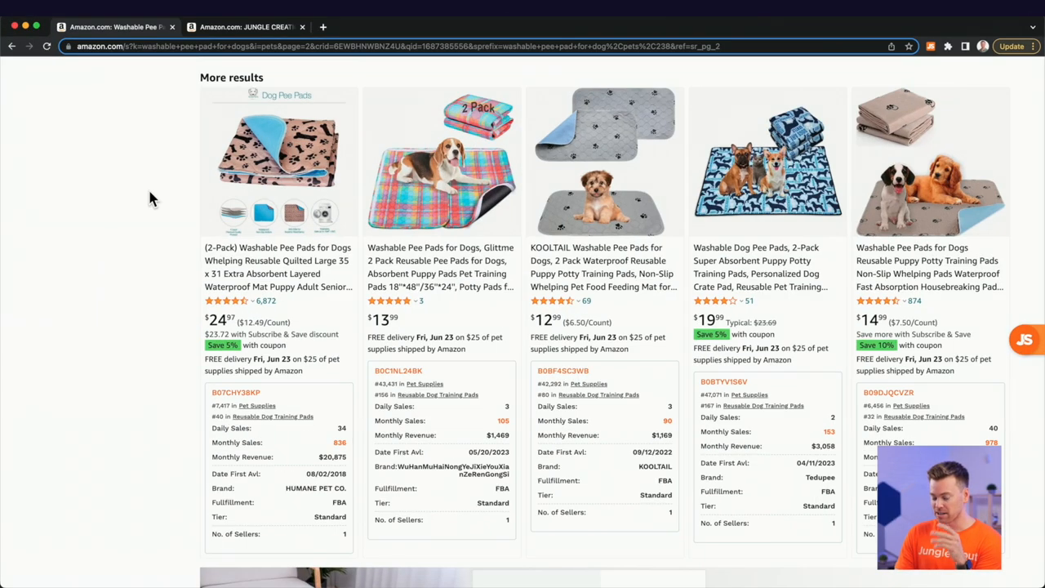
mouse_move(1033, 152)
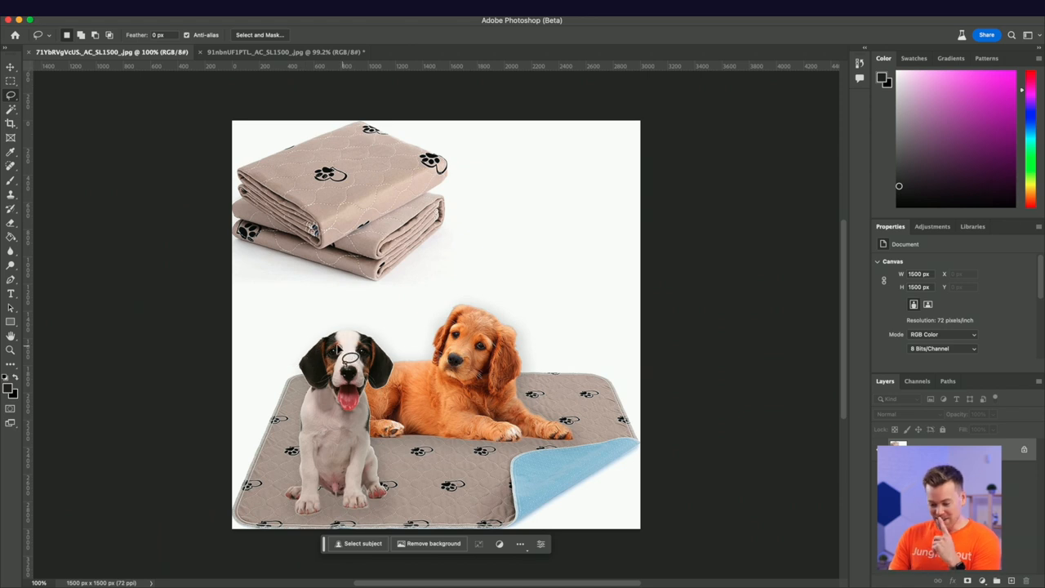
mouse_move(350, 397)
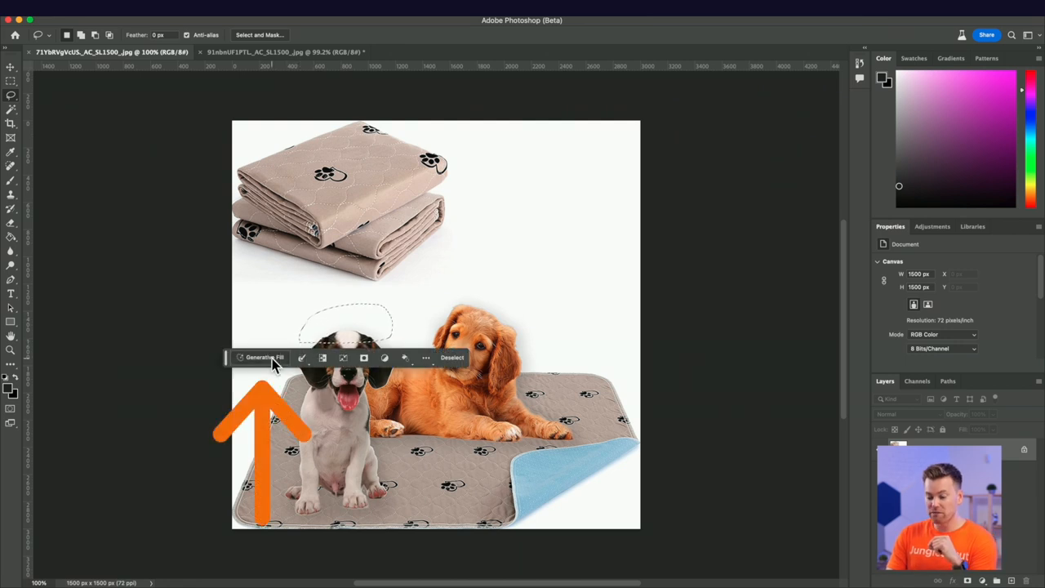
Generate a hat above the beagle's head from the prompt 'Add a christmas hat'.
click(262, 357)
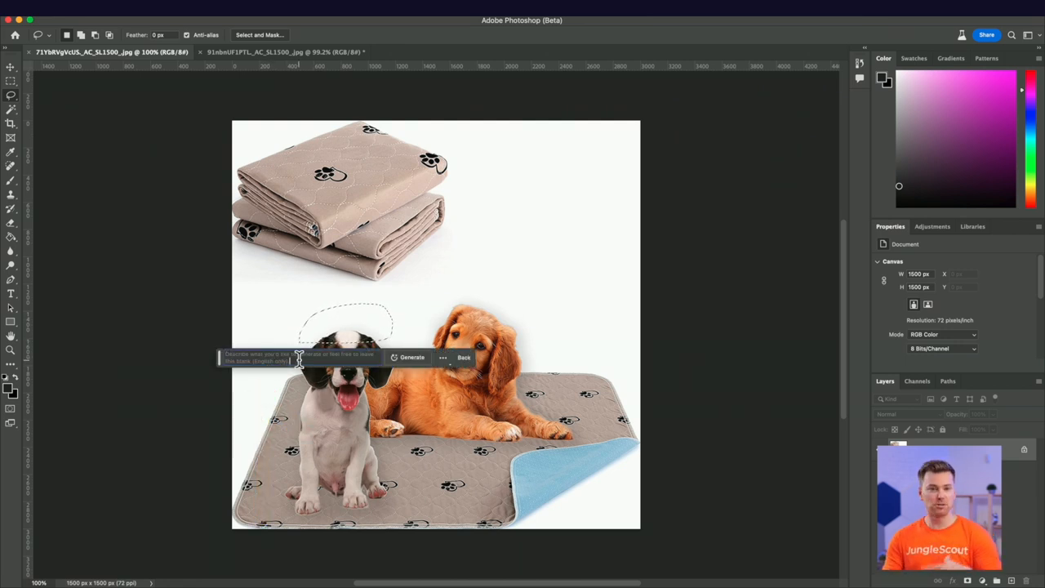
text(Add a christmas hat)
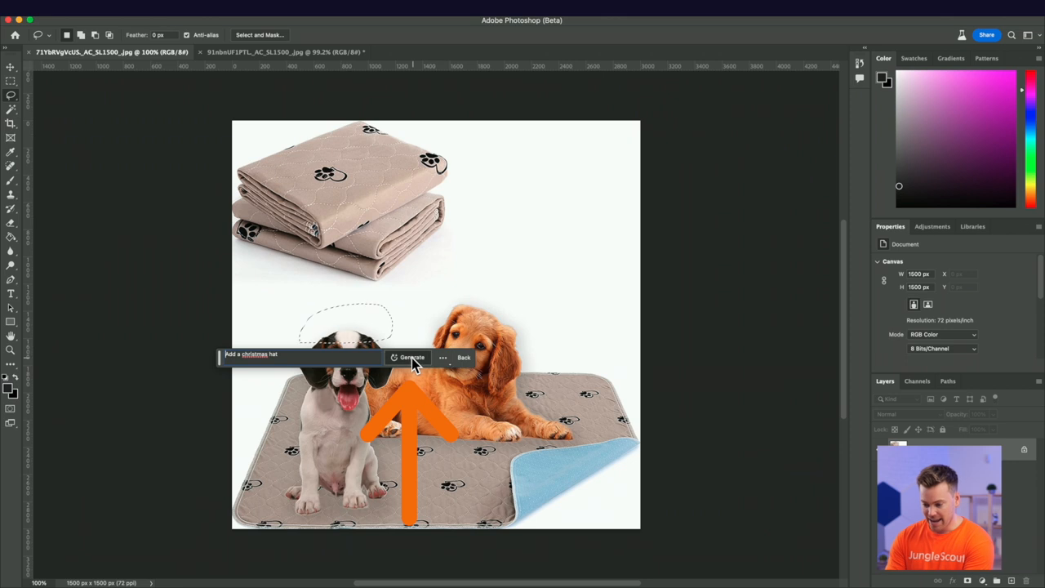
click(408, 358)
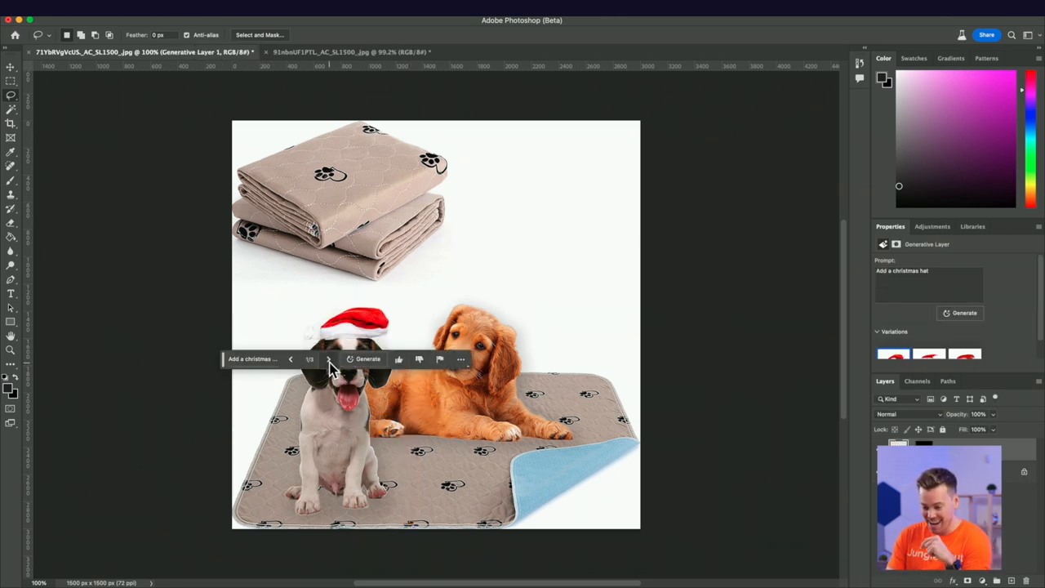
Regenerate the beagle's Christmas hat and browse through its variations.
click(330, 359)
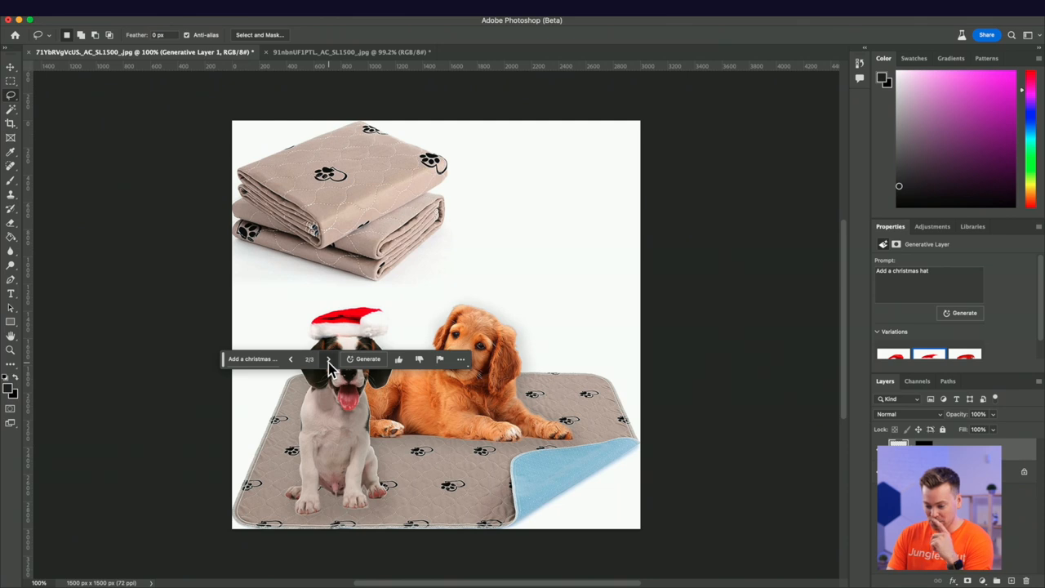
click(291, 359)
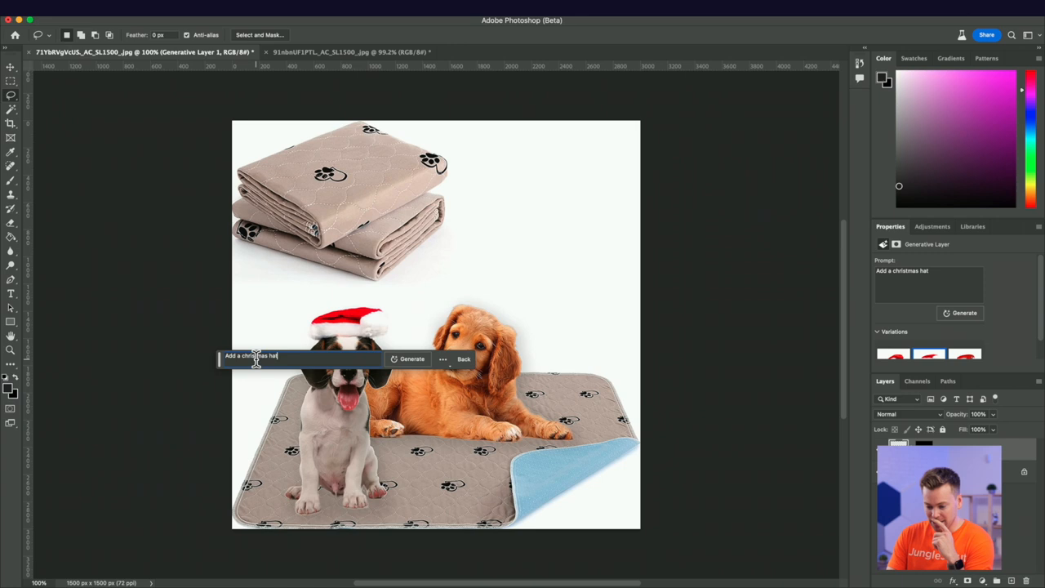
click(409, 358)
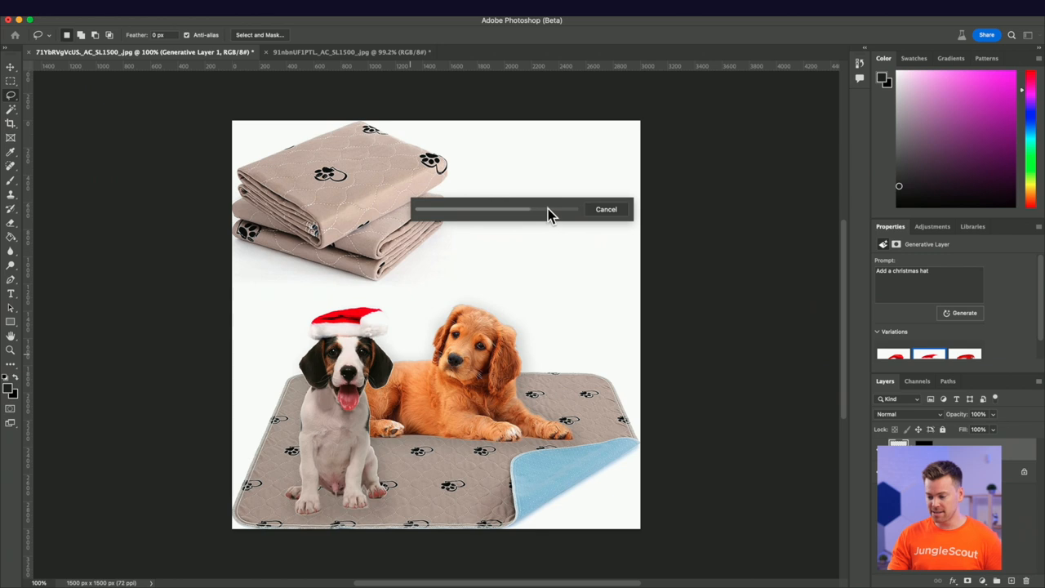
mouse_move(547, 210)
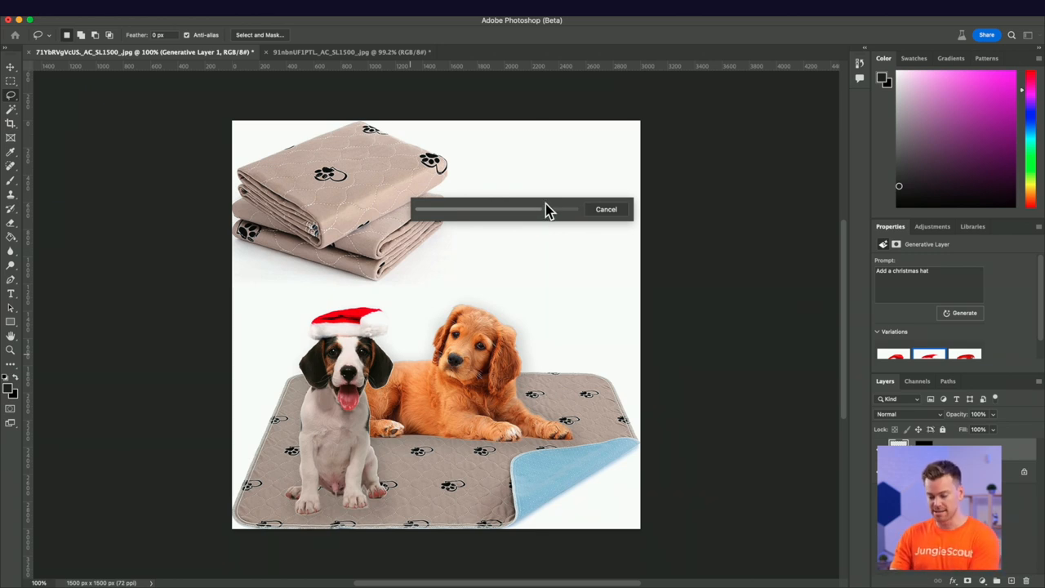
mouse_move(566, 206)
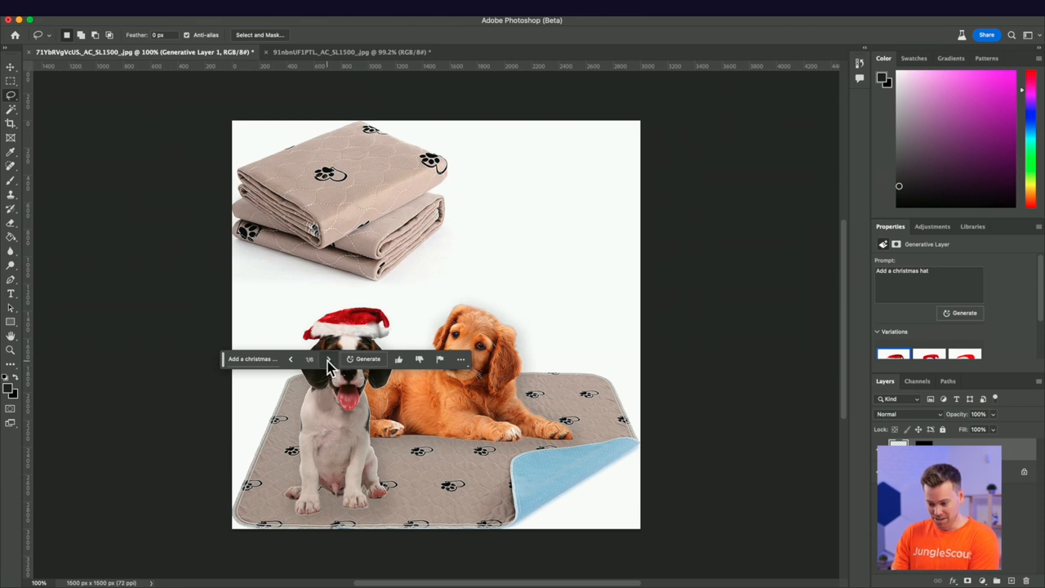
click(328, 360)
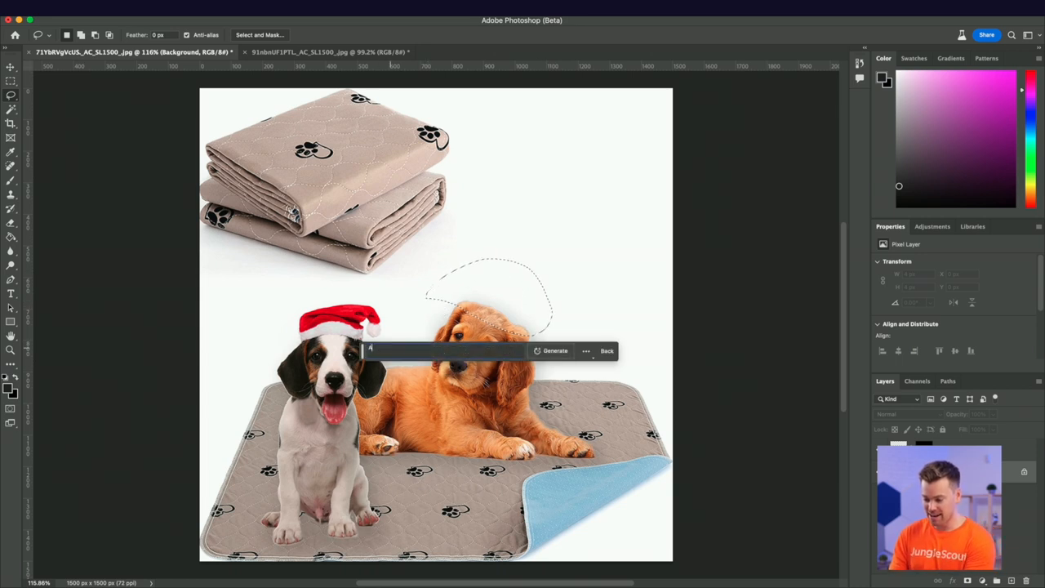
Generate reindeer antlers on the golden puppy and step through the antler variations.
text(Add reindeer)
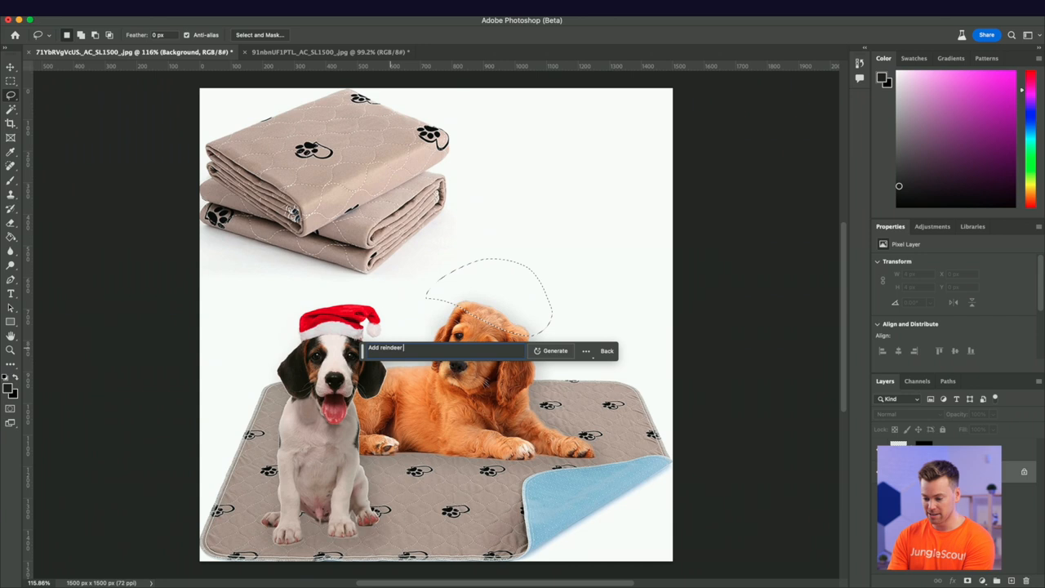
text(antlers)
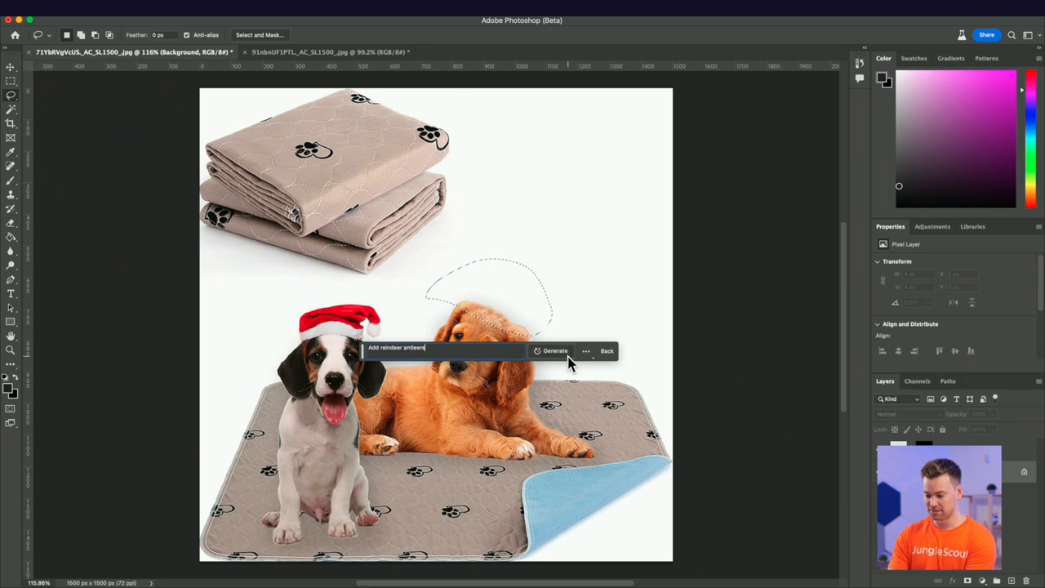
click(553, 350)
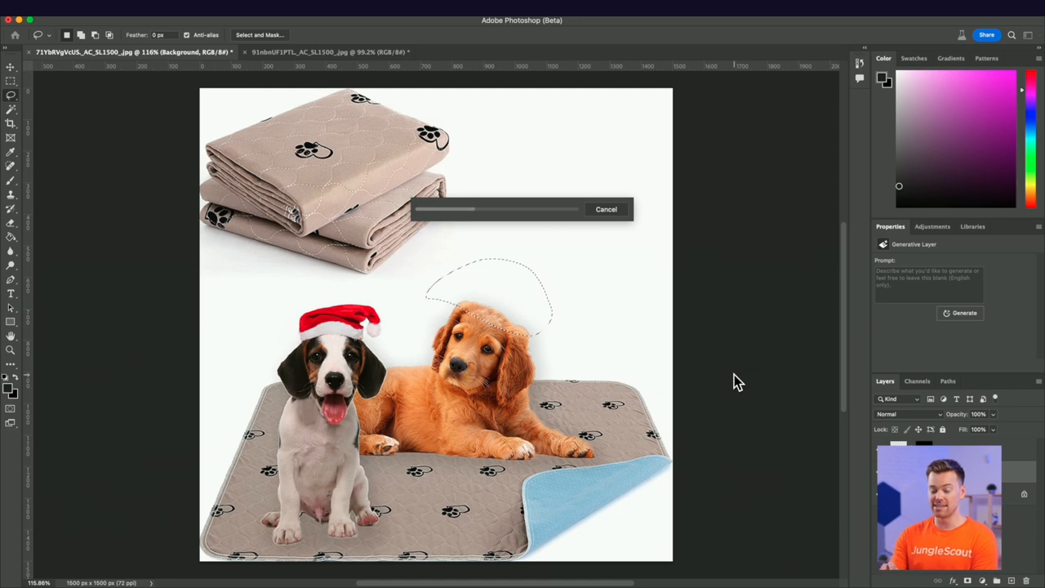
click(960, 313)
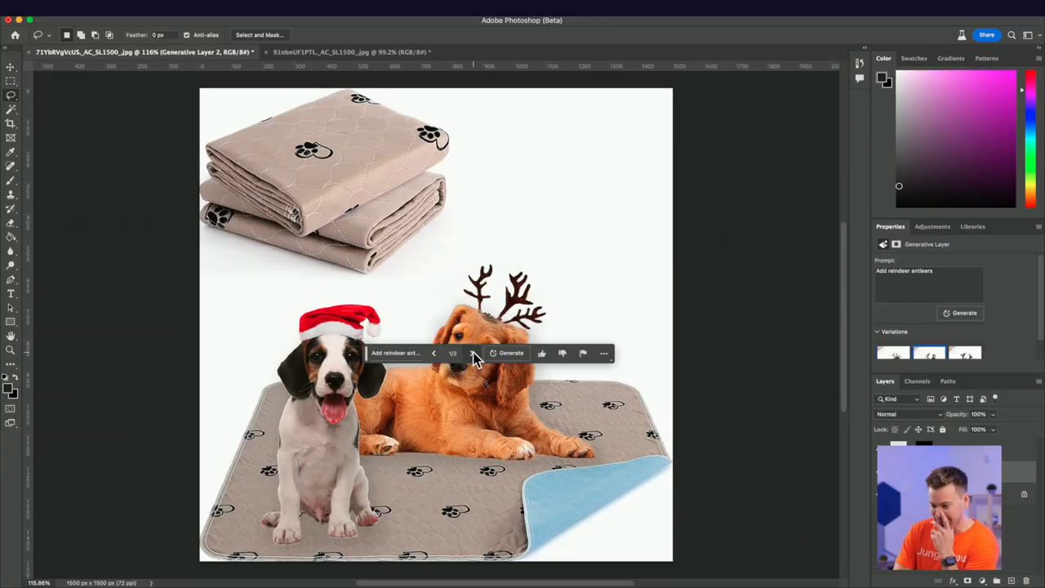
click(472, 353)
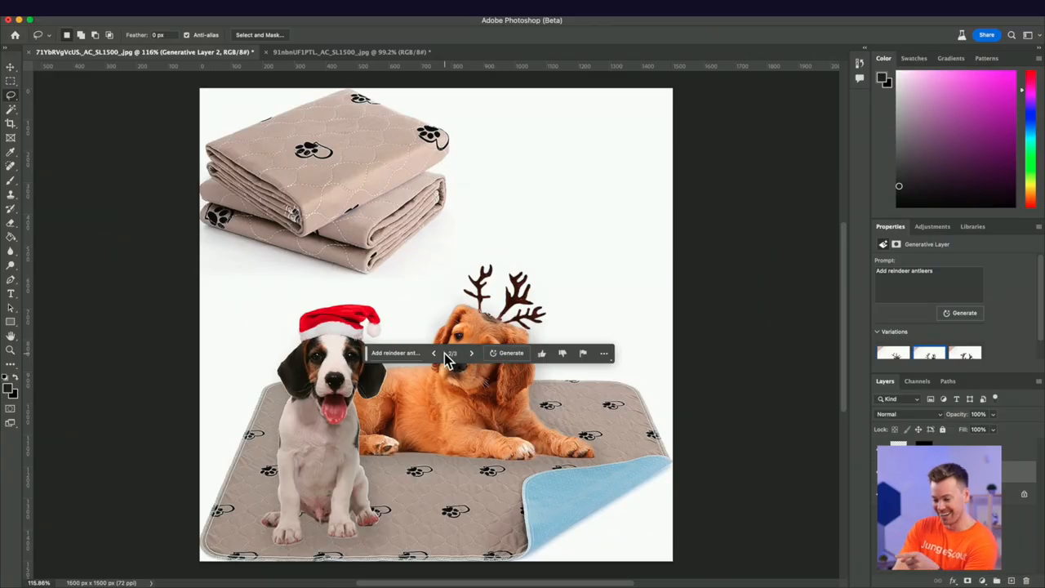
click(472, 352)
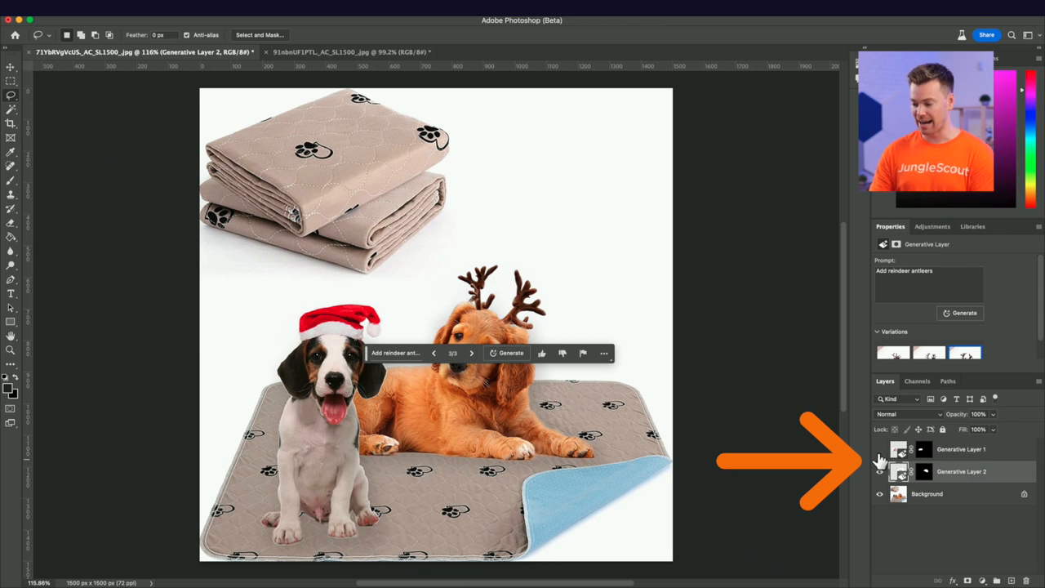
Toggle the hat layer's visibility and rename the generative antlers layer.
click(925, 493)
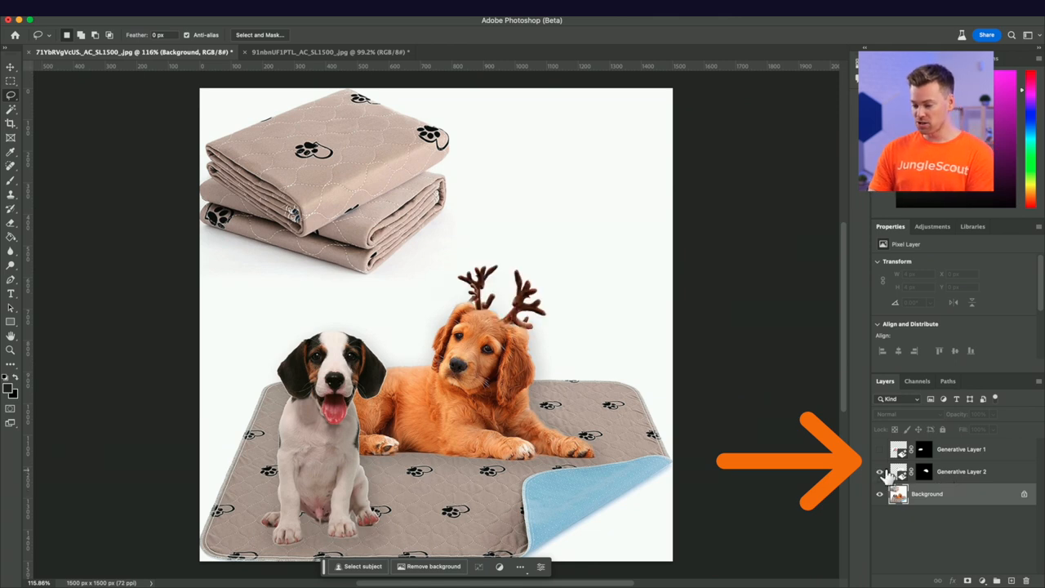
click(955, 473)
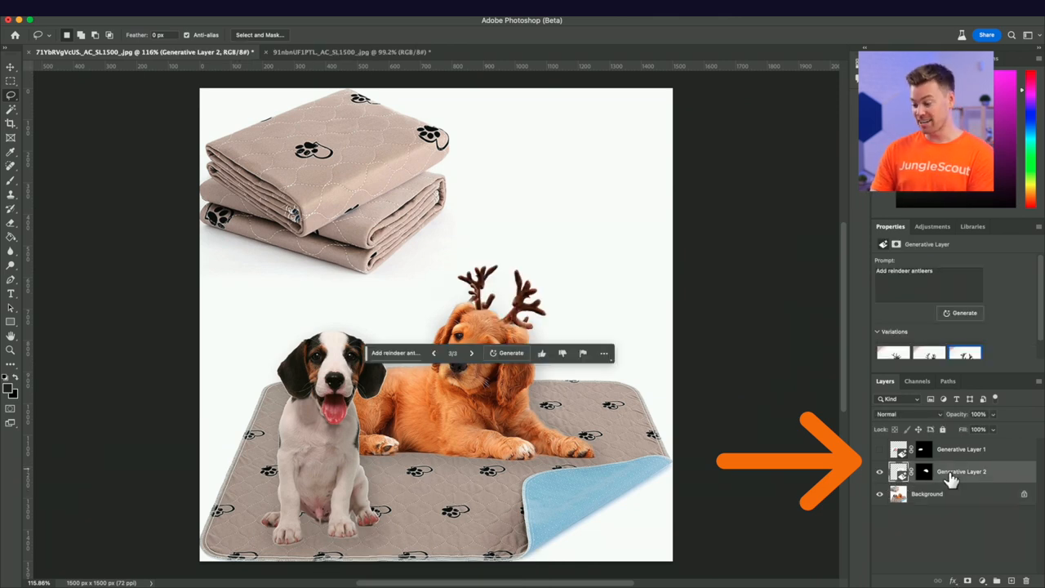
double_click(957, 472)
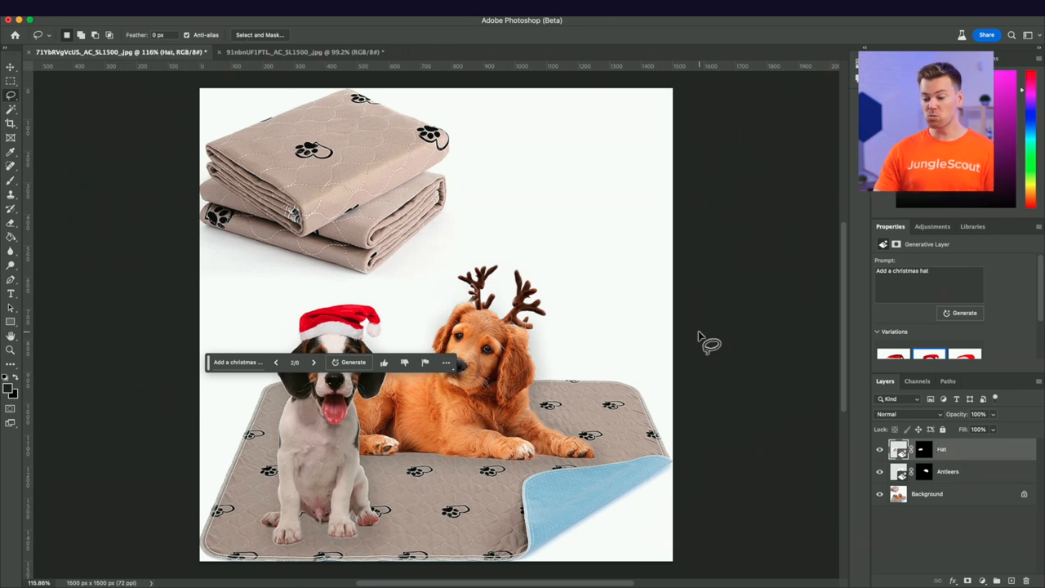
mouse_move(9, 67)
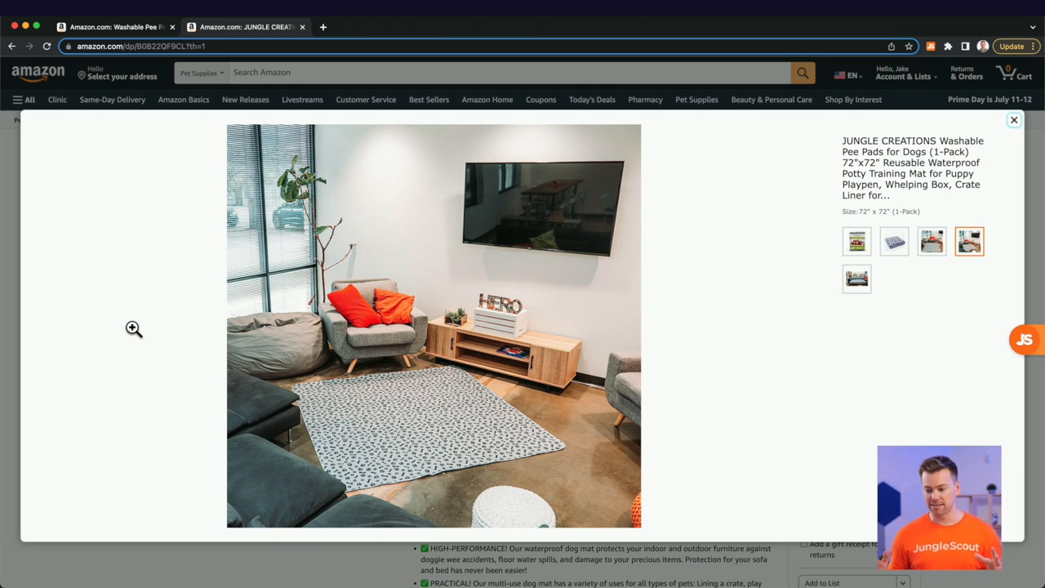
mouse_move(123, 117)
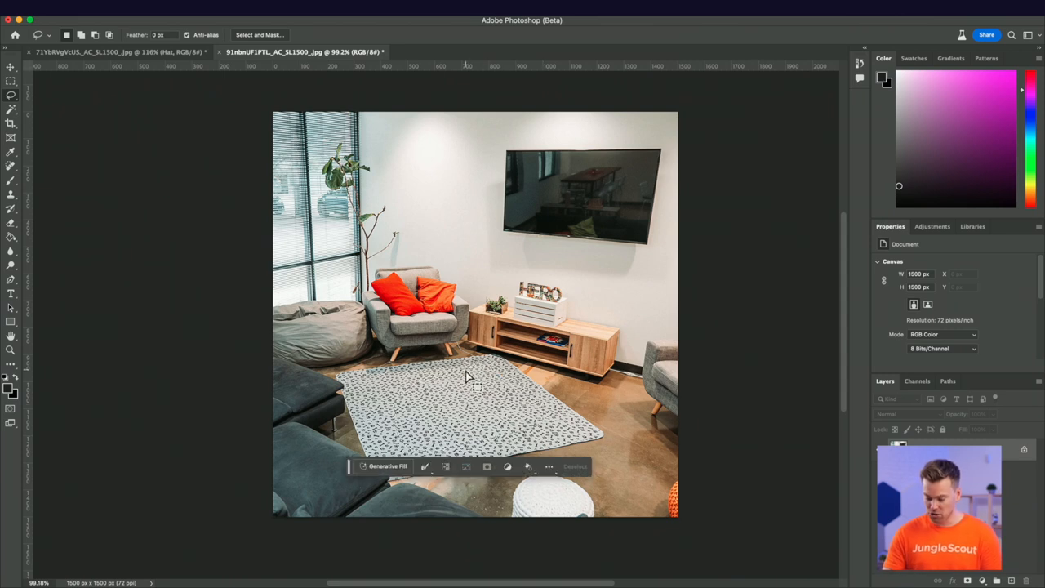
Generate a puppy on the mat from 'Add a golden retriever puppy to the mat'.
click(382, 466)
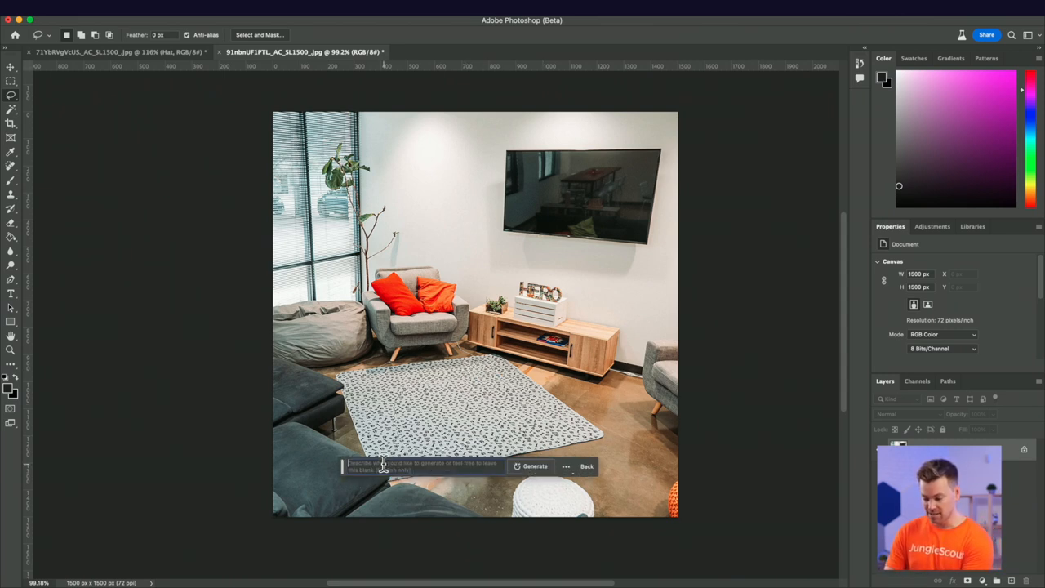
text(Add)
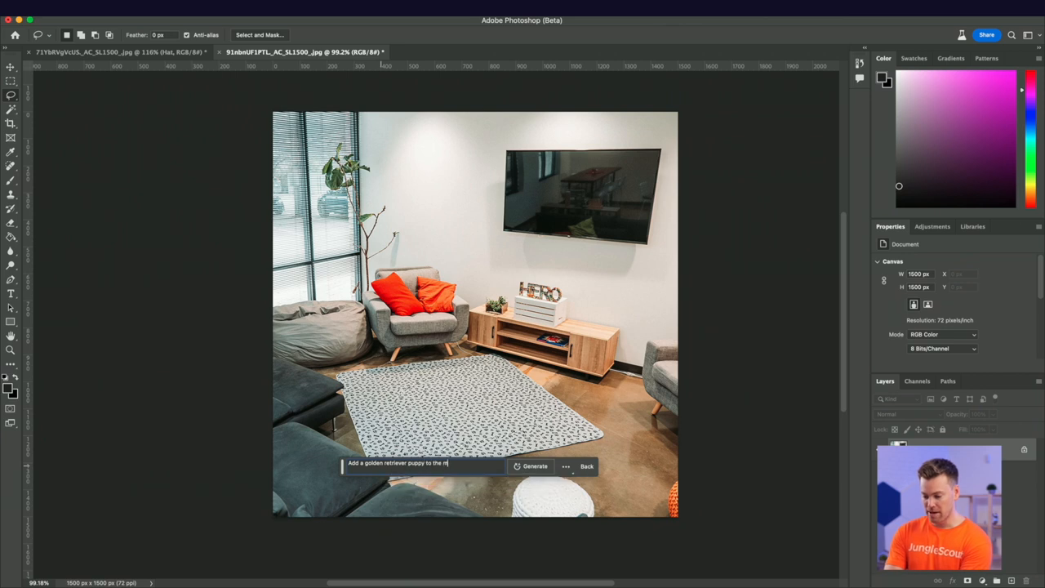
click(532, 465)
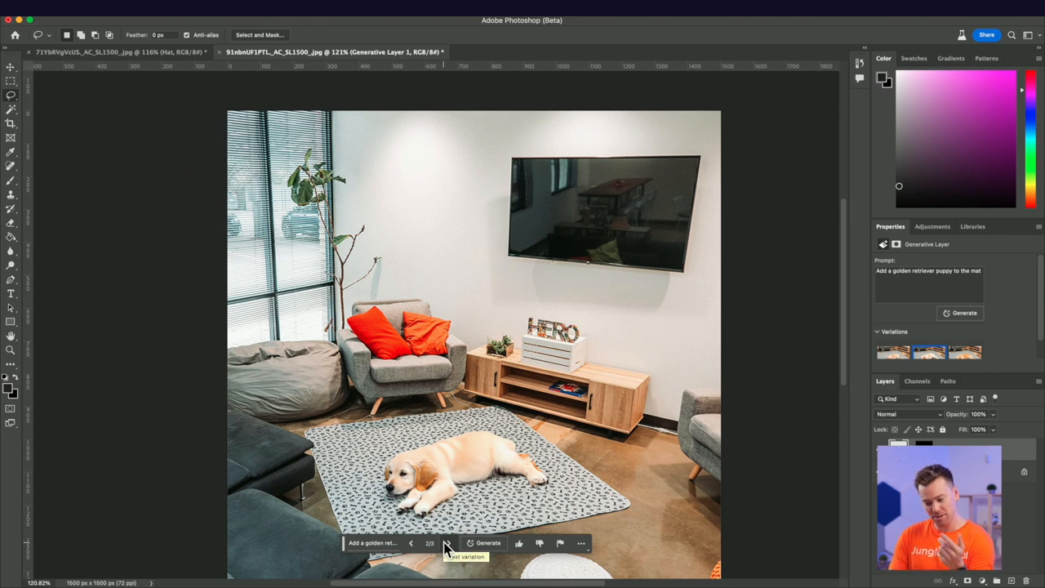
Browse the puppy variations and keep the third one, a cream golden retriever on the mat.
click(455, 543)
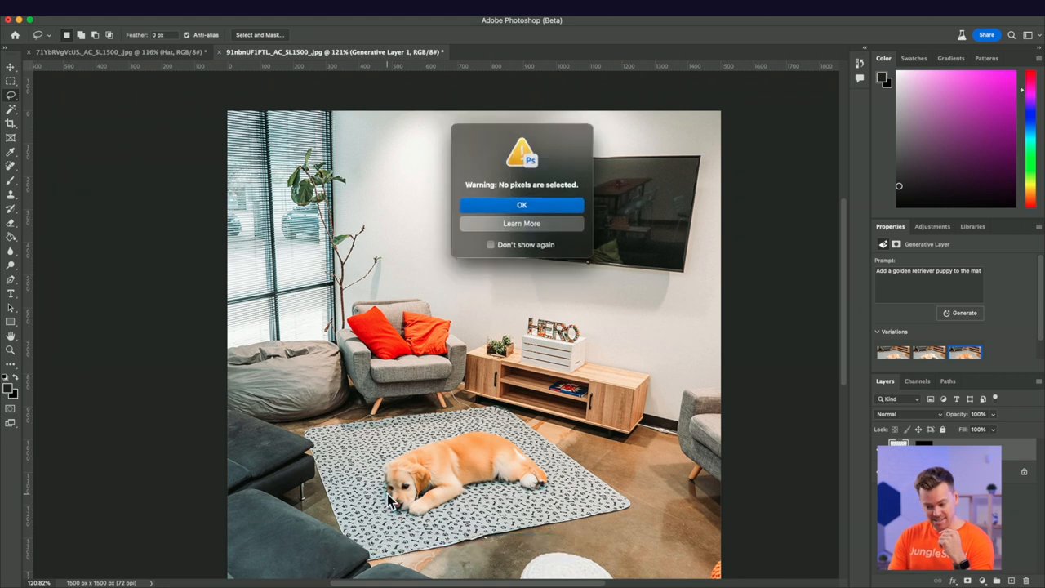
click(522, 205)
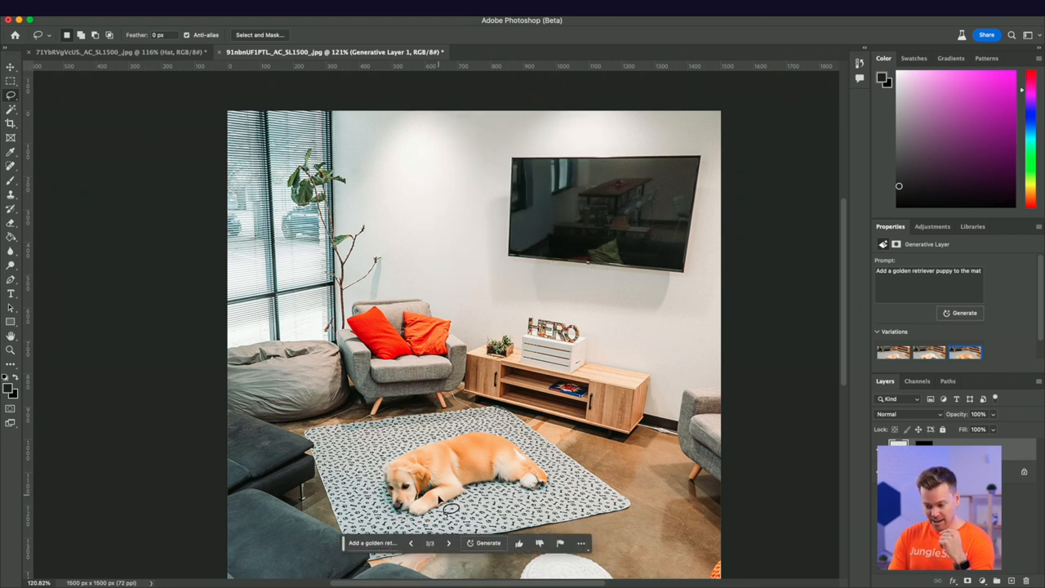
click(411, 545)
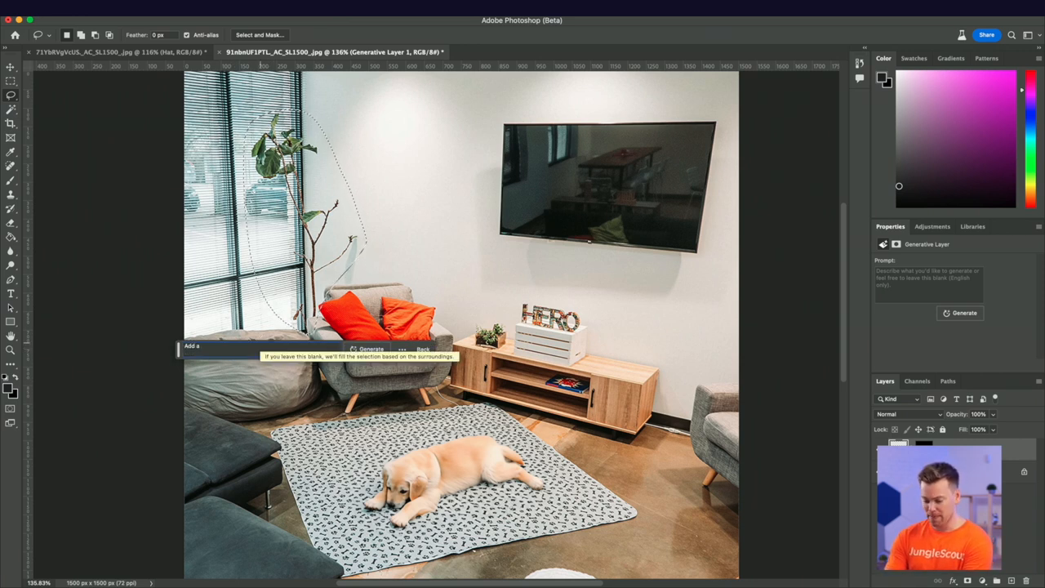
Generate 'Add a house plant' by the window and keep the second variation.
text(Add a house plant)
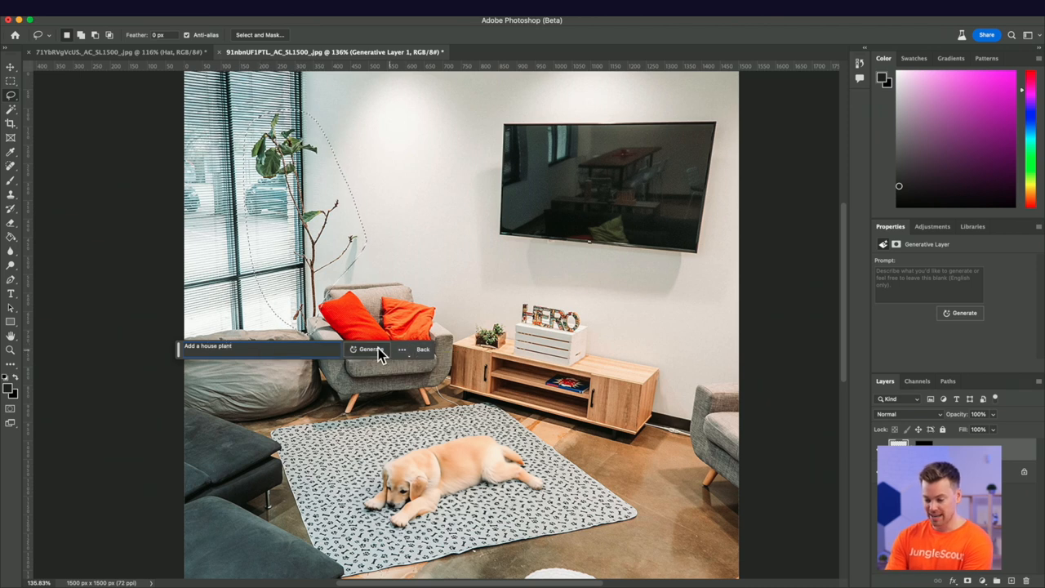
click(372, 351)
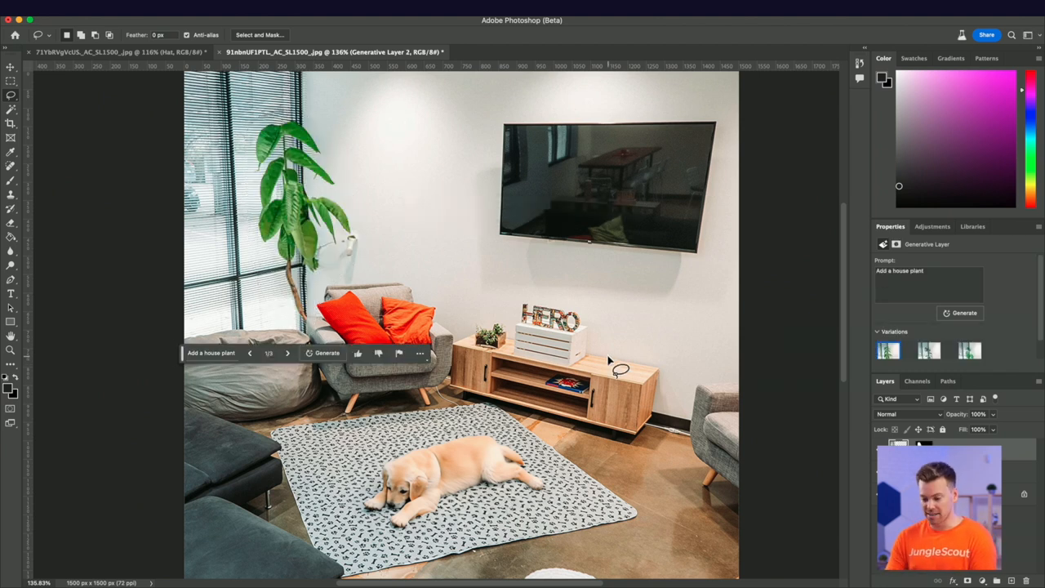
click(287, 353)
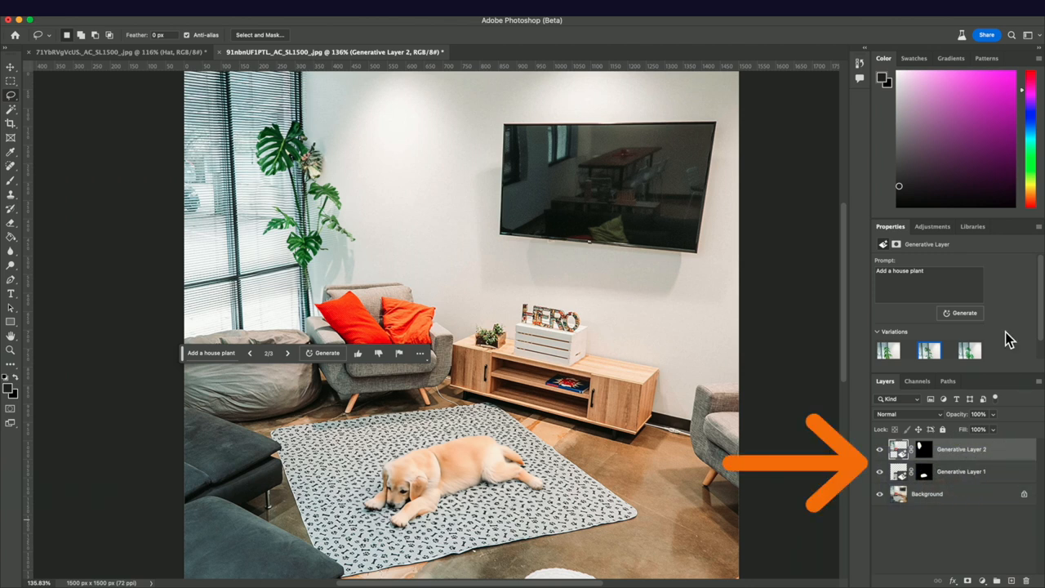
scroll(down, 3)
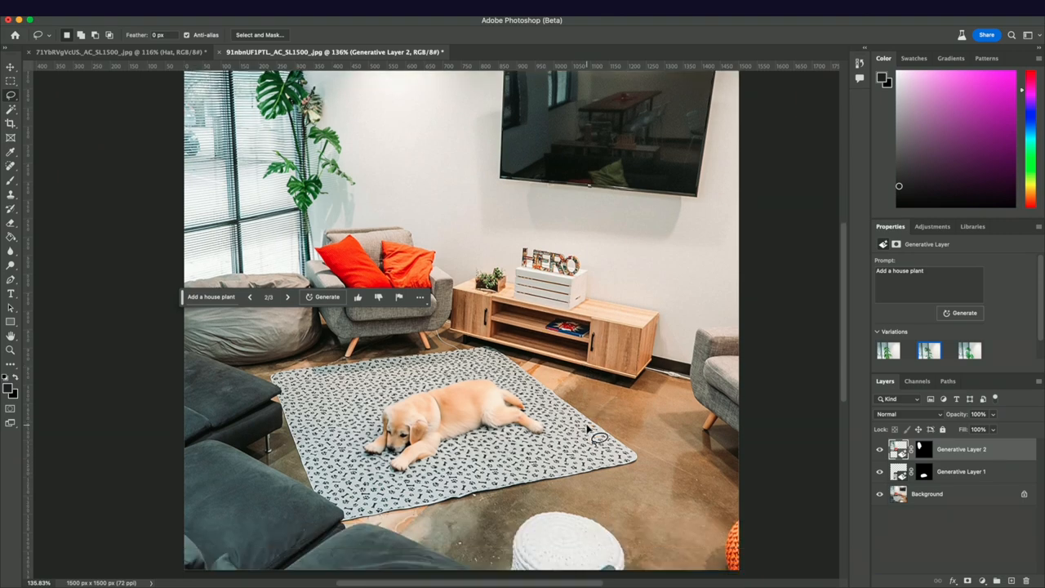